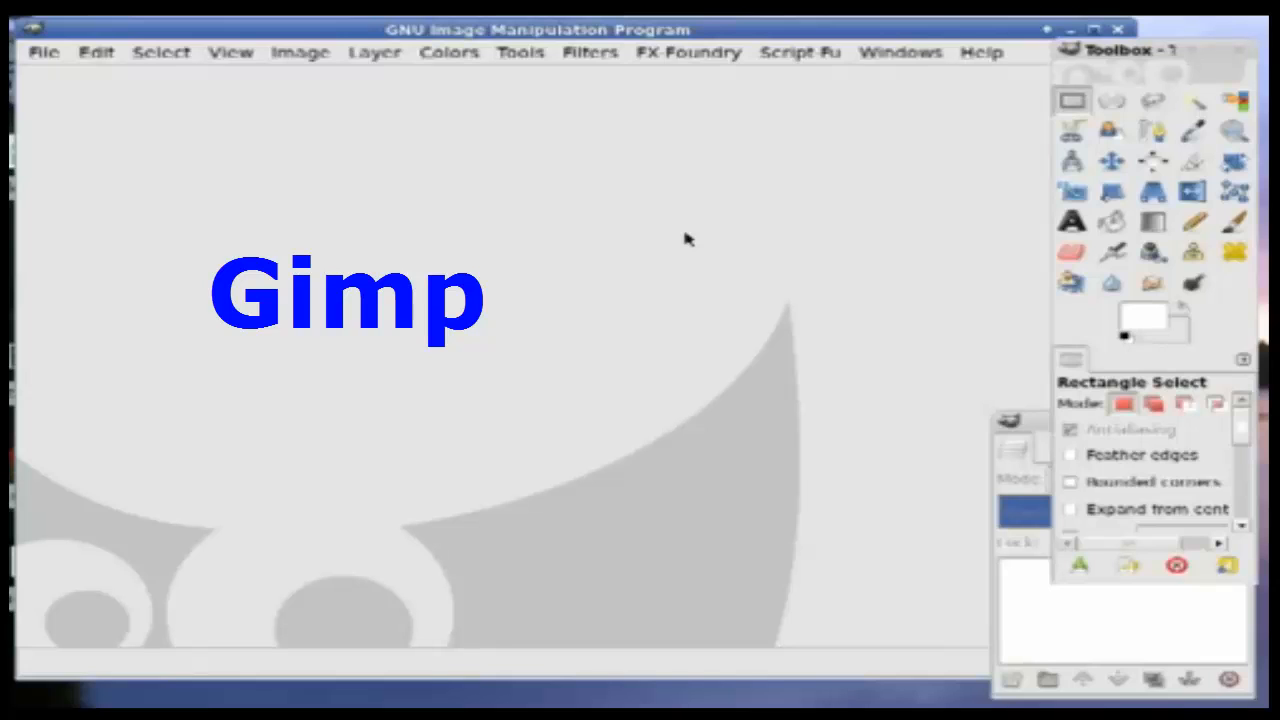
mouse_move(362, 216)
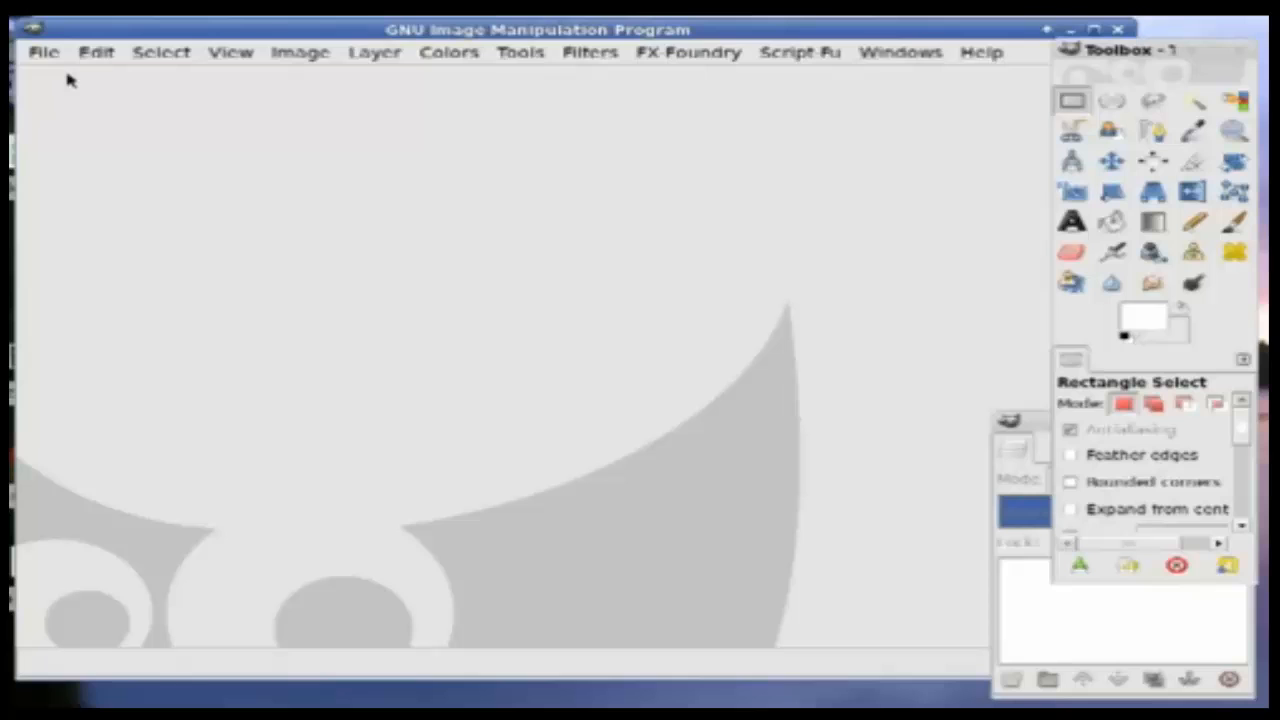
Step: Open the landscape photo 100_0031.jpg of forested hills with wind turbines
left_click(44, 52)
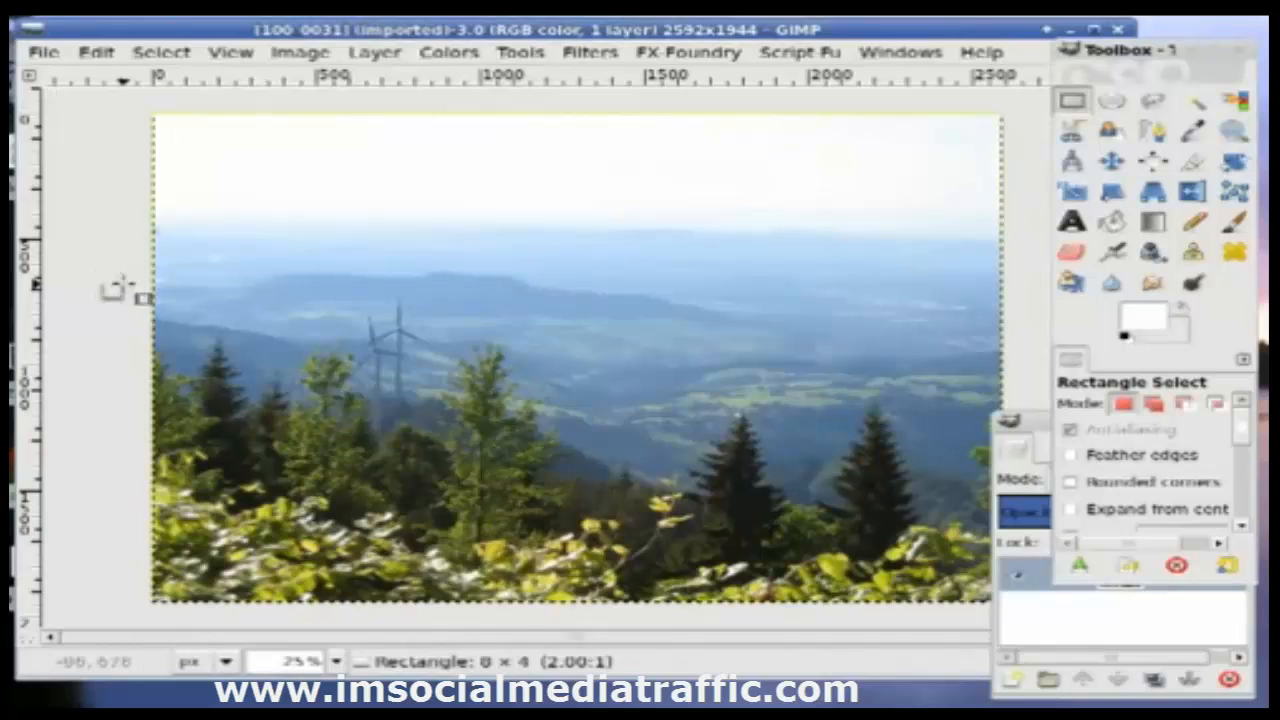
Step: Copy a wide horizontal band as a new image and close the original without saving
left_click_drag(120, 284, 900, 430)
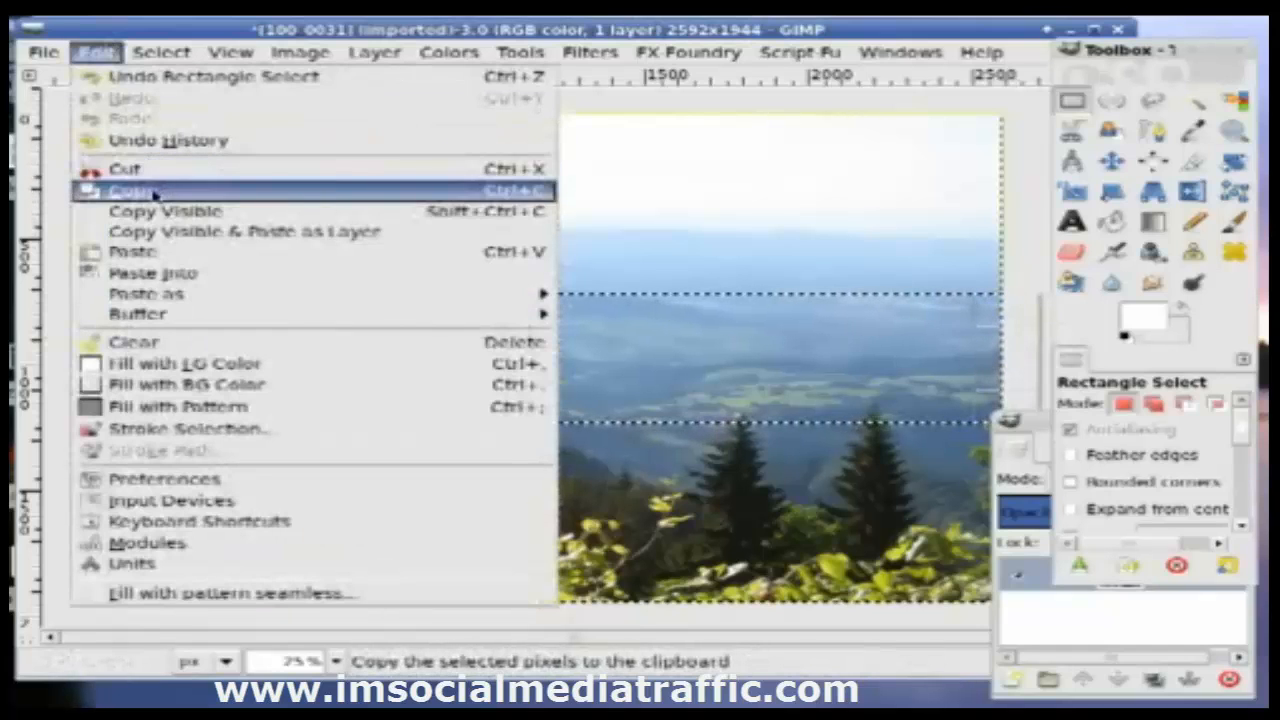
left_click(130, 190)
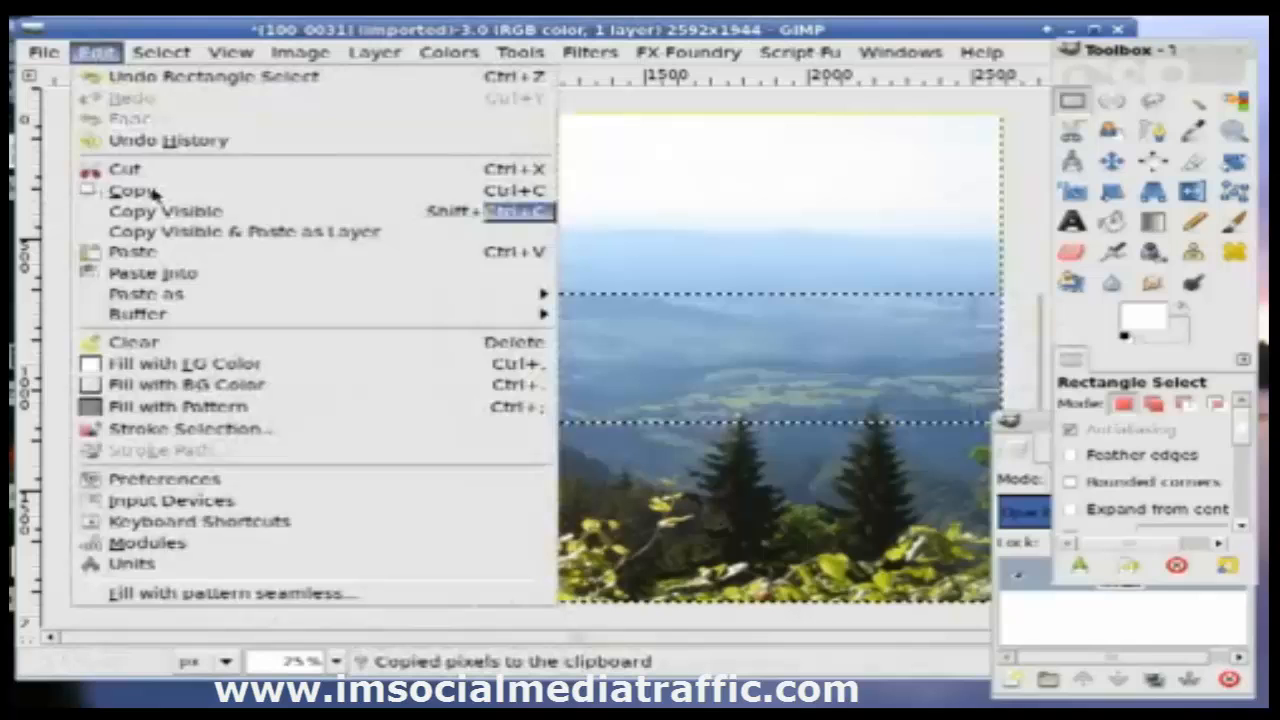
mouse_move(144, 292)
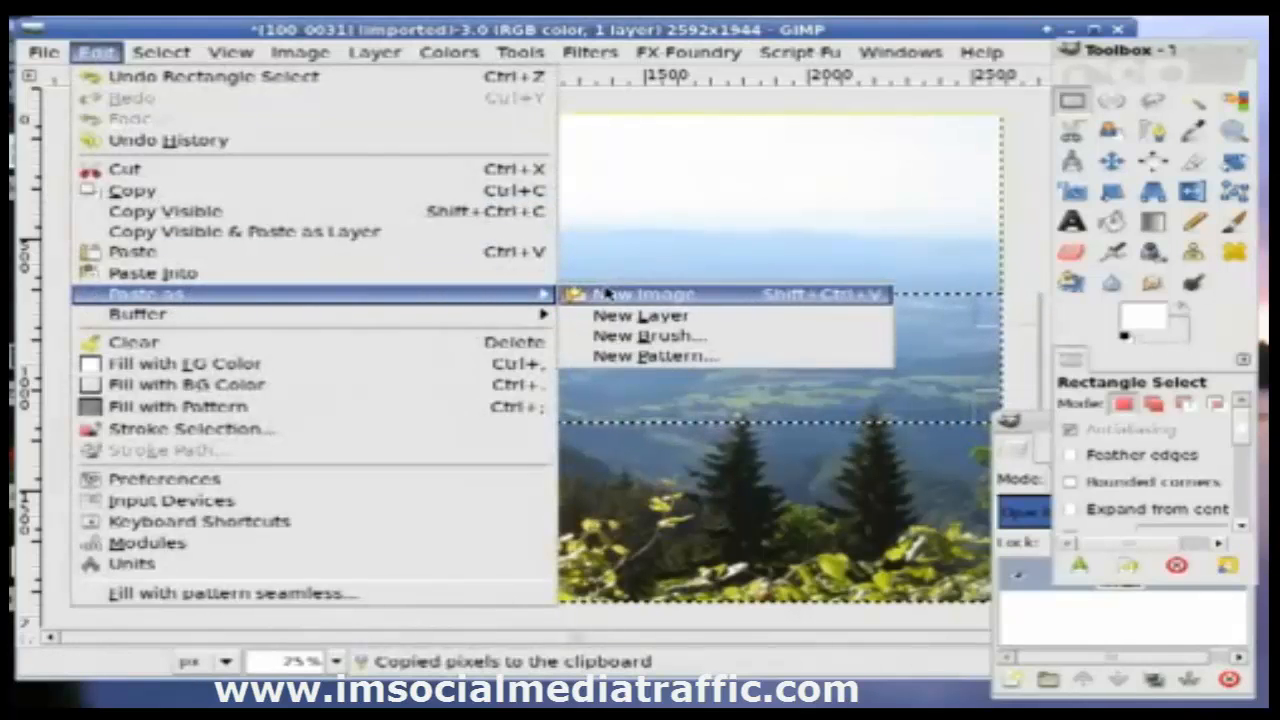
left_click(644, 292)
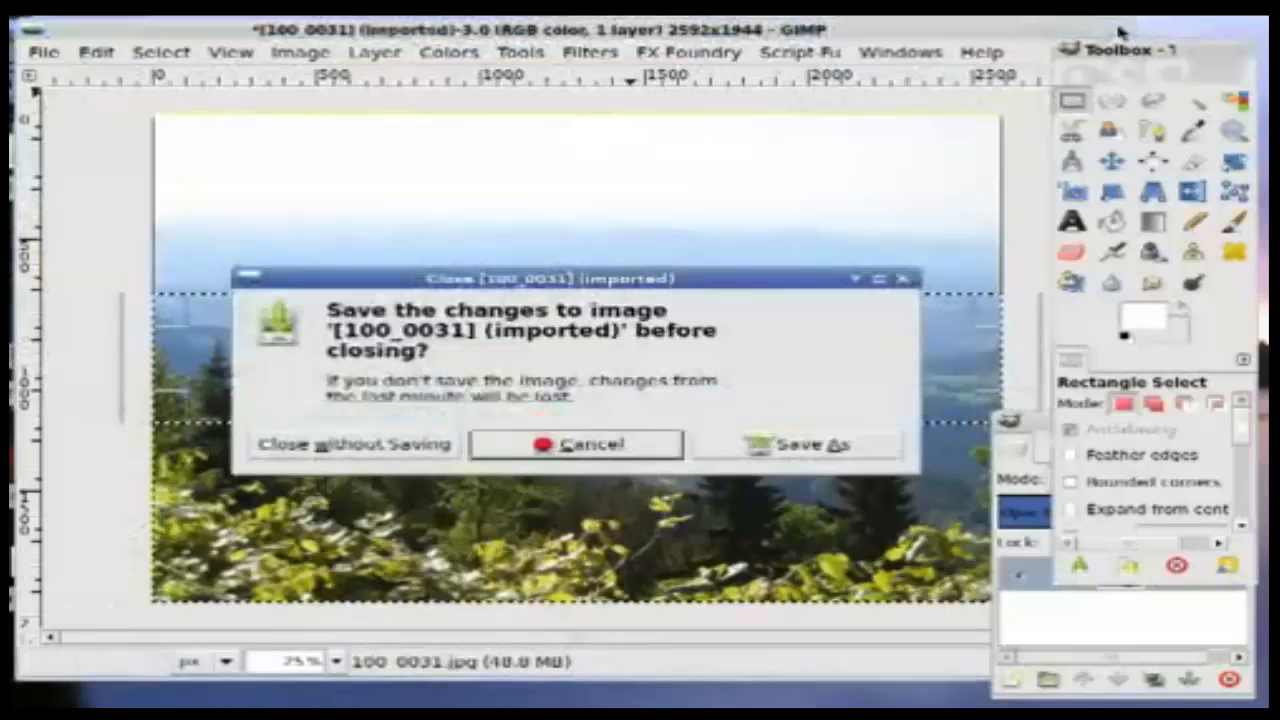
left_click(352, 444)
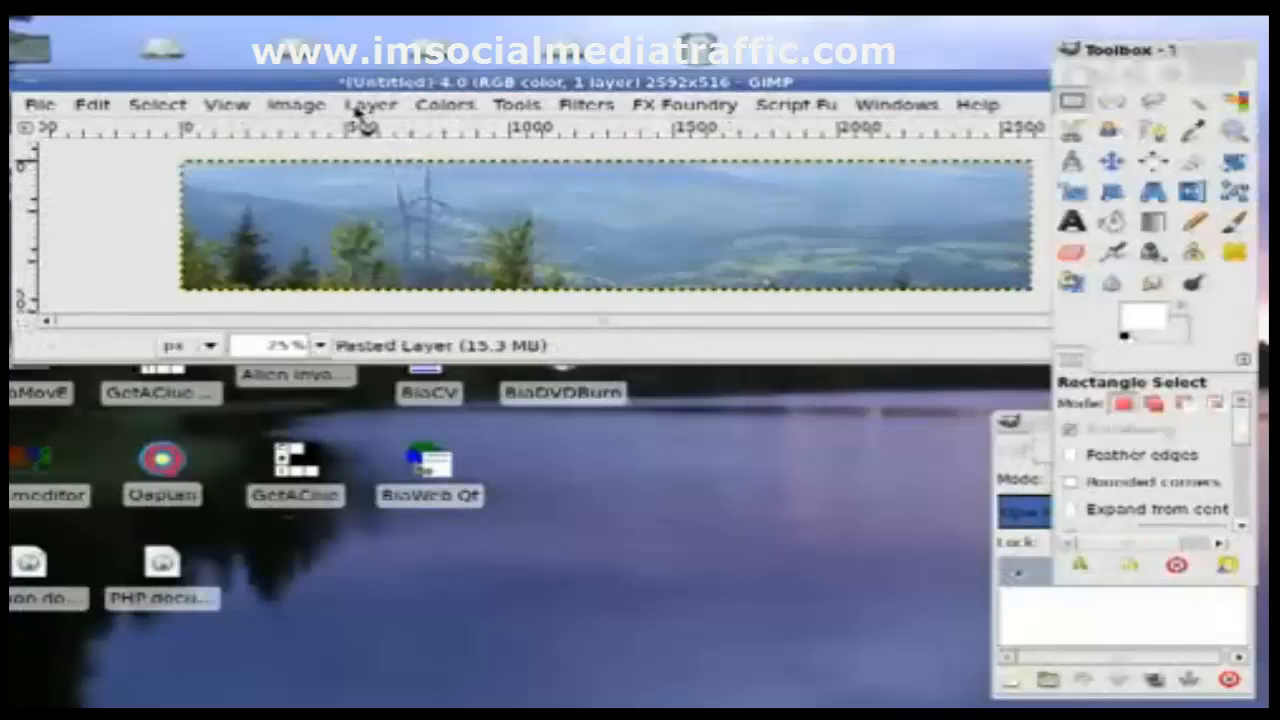
Step: Apply Colors > Auto > Color Enhance to the landscape strip
left_click(444, 104)
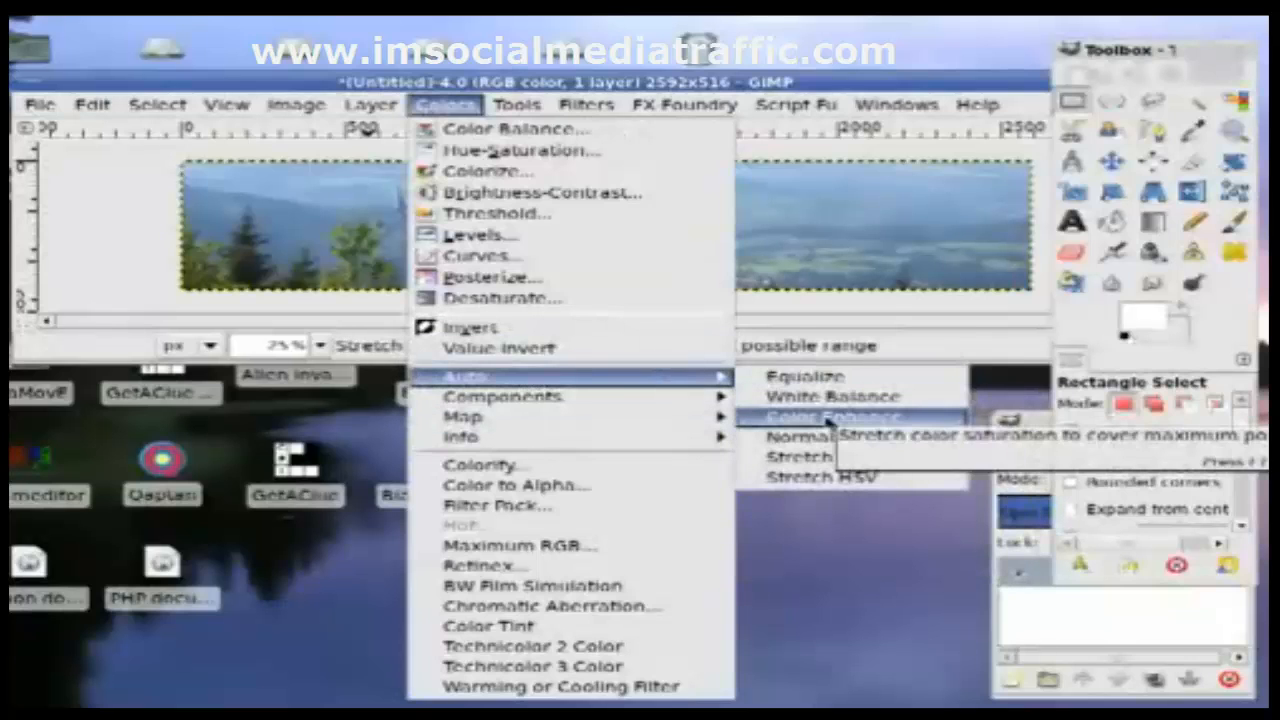
left_click(836, 418)
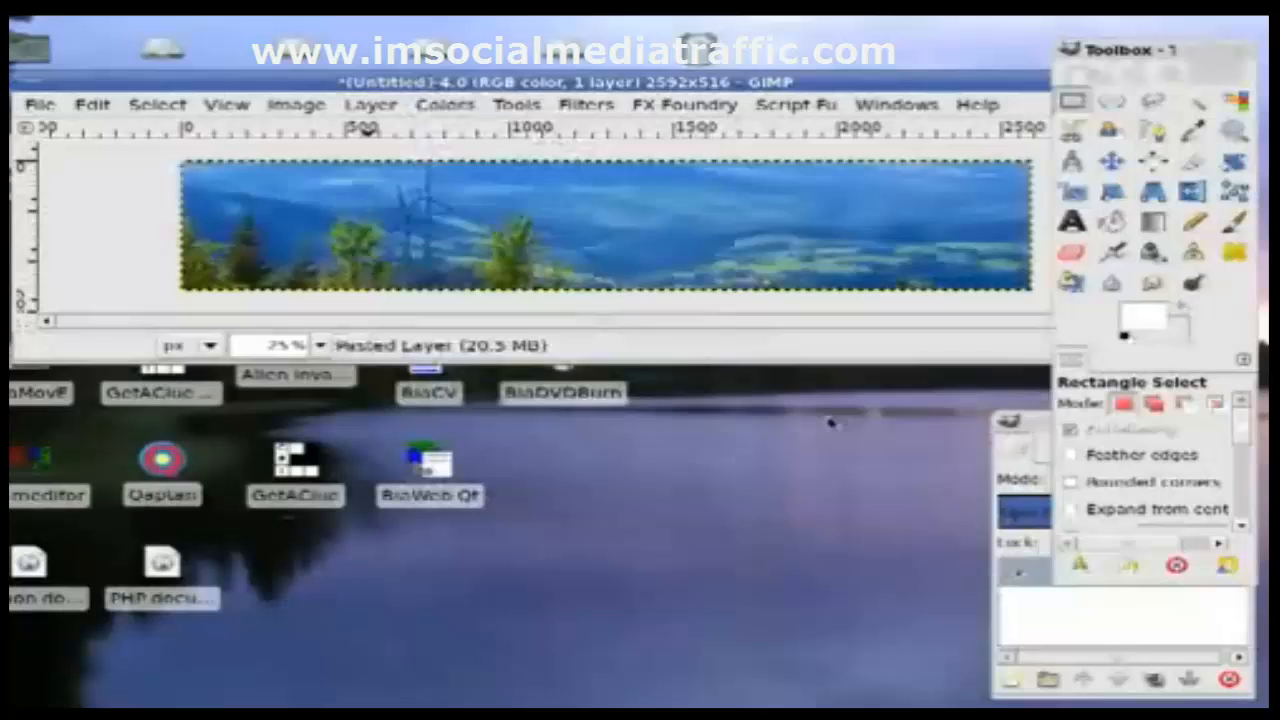
left_click(318, 344)
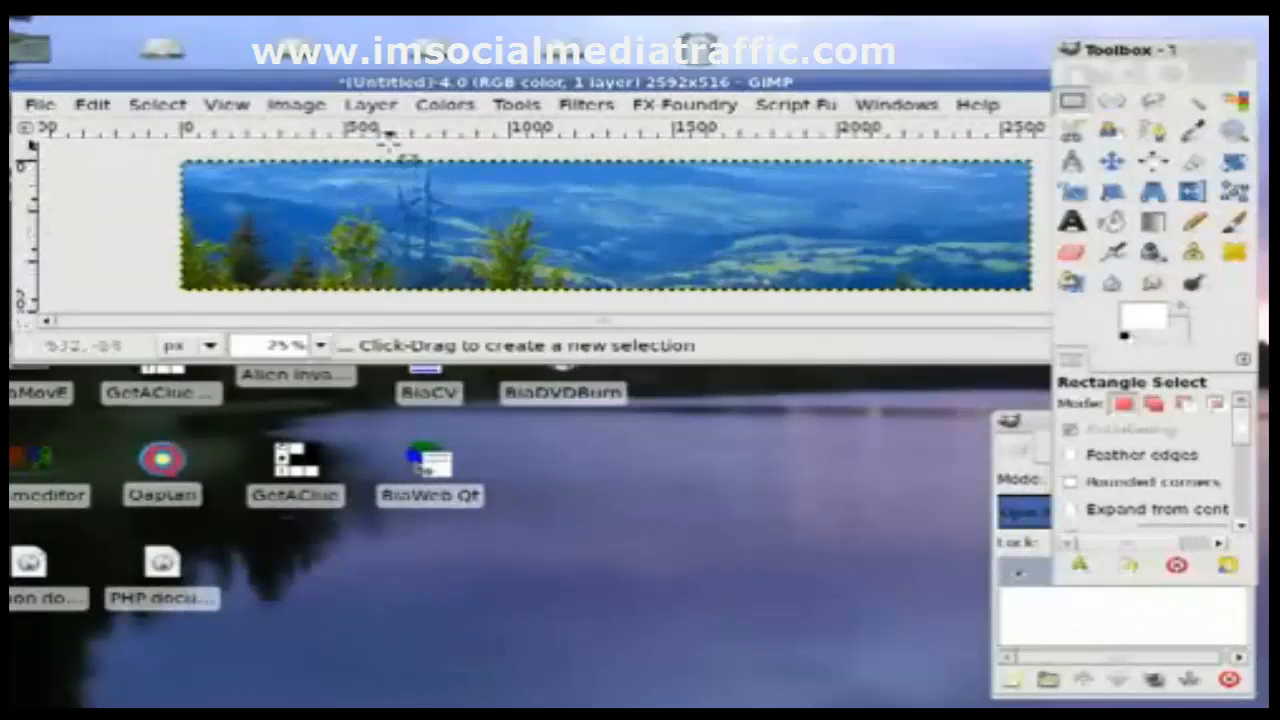
left_click(444, 104)
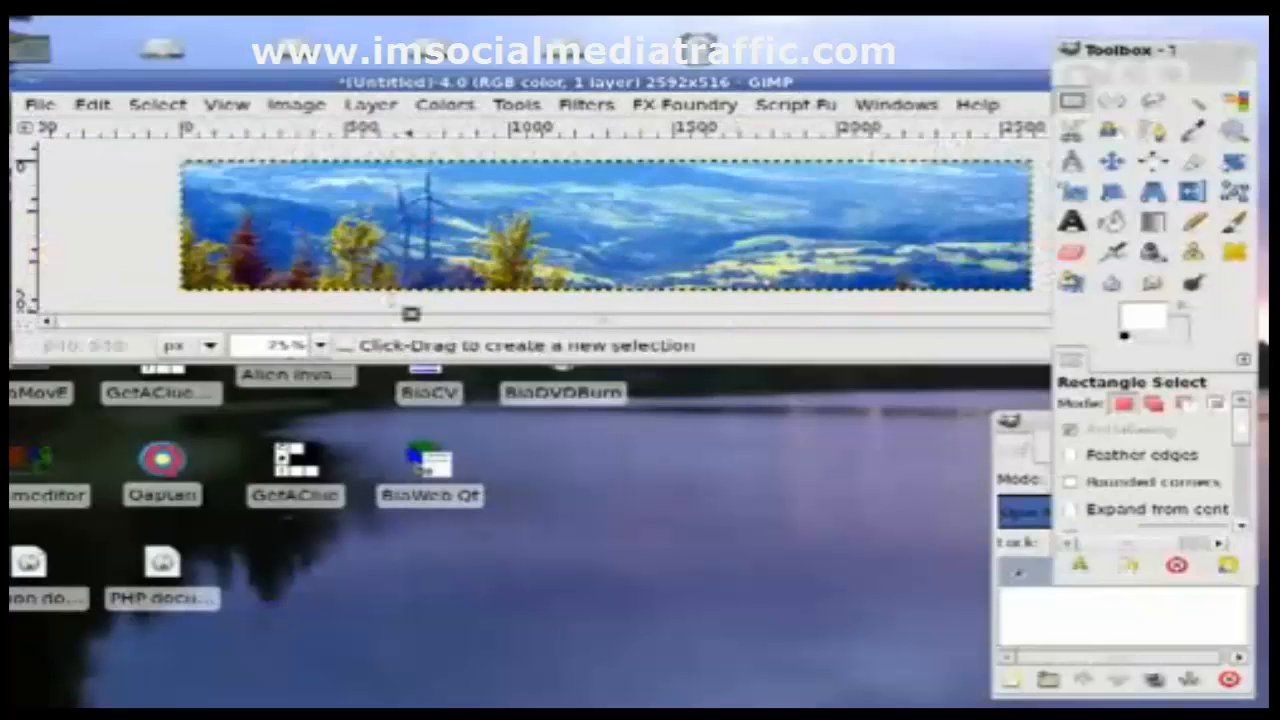
Step: Apply FX-Foundry Vivid Saturation with the amount raised to 15
left_click(686, 104)
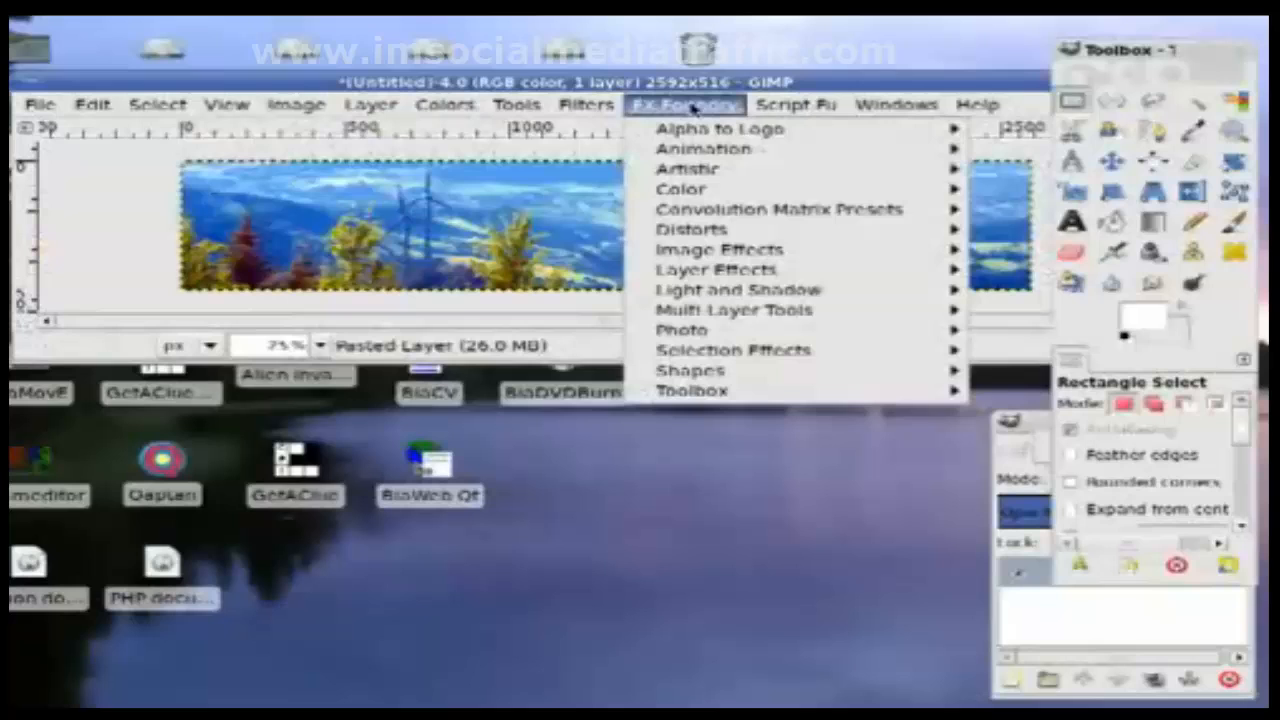
mouse_move(684, 330)
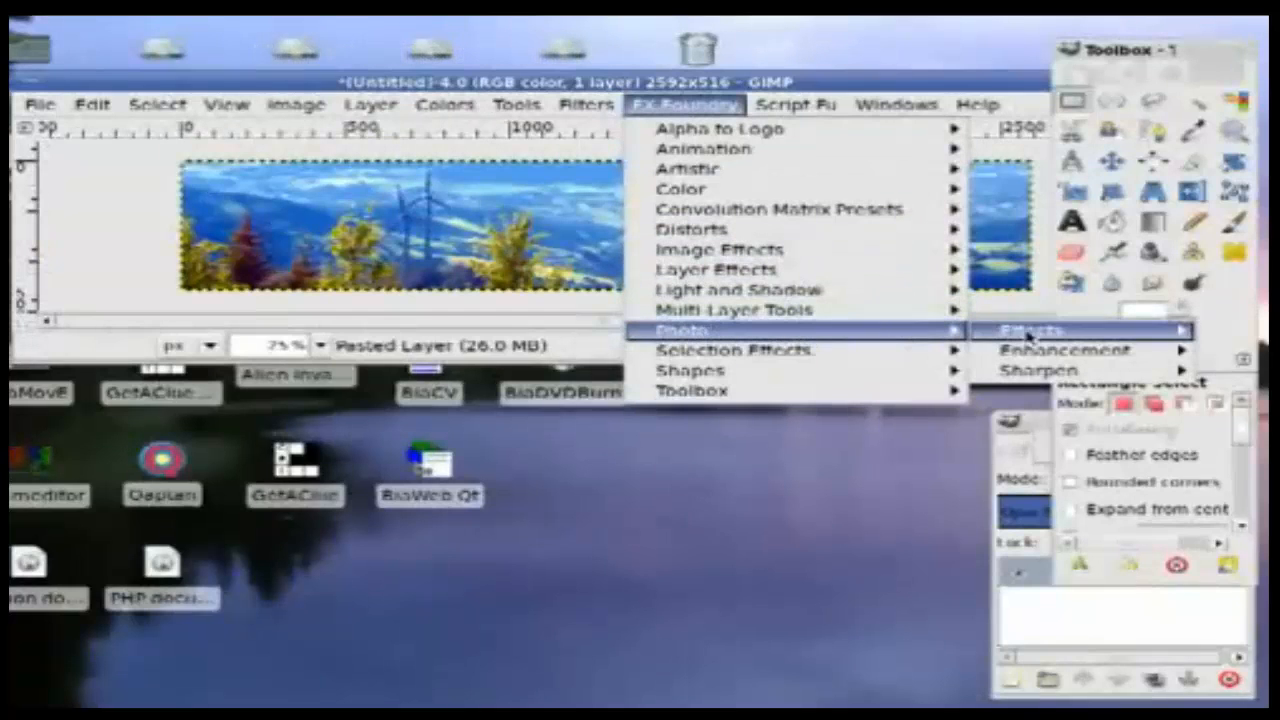
mouse_move(1064, 350)
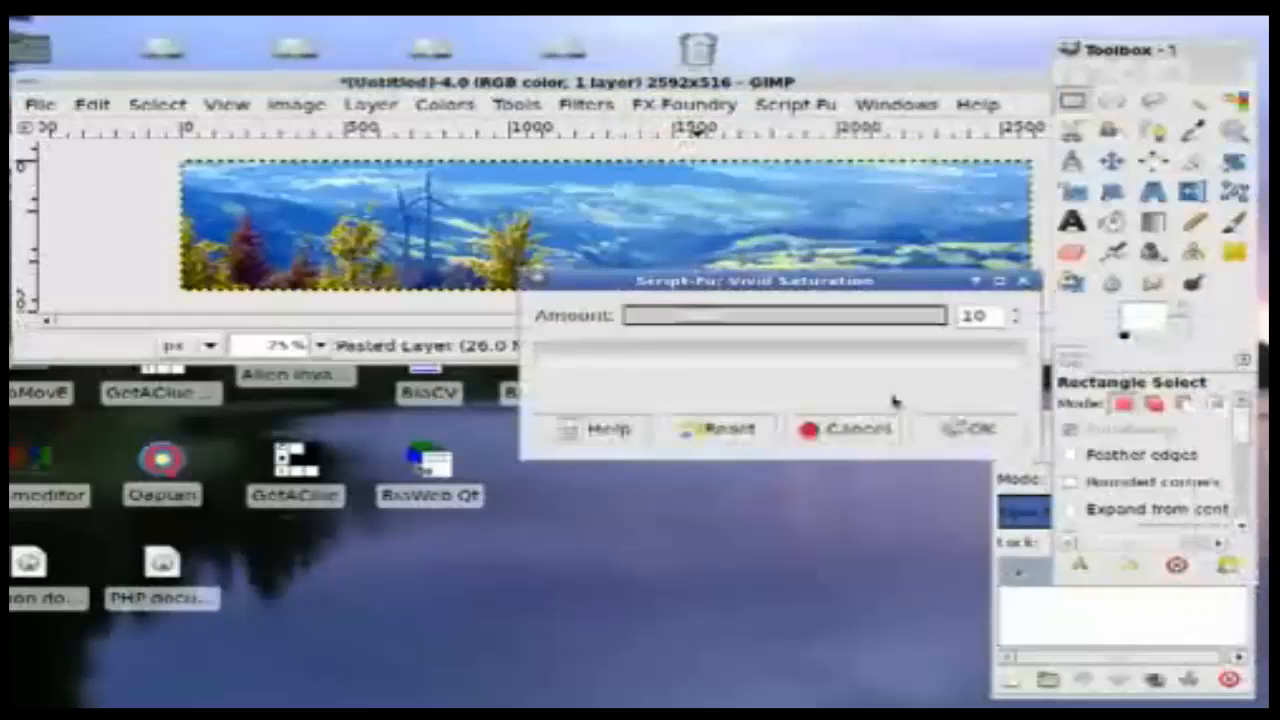
left_click_drag(750, 280, 610, 236)
type("15")
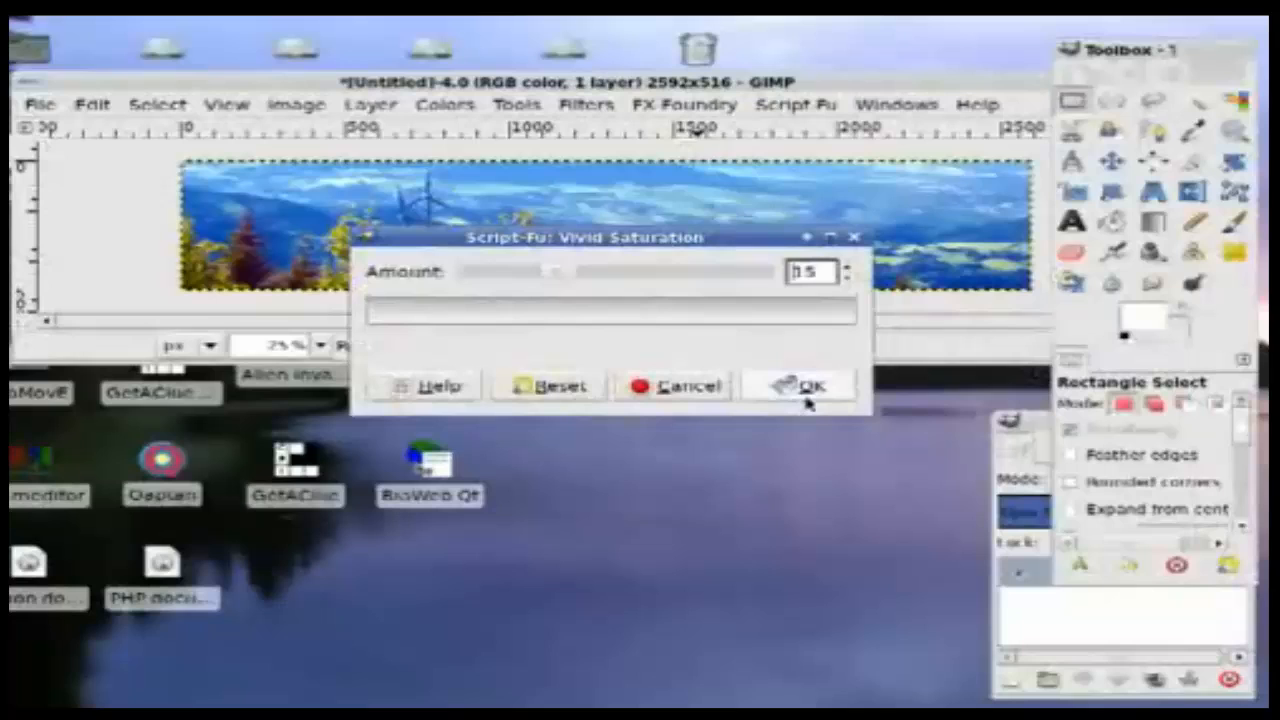
left_click(808, 386)
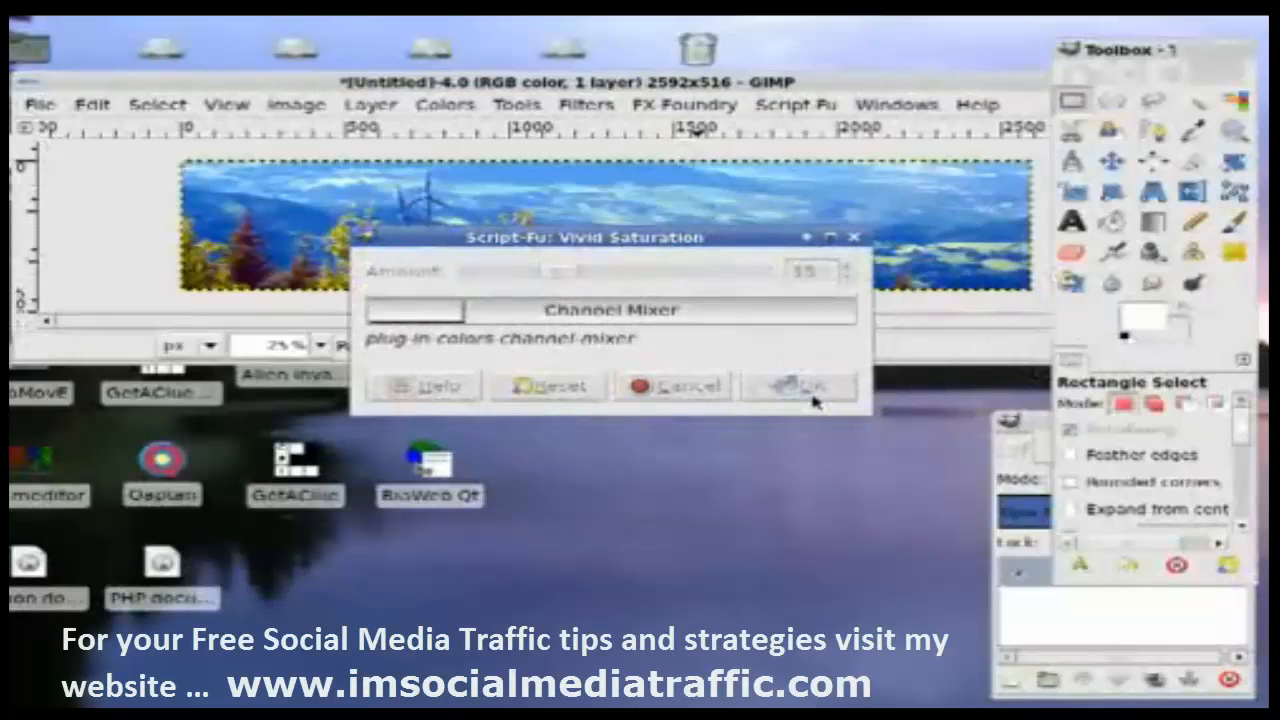
left_click(798, 386)
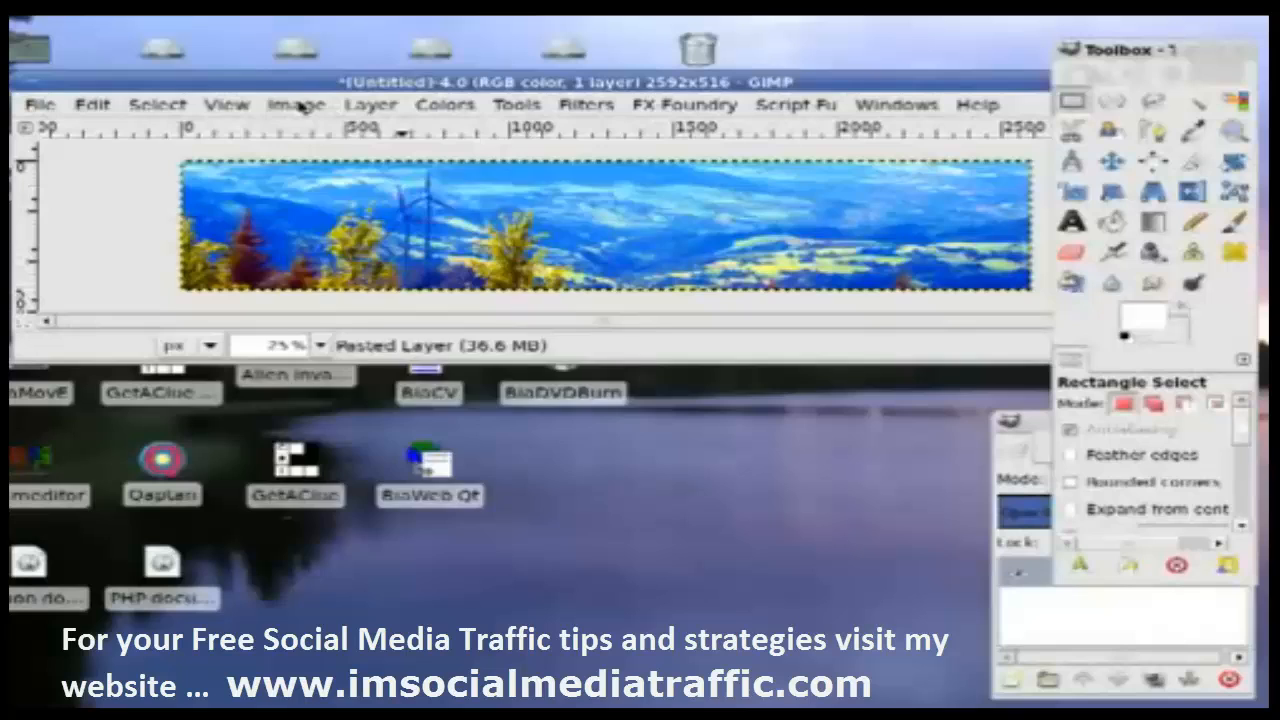
Step: Scale the strip down to 940 × 187 pixels via Image > Scale Image
left_click(296, 104)
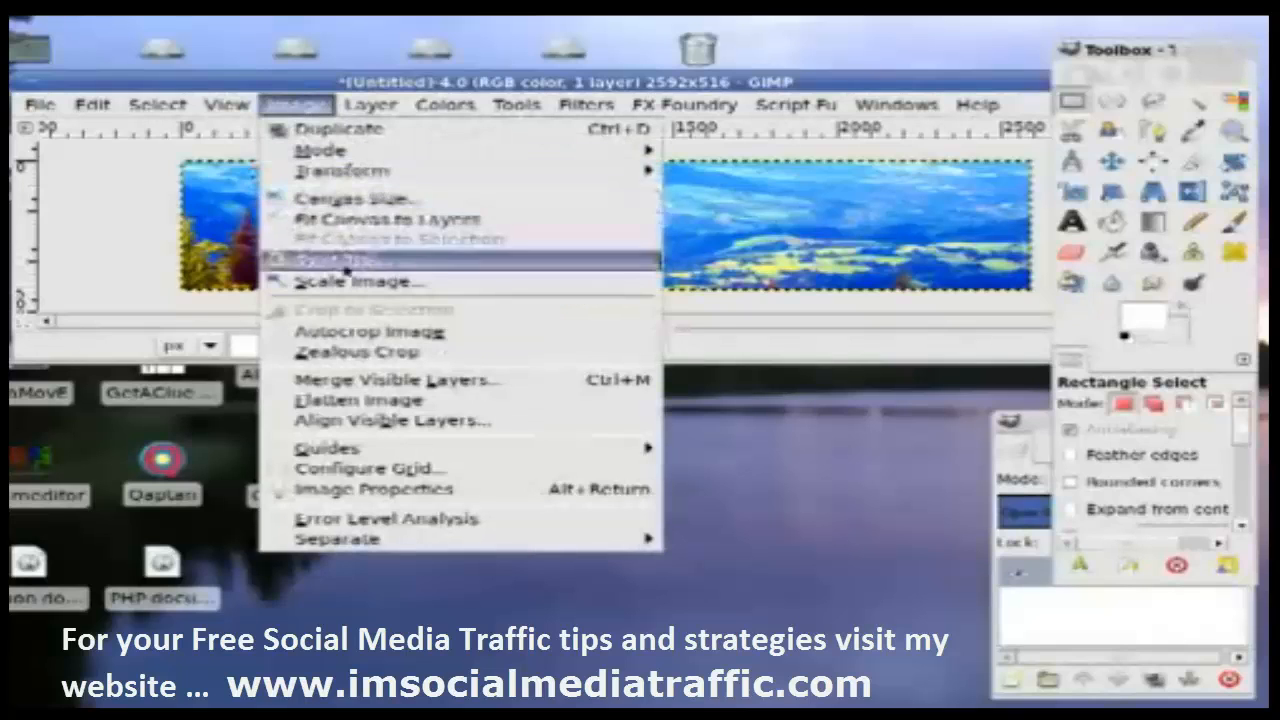
mouse_move(360, 280)
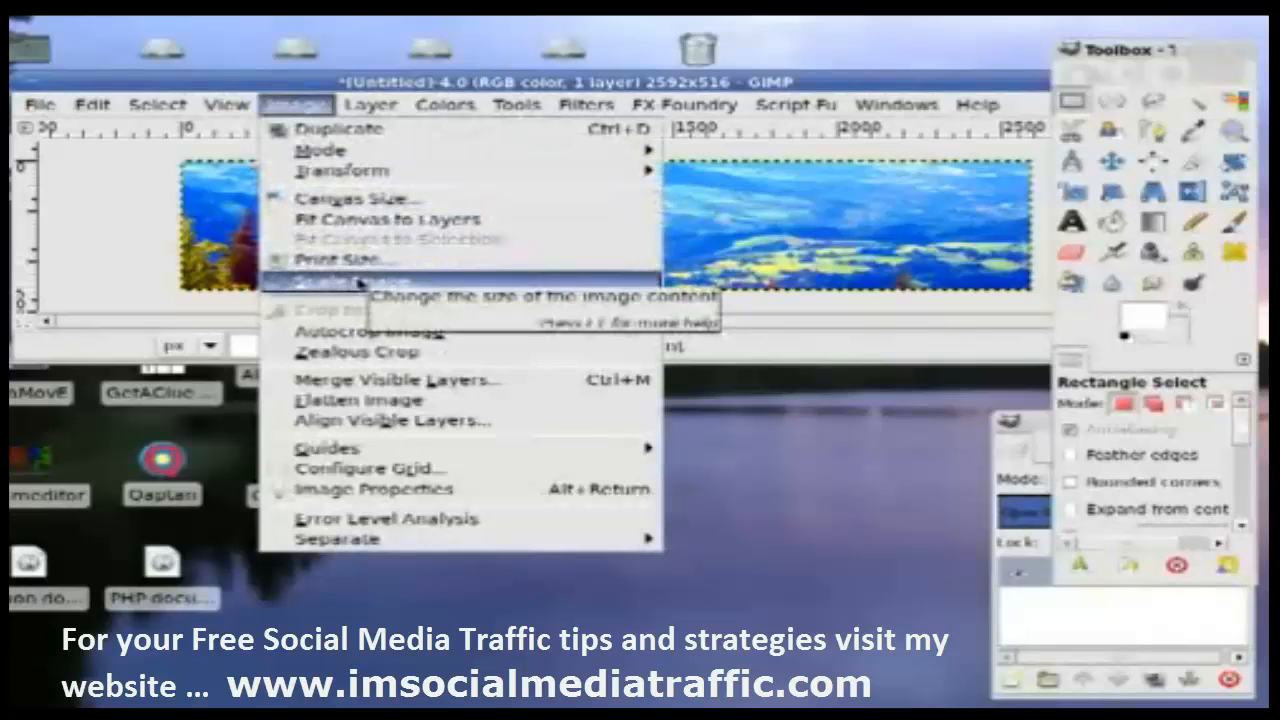
left_click(340, 284)
type("940")
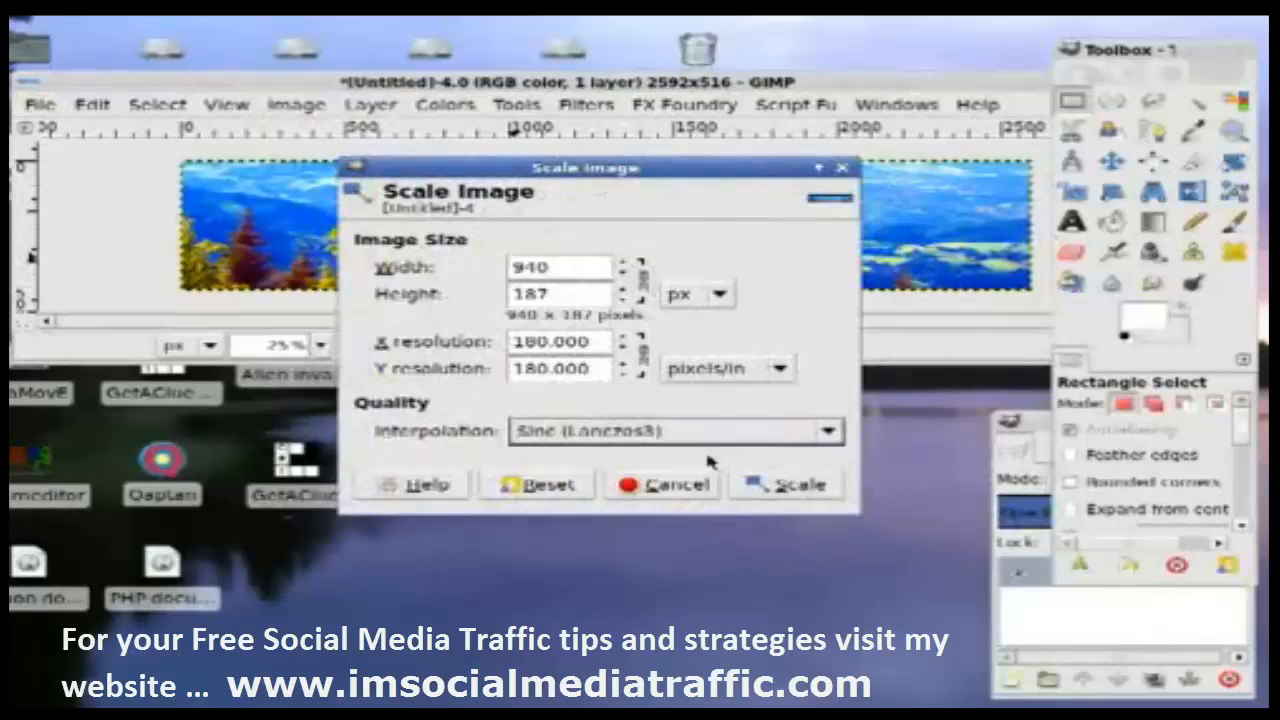
left_click(798, 484)
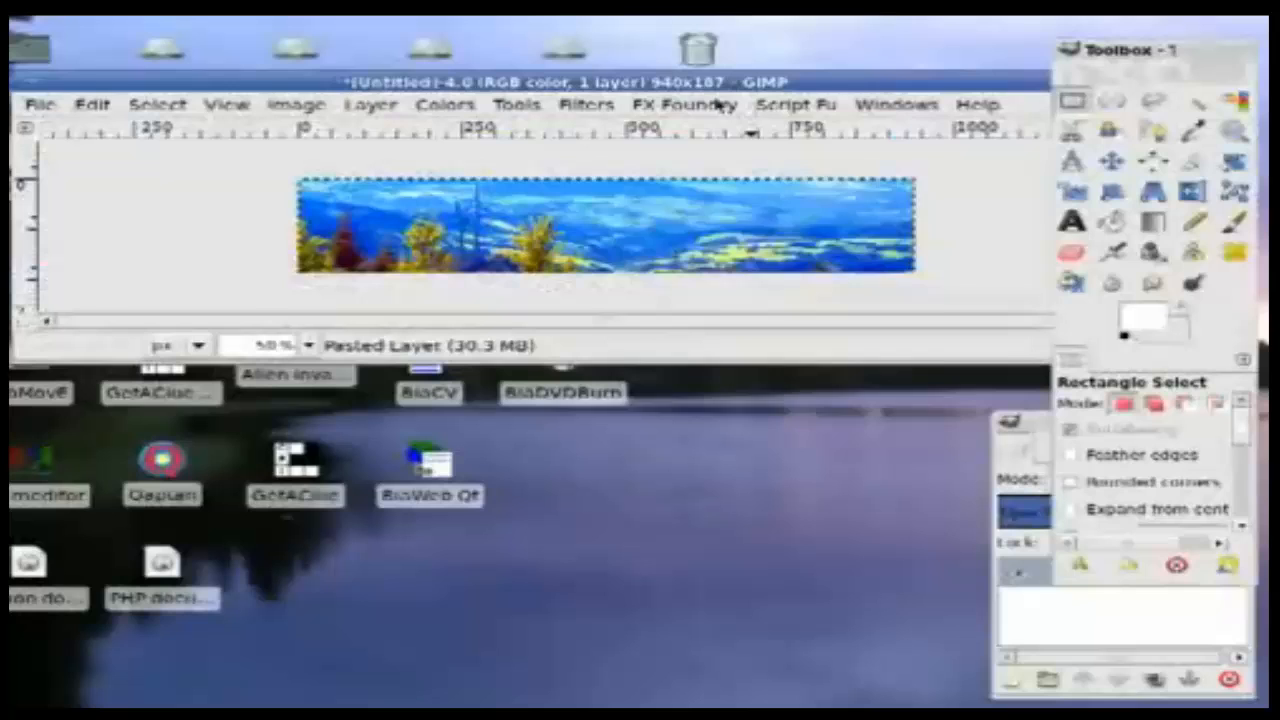
Step: Apply the Landscape Painter effect with value 8, merged into one layer
left_click(684, 104)
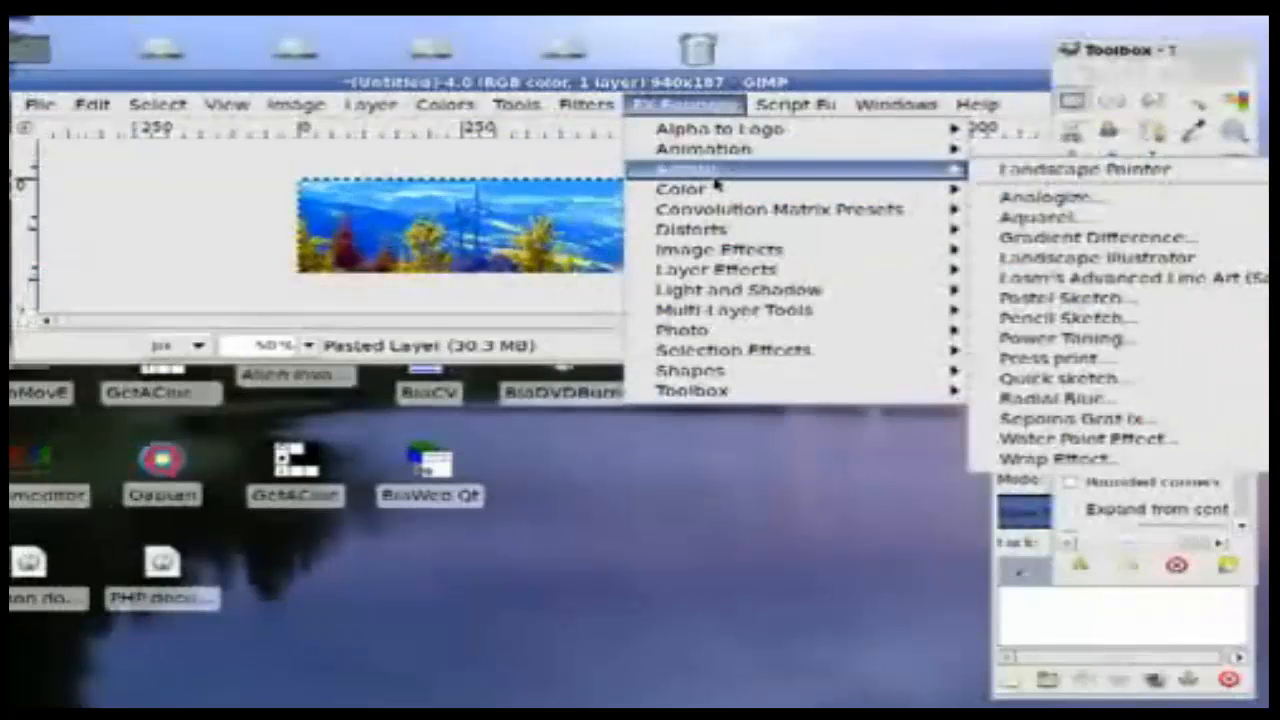
left_click(1068, 168)
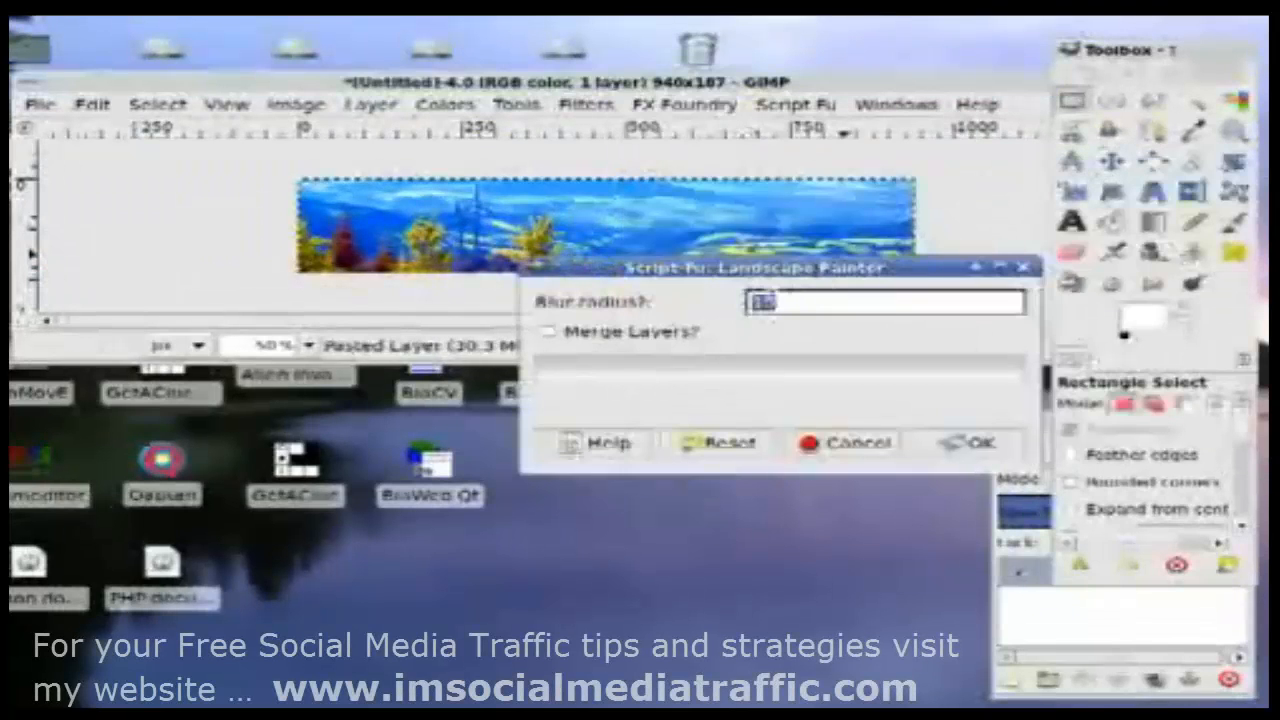
left_click(548, 332)
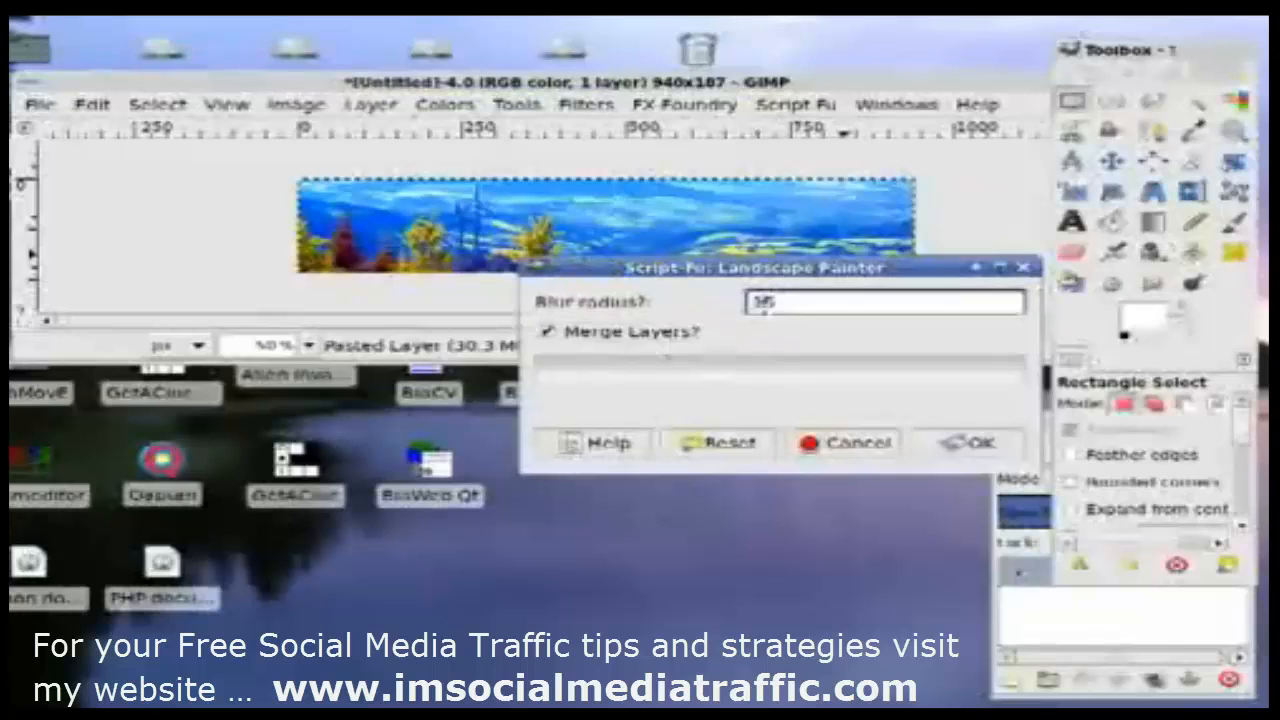
type("8")
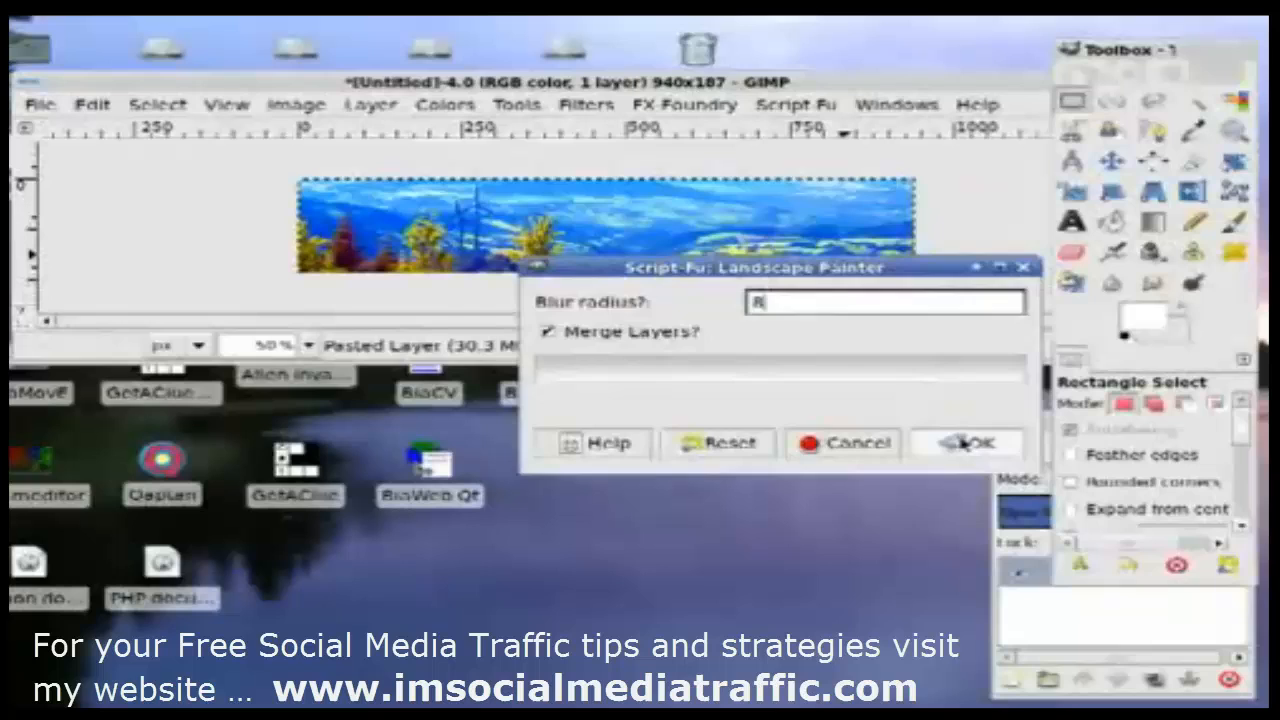
left_click(964, 444)
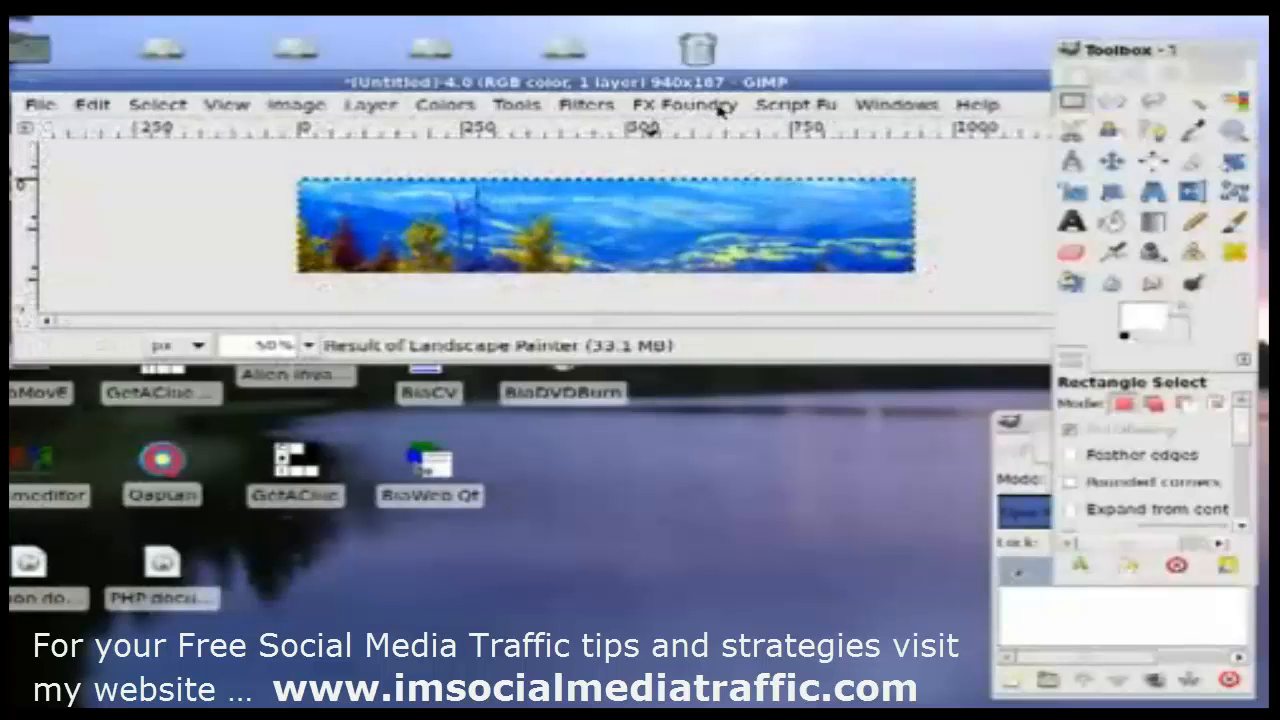
Step: Apply Luminosity Sharpen with USM amount 0.55 and radius 0.55
left_click(684, 104)
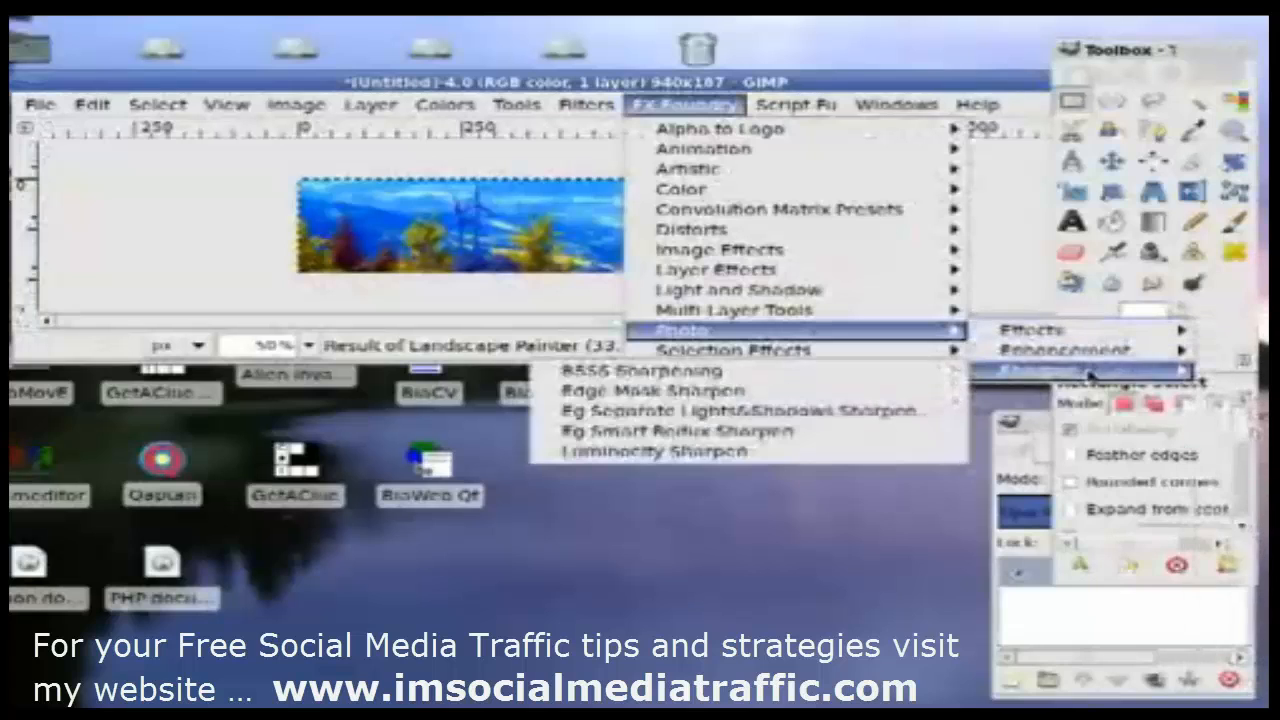
mouse_move(650, 452)
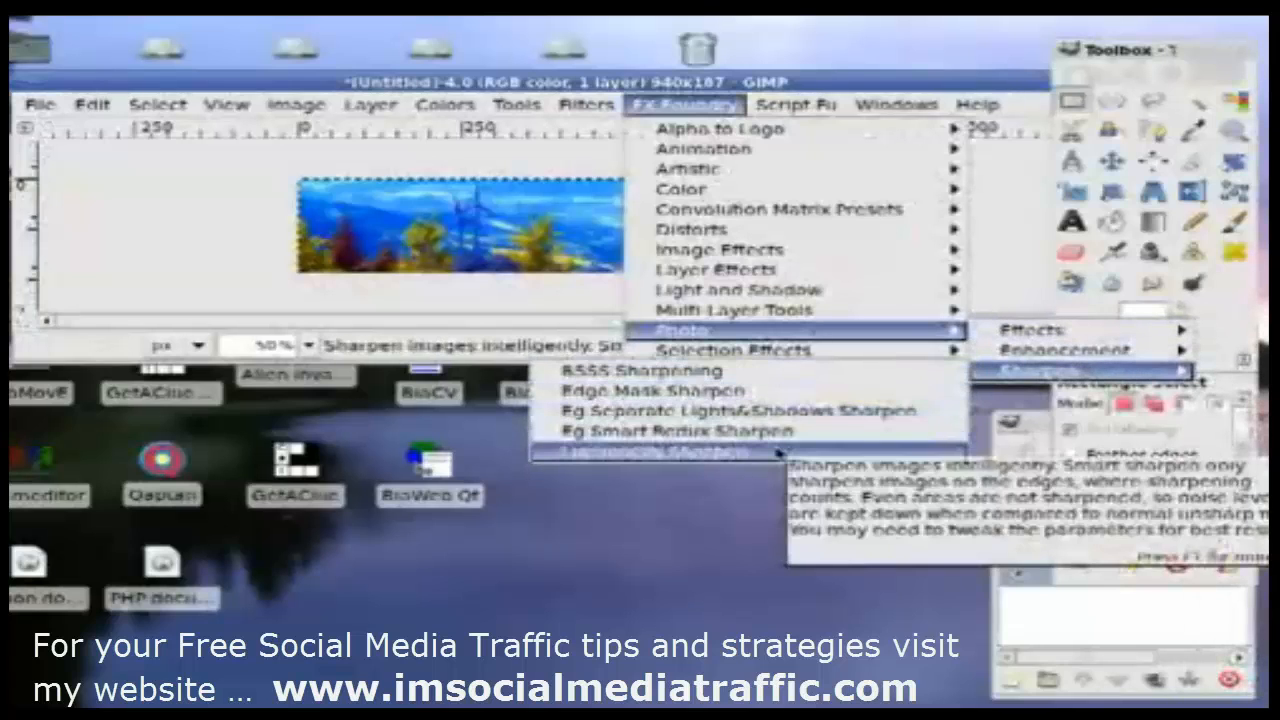
left_click(664, 452)
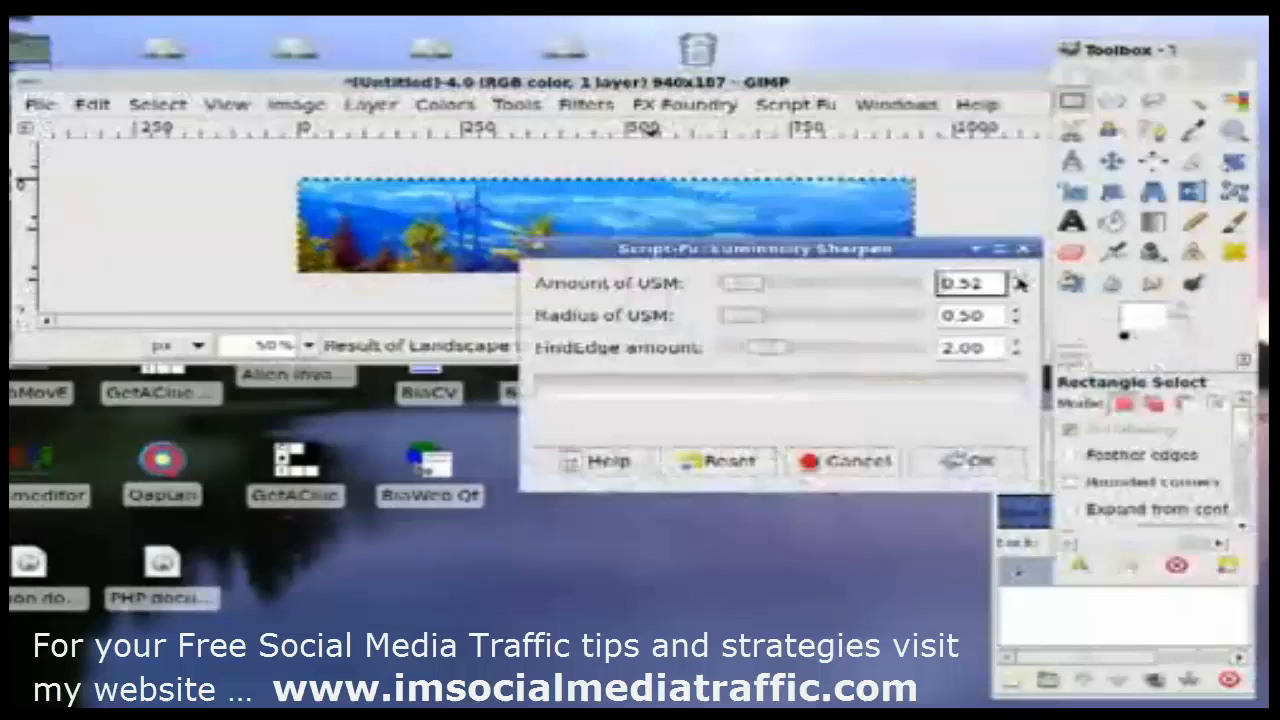
left_click(1012, 278)
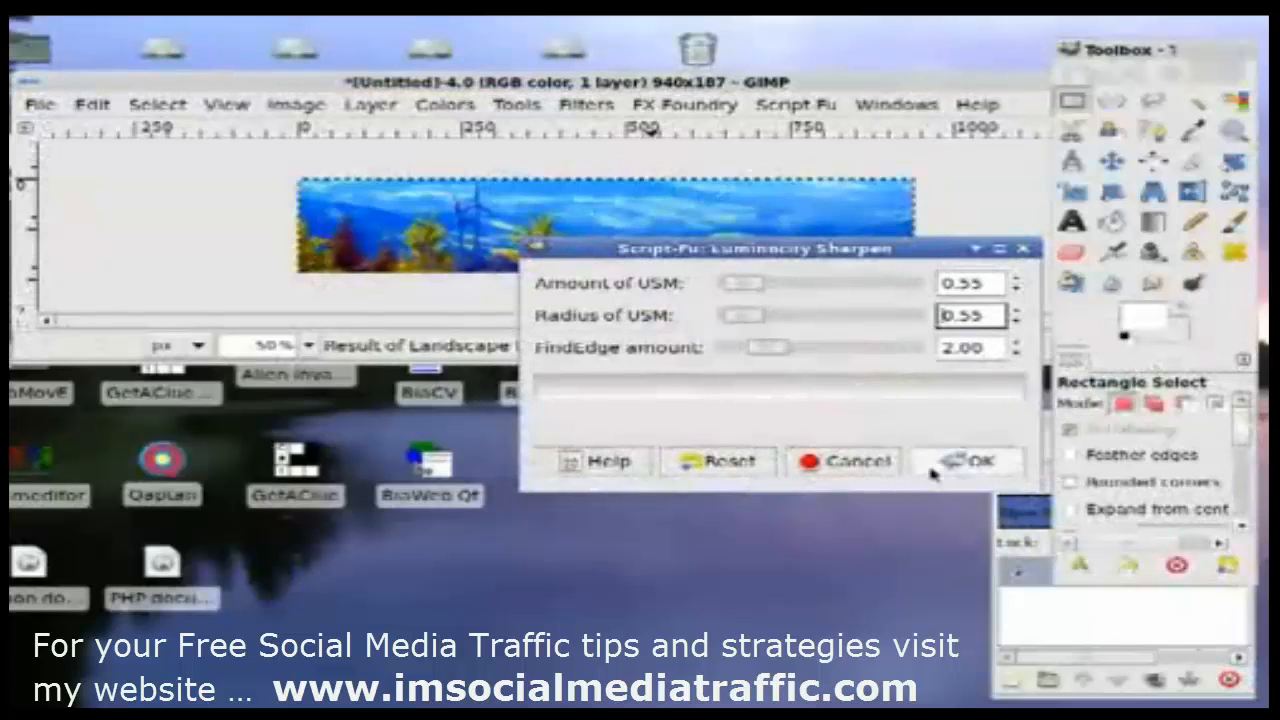
left_click(968, 460)
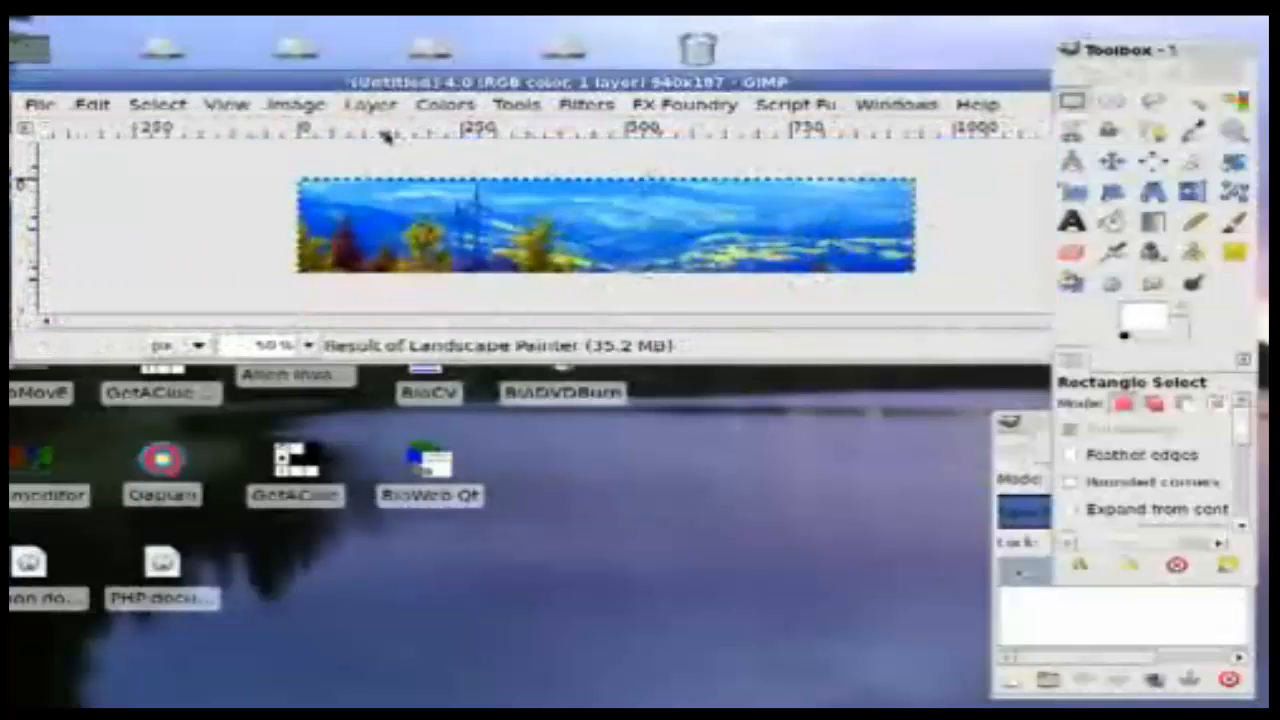
Step: Darken and enrich the banner with a Colors > Curves adjustment
left_click(444, 104)
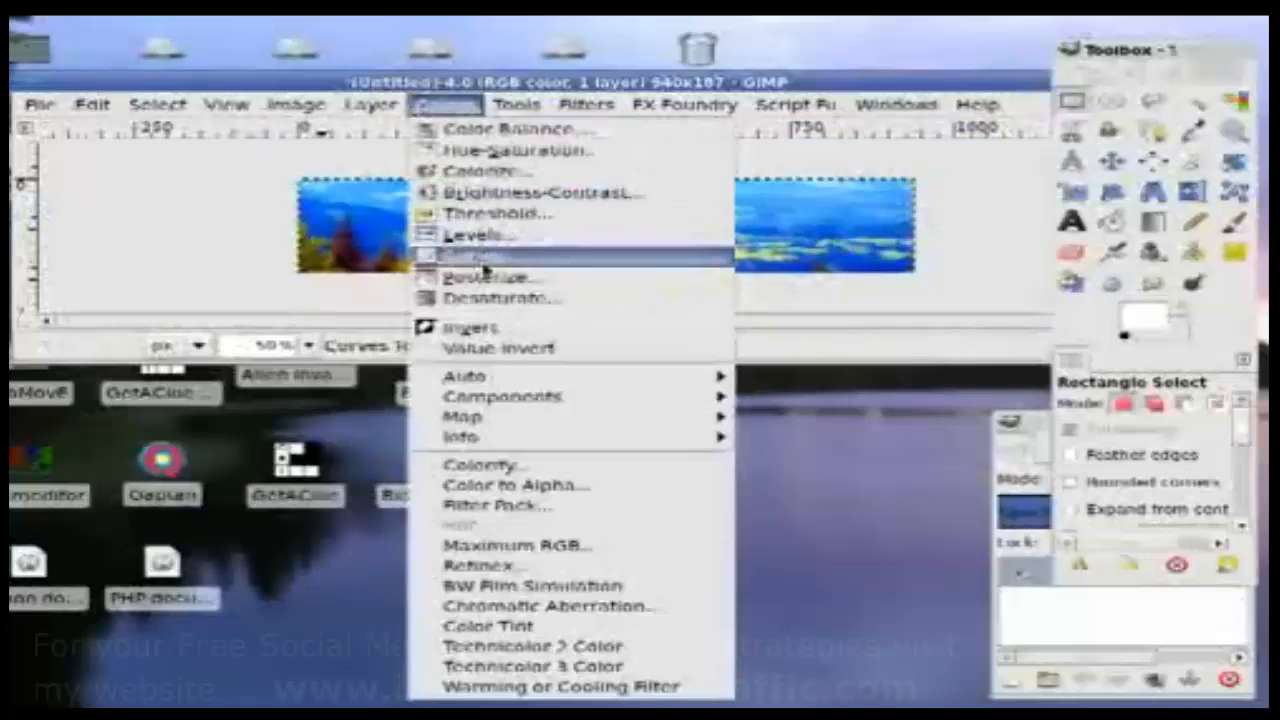
left_click(480, 256)
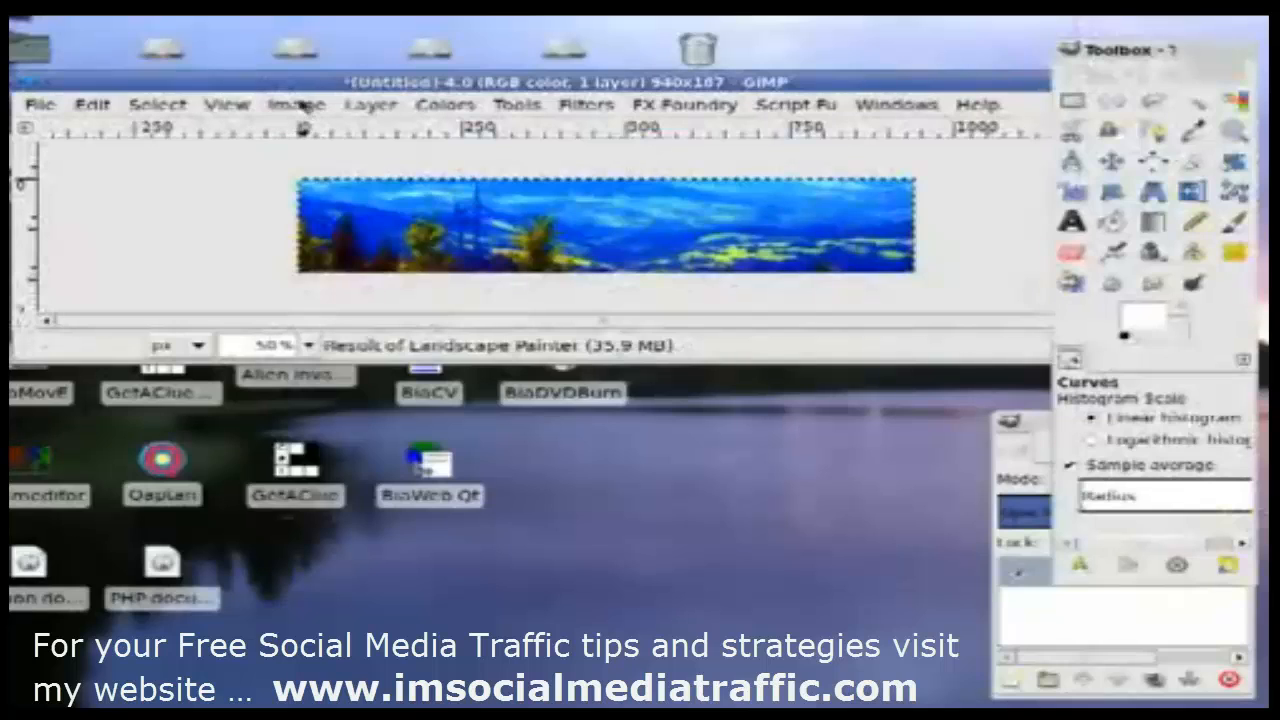
left_click(368, 104)
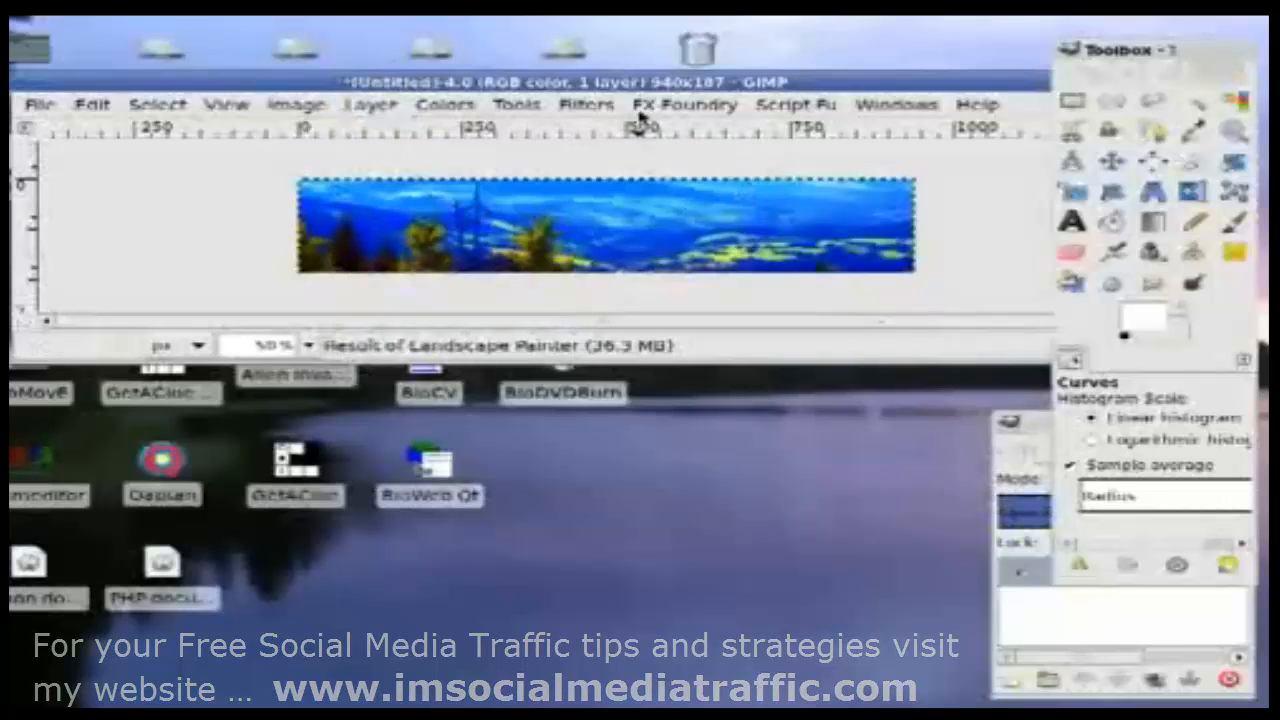
Step: Round the banner's corners at radius 20 with drop shadow, background and copy disabled
left_click(586, 104)
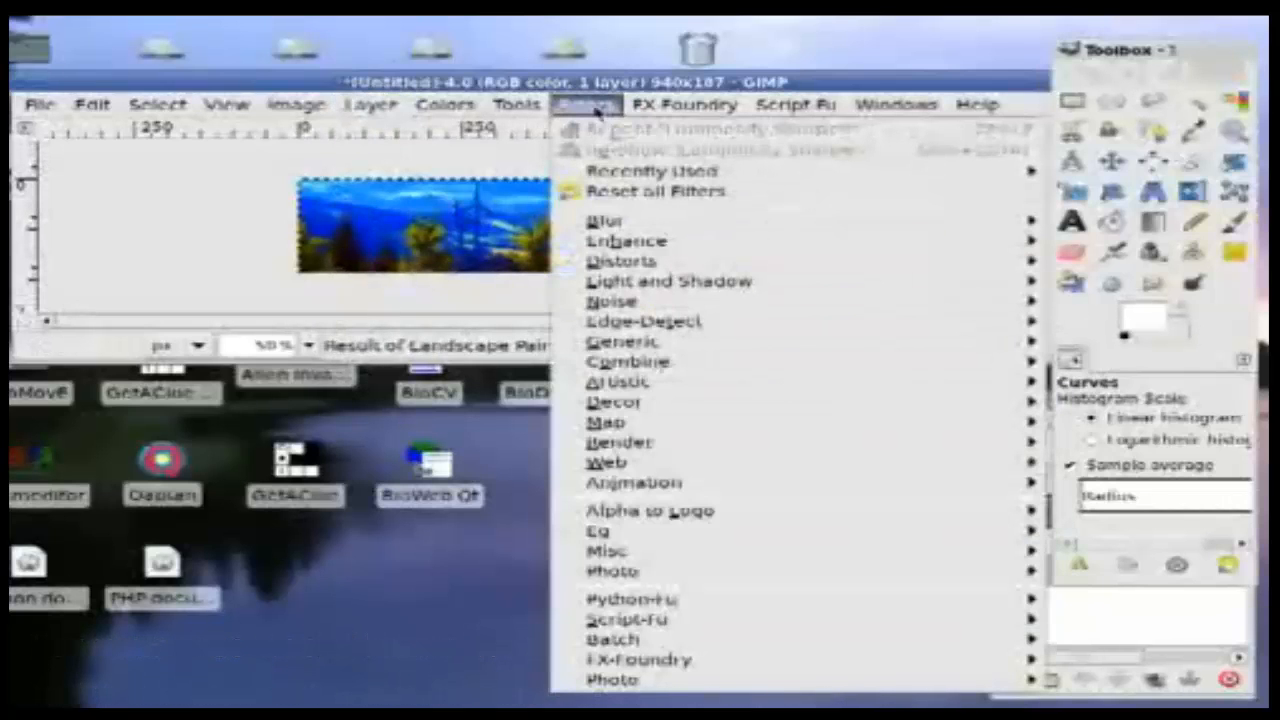
mouse_move(616, 400)
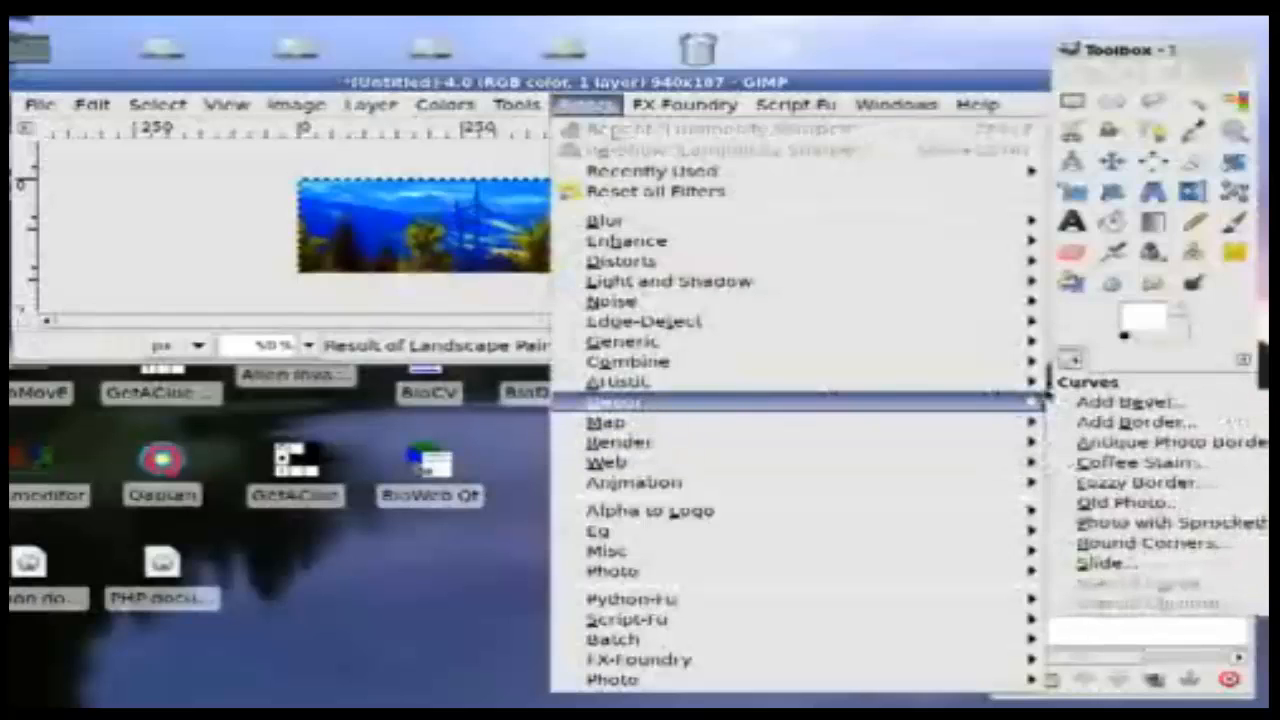
left_click(1152, 542)
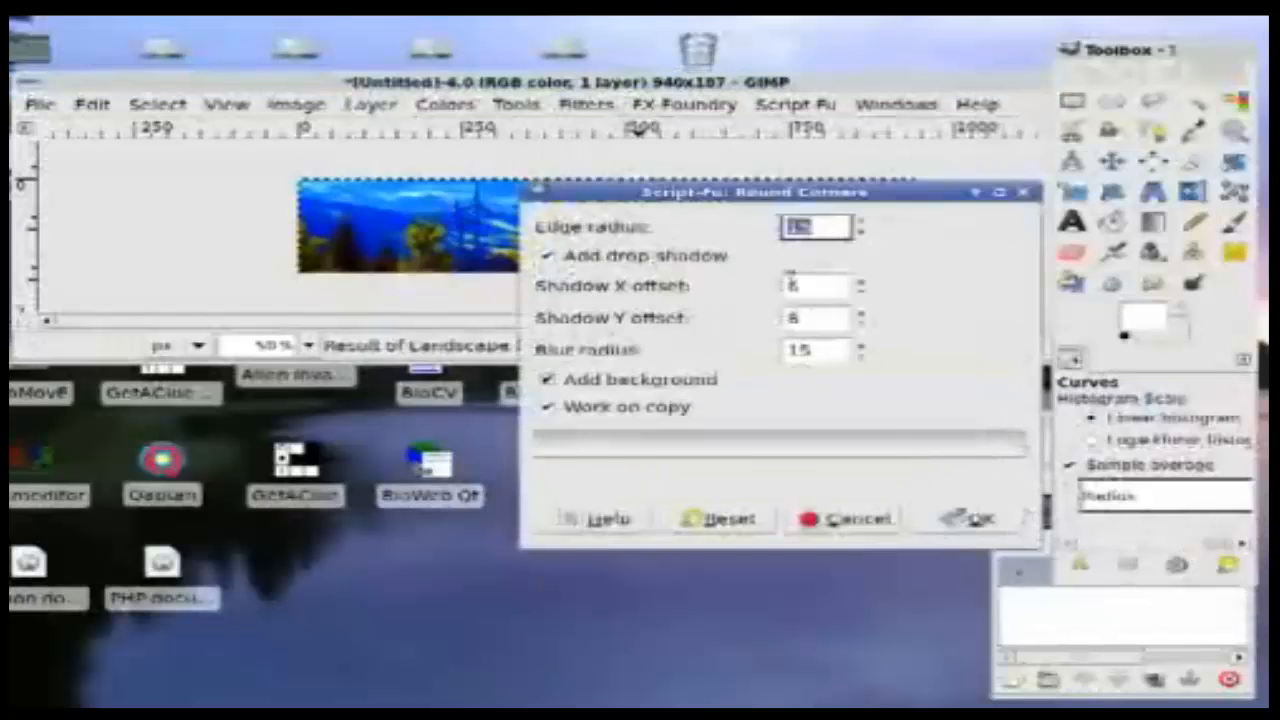
left_click(862, 220)
type("20")
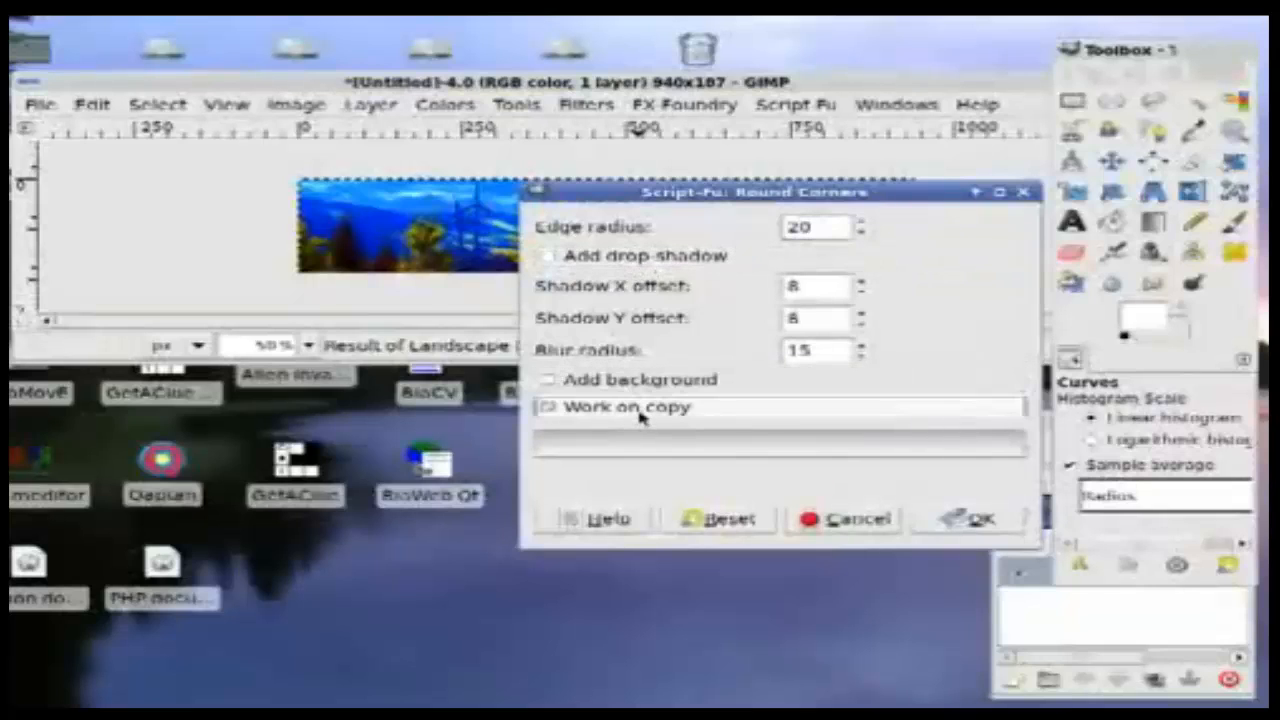
left_click(968, 518)
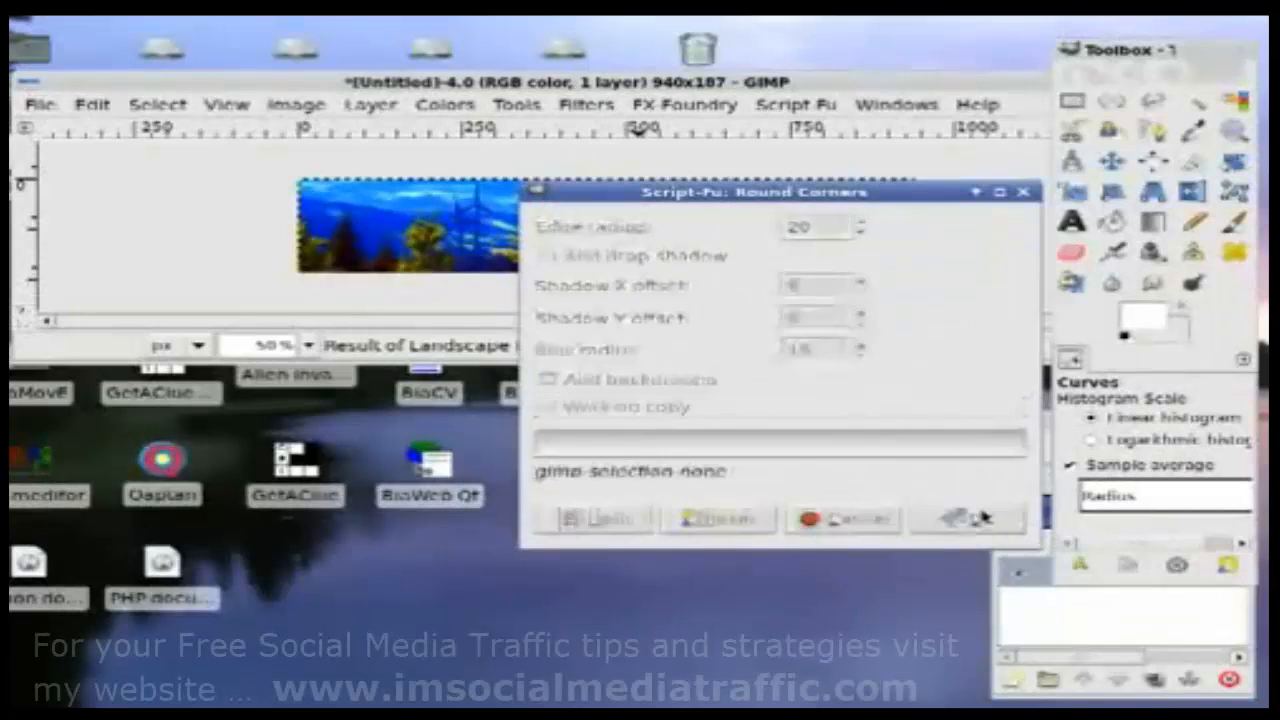
left_click(964, 518)
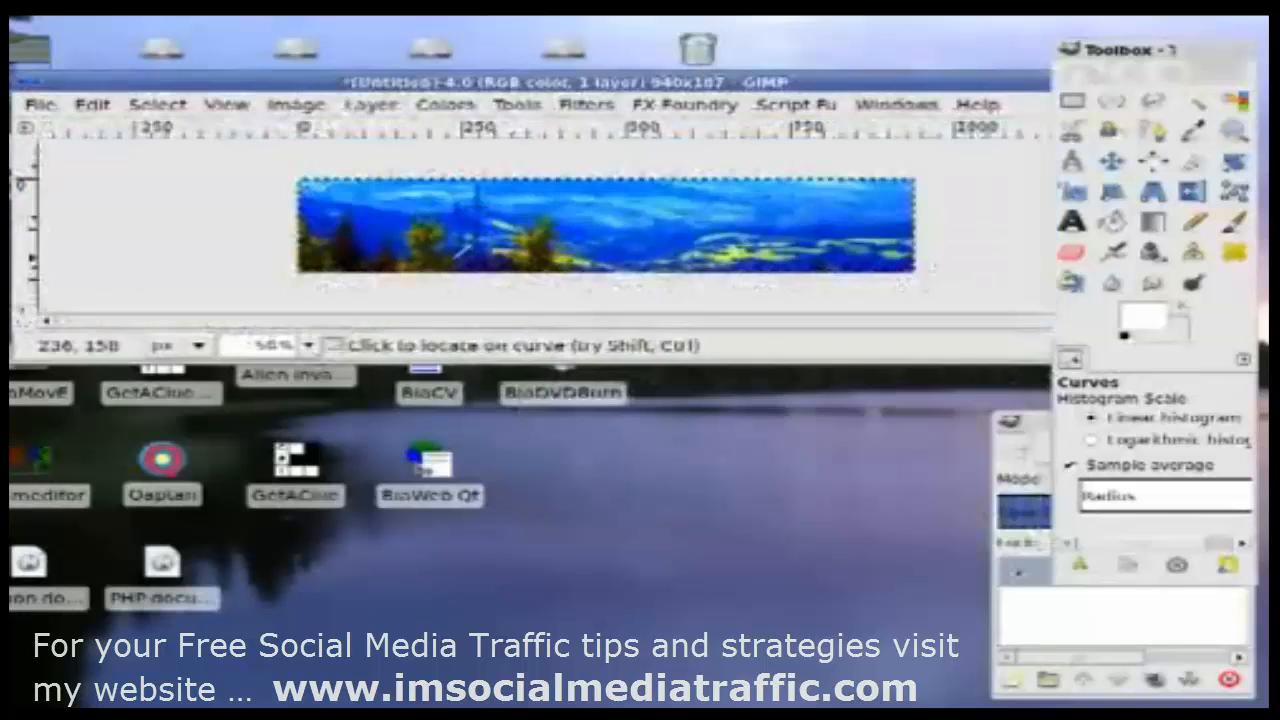
Step: Bring up the Add Border filter with 10 × 10 sizes
left_click(586, 104)
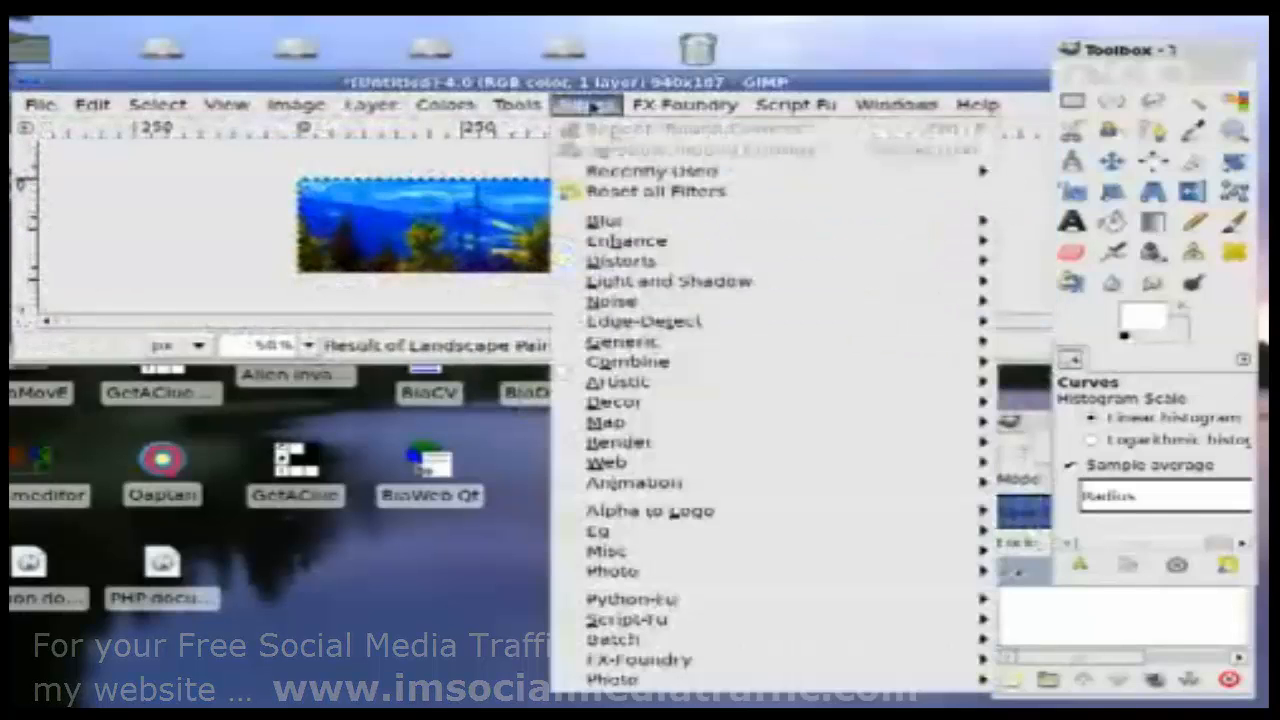
mouse_move(612, 402)
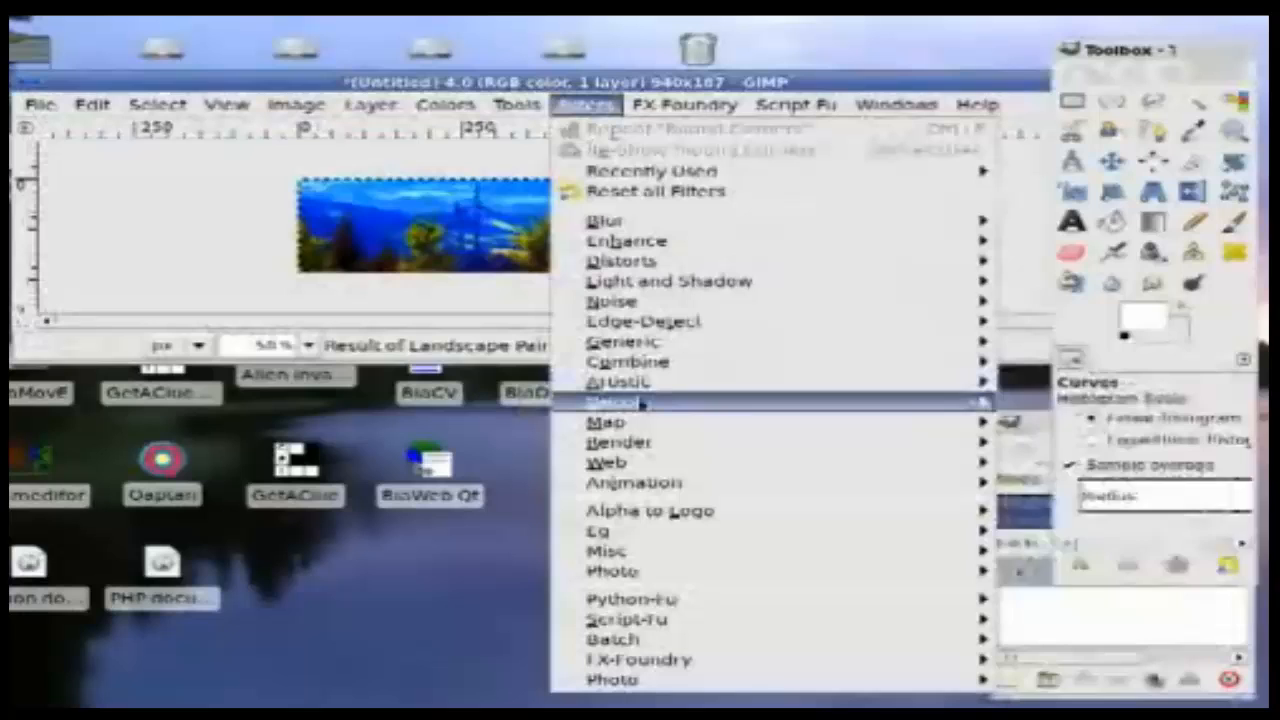
left_click(640, 400)
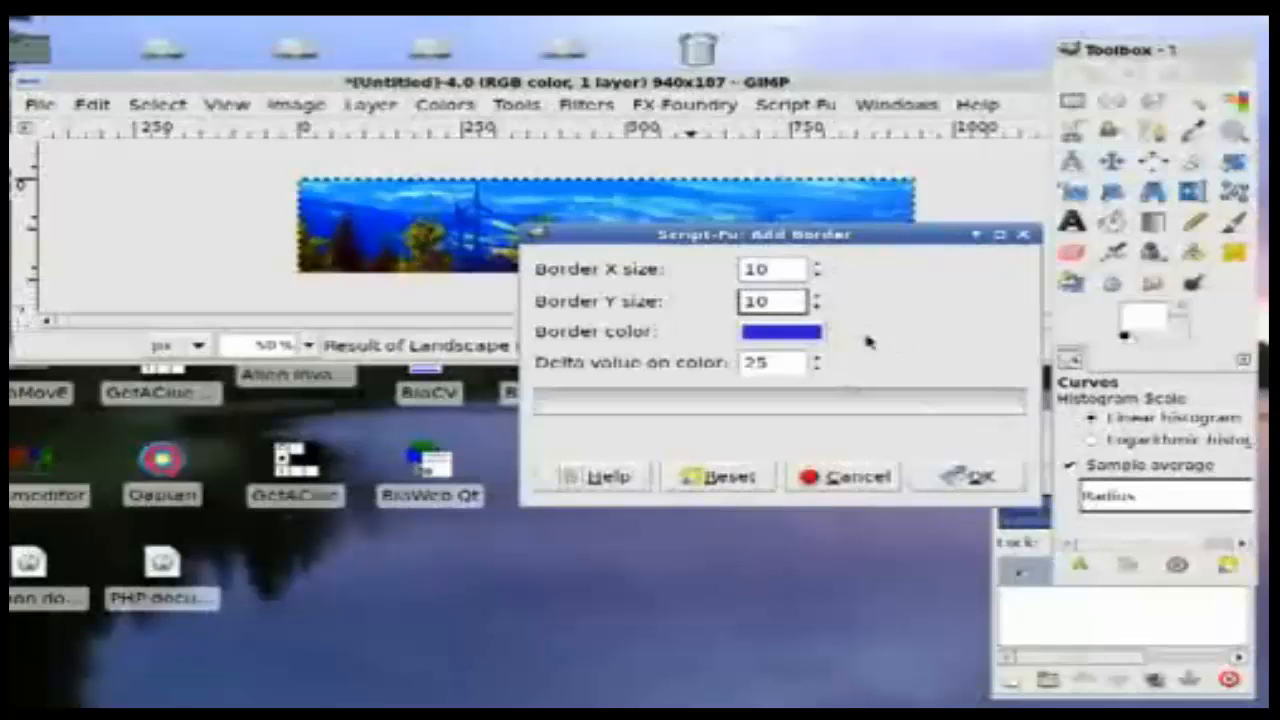
Step: Add a white 10-pixel border on its own layer, making the image 960 × 207
left_click(780, 332)
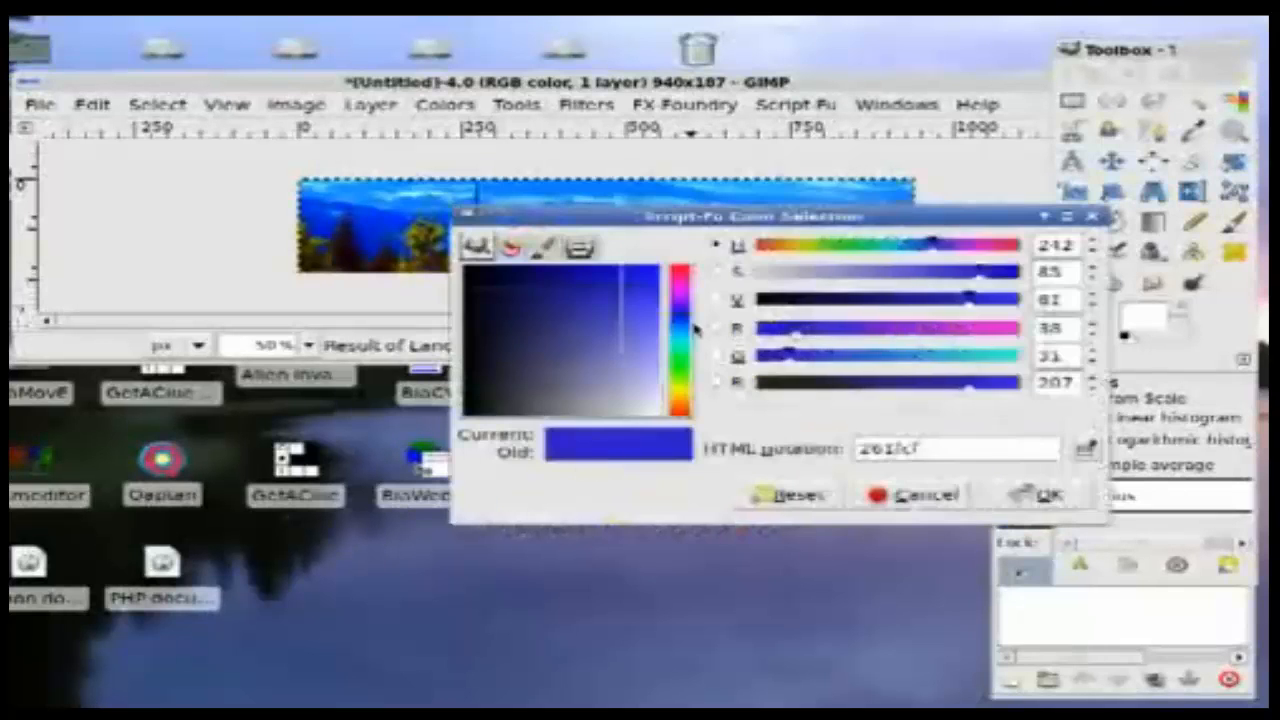
left_click(1040, 496)
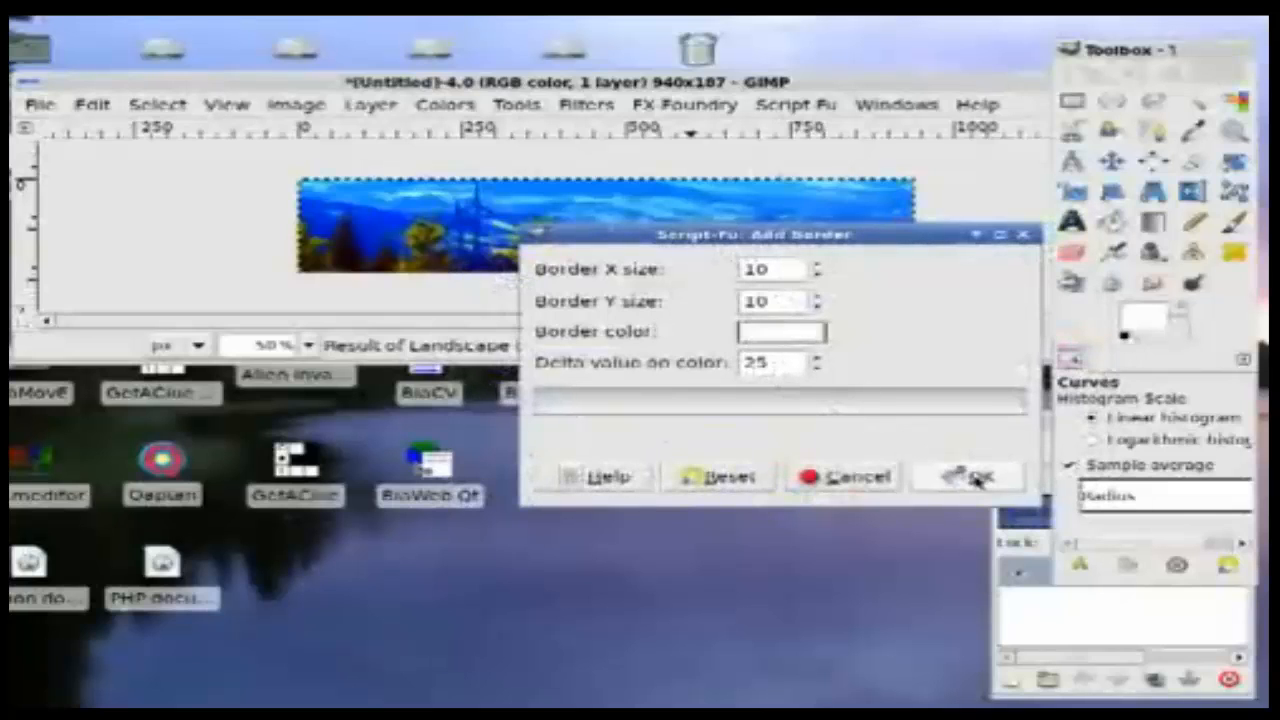
left_click(964, 476)
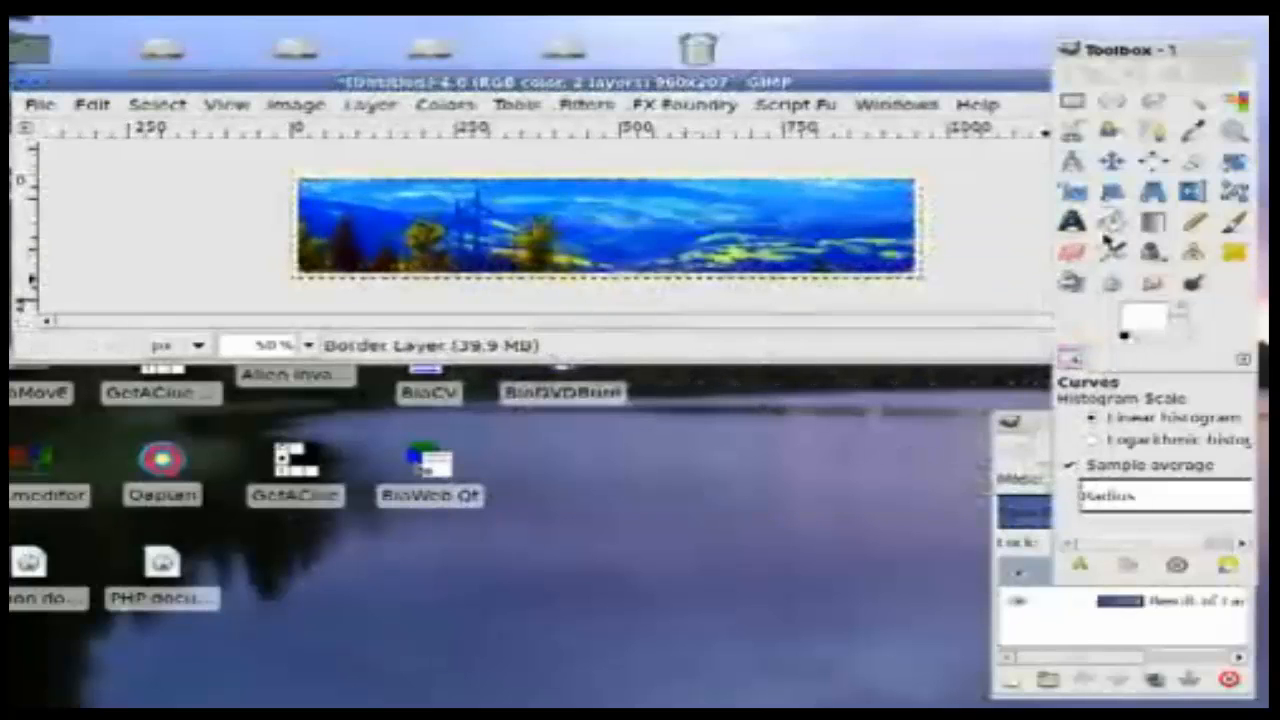
left_click(1112, 222)
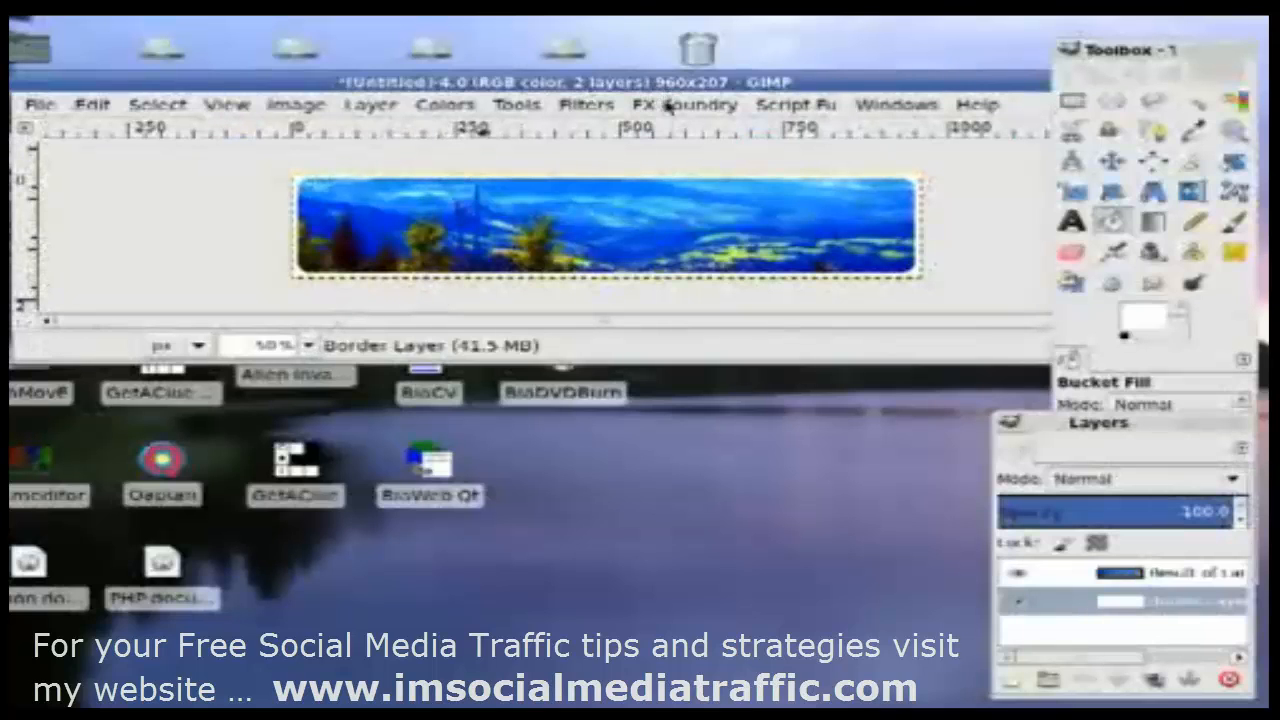
left_click(296, 104)
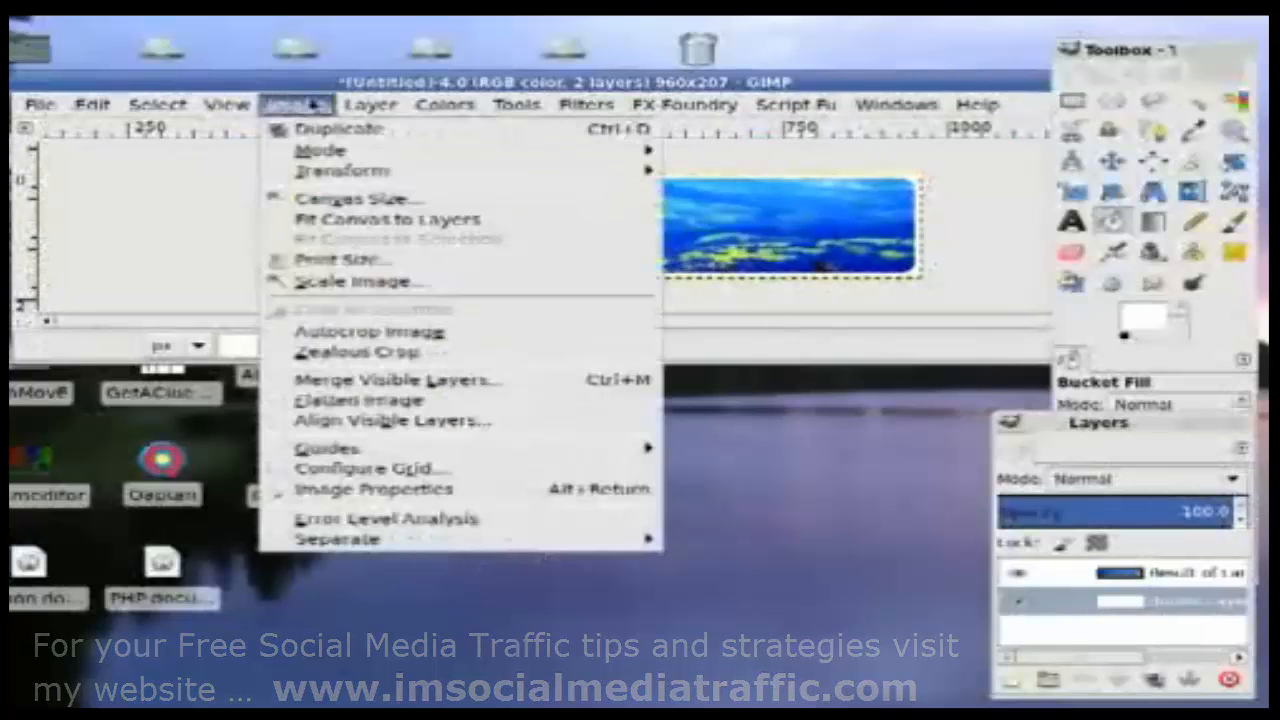
left_click(372, 104)
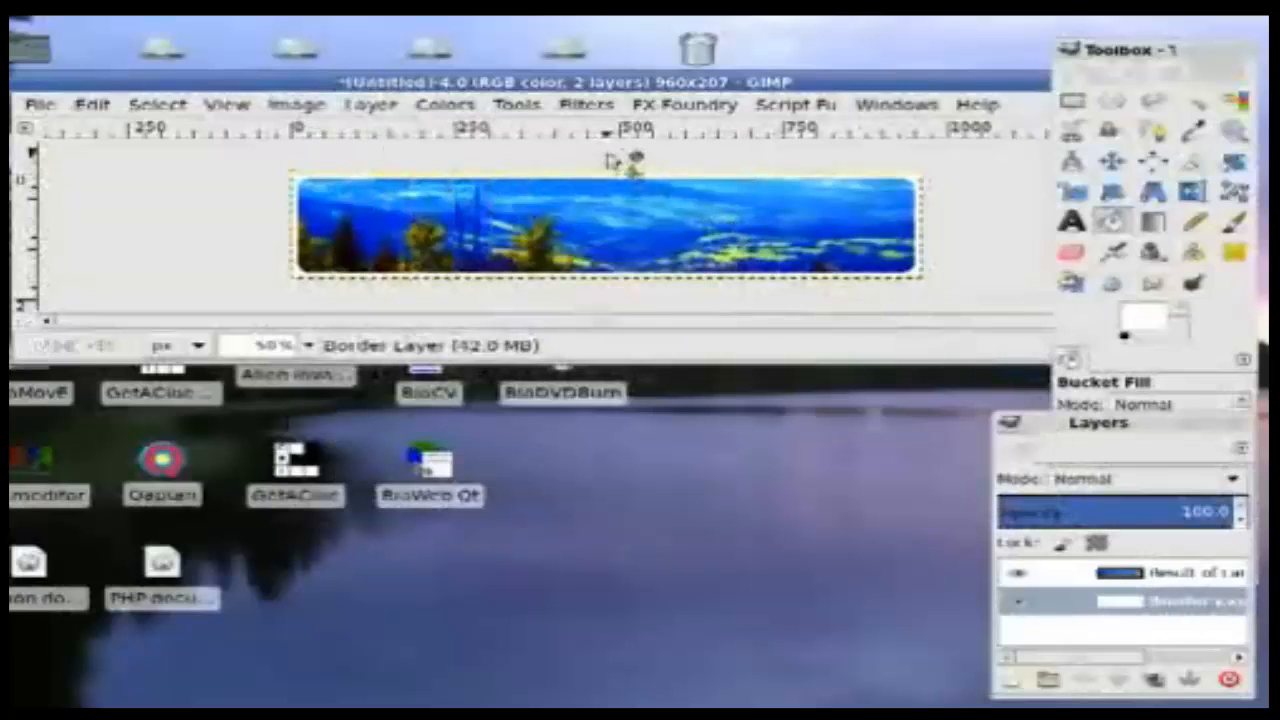
left_click(584, 104)
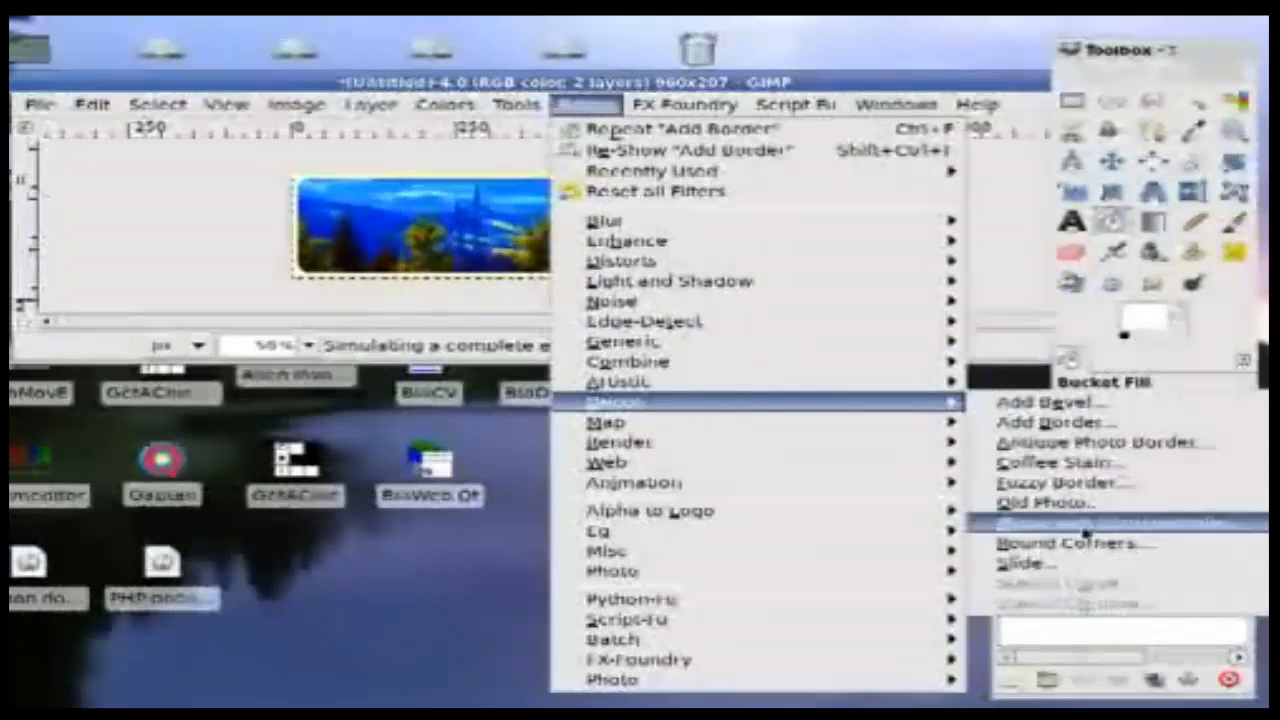
left_click(1062, 544)
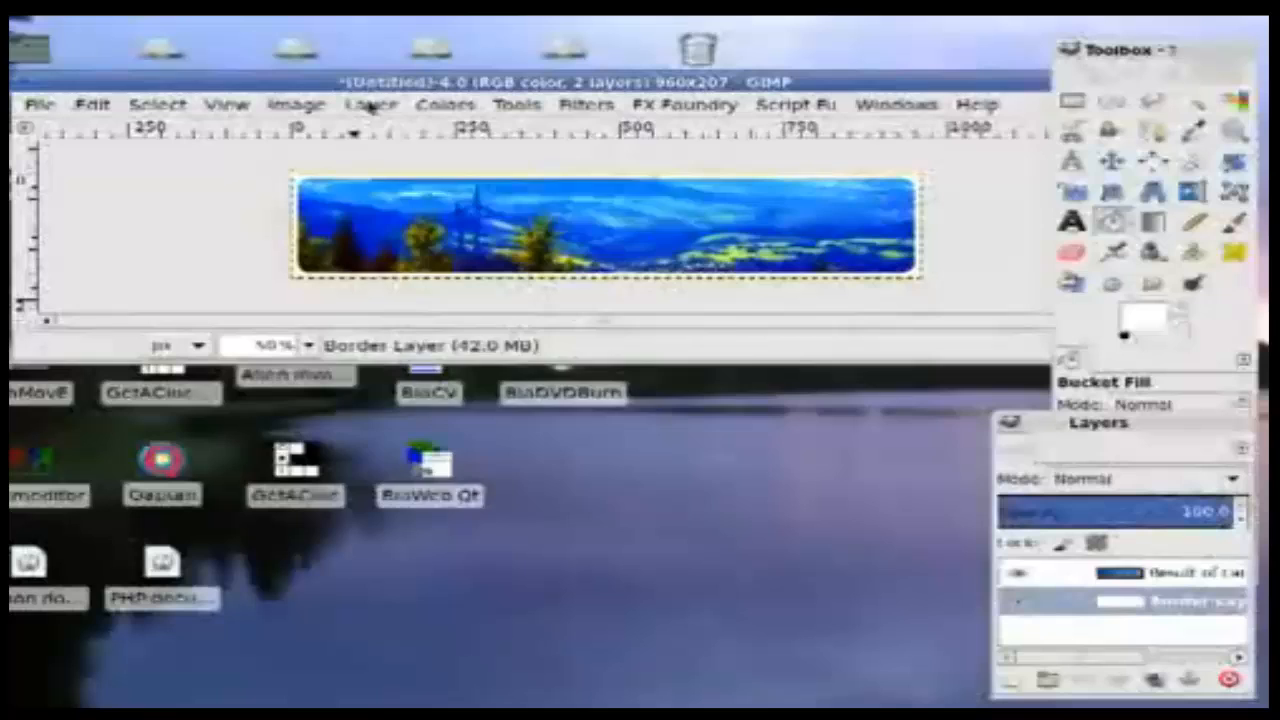
Step: Extend the border layer boundary height to 247 pixels and fill it white
left_click(368, 104)
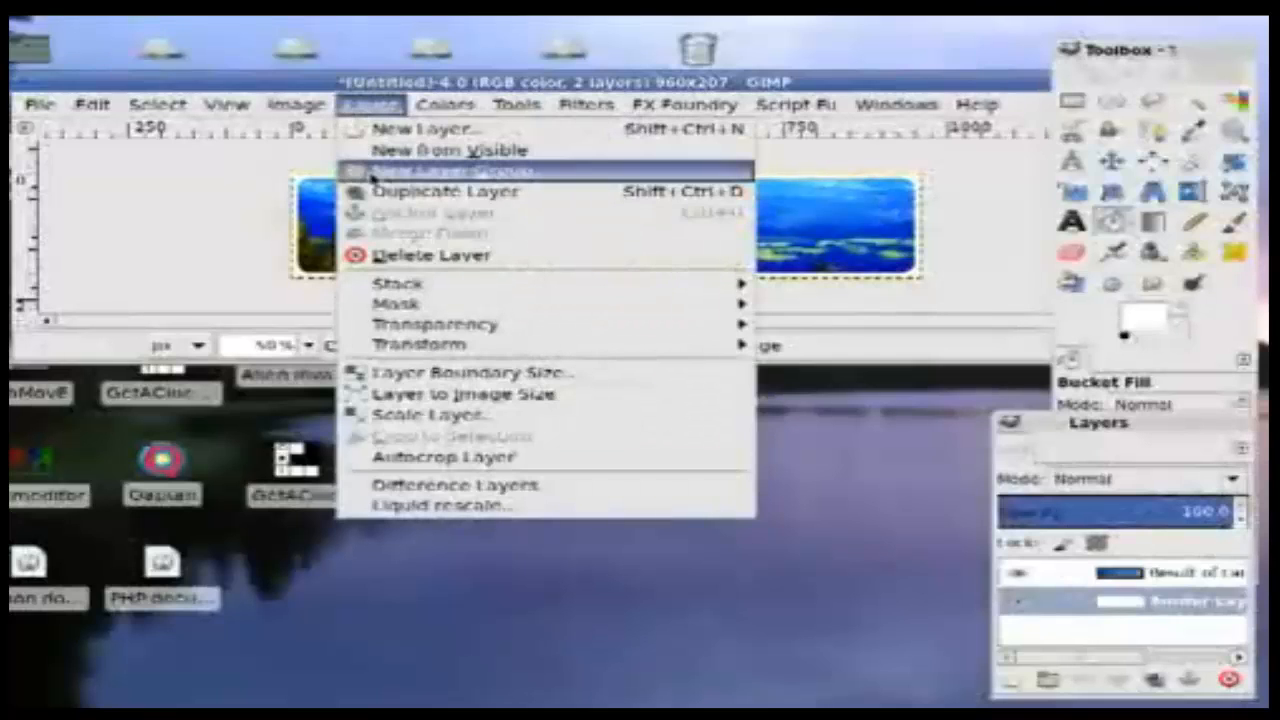
left_click(460, 370)
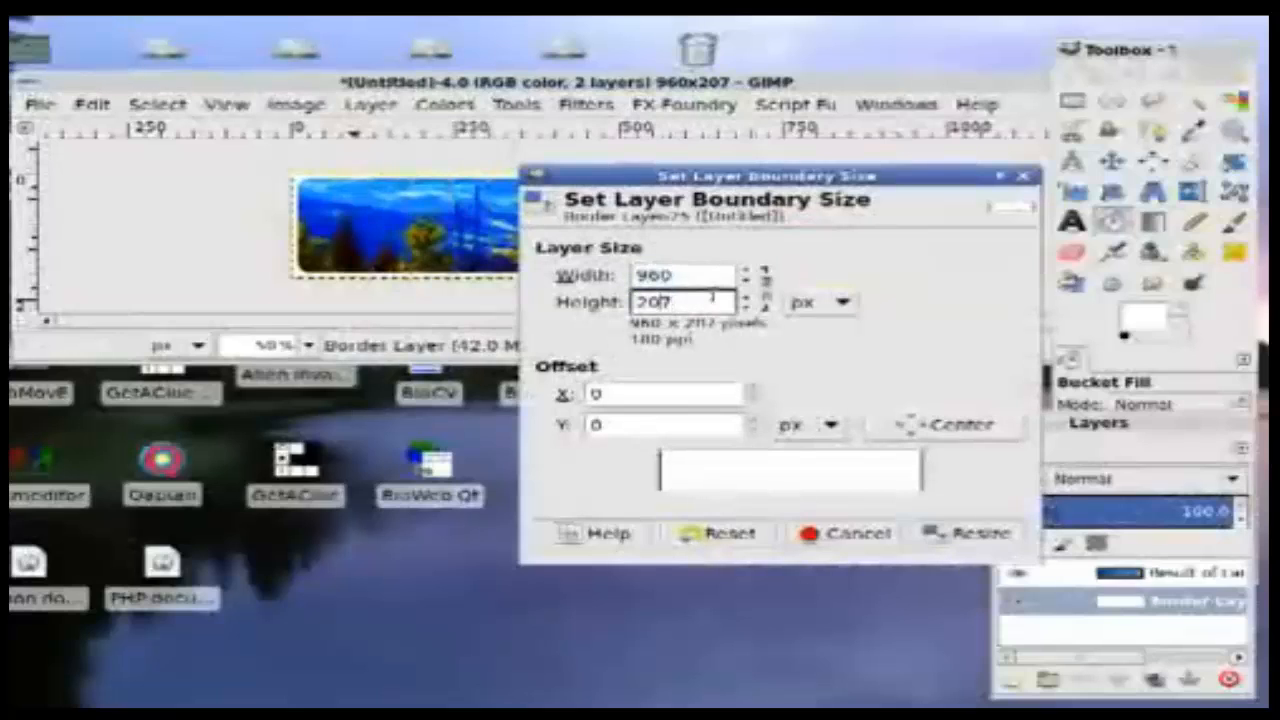
type("247")
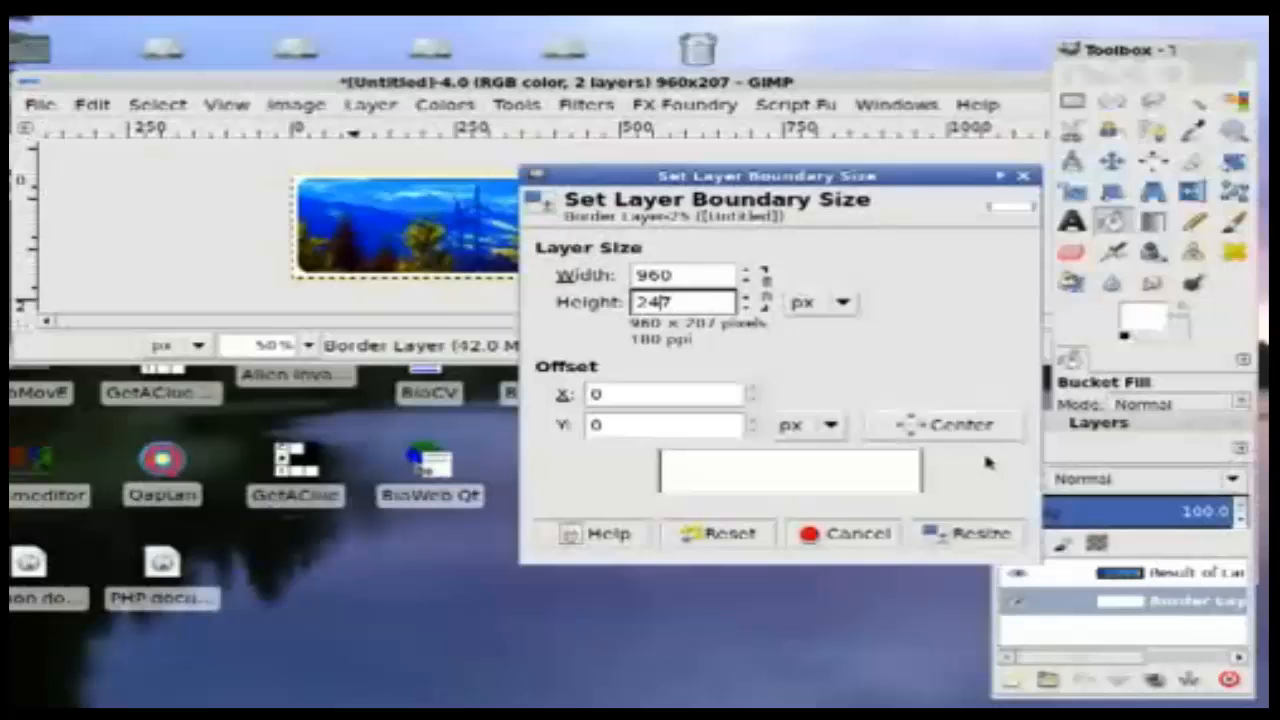
left_click(968, 532)
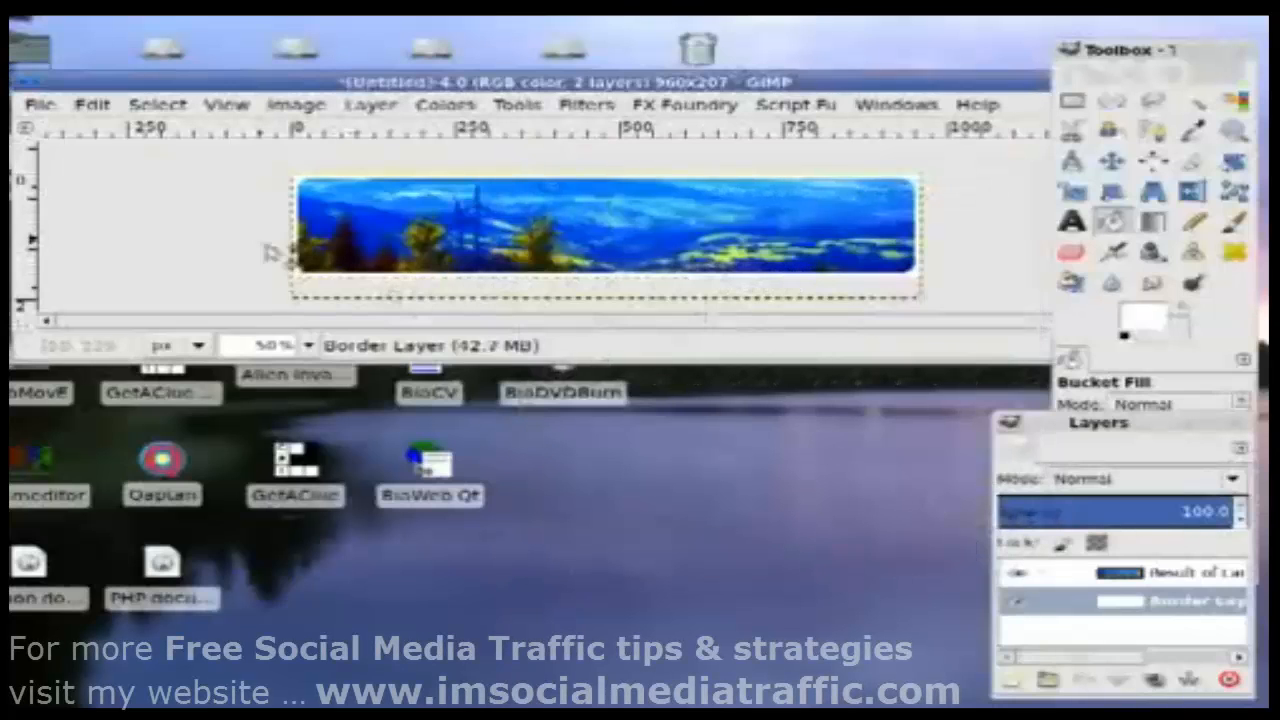
left_click(296, 104)
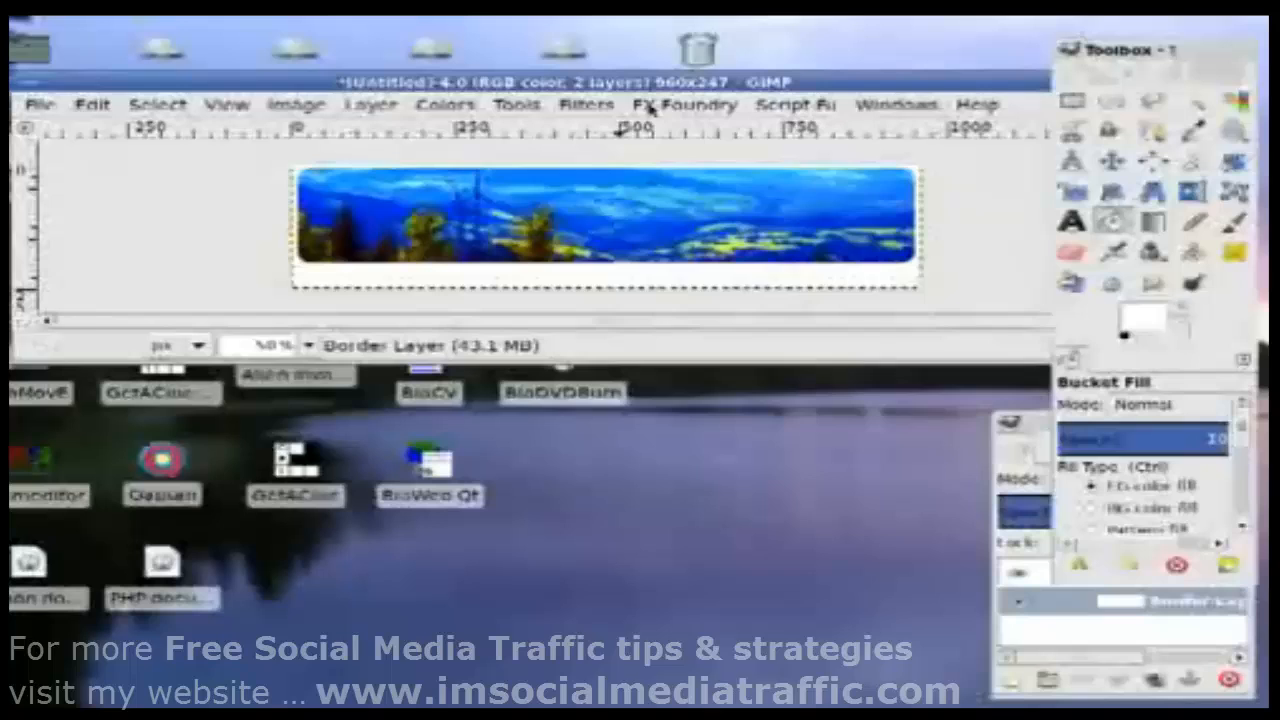
Step: Apply Round Corners to the enlarged 960 × 247 border layer
left_click(584, 104)
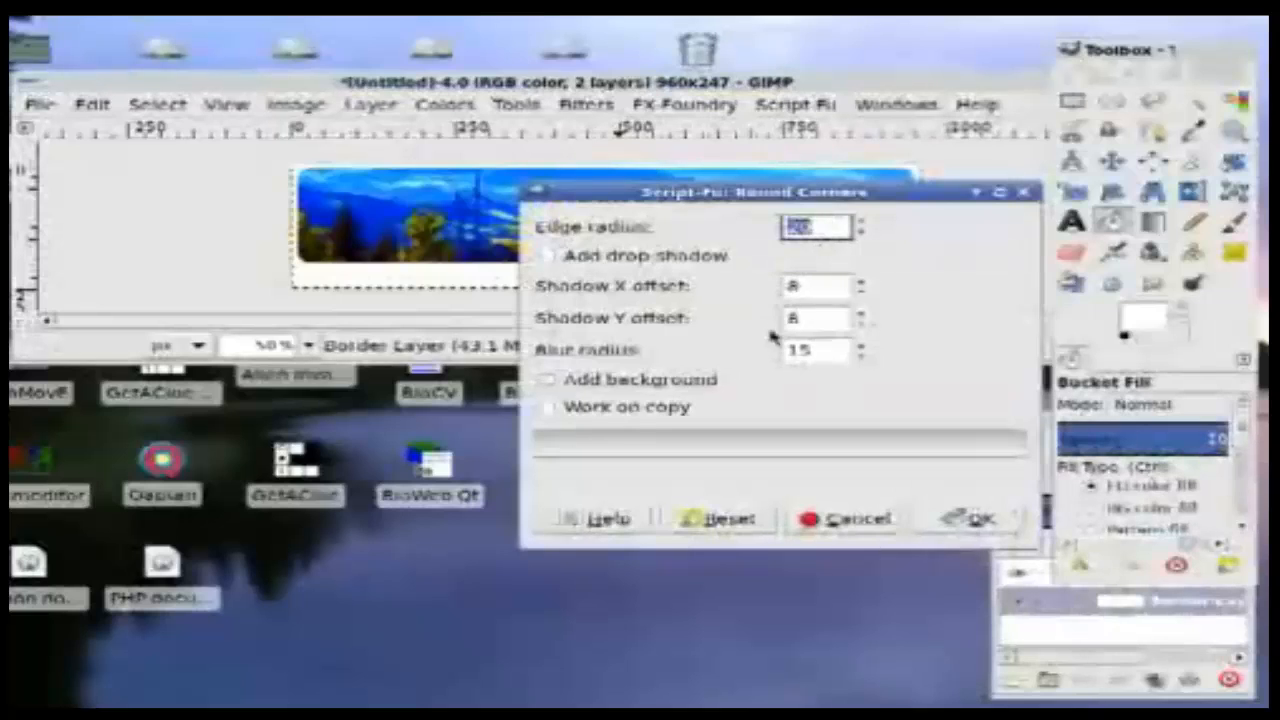
left_click(964, 518)
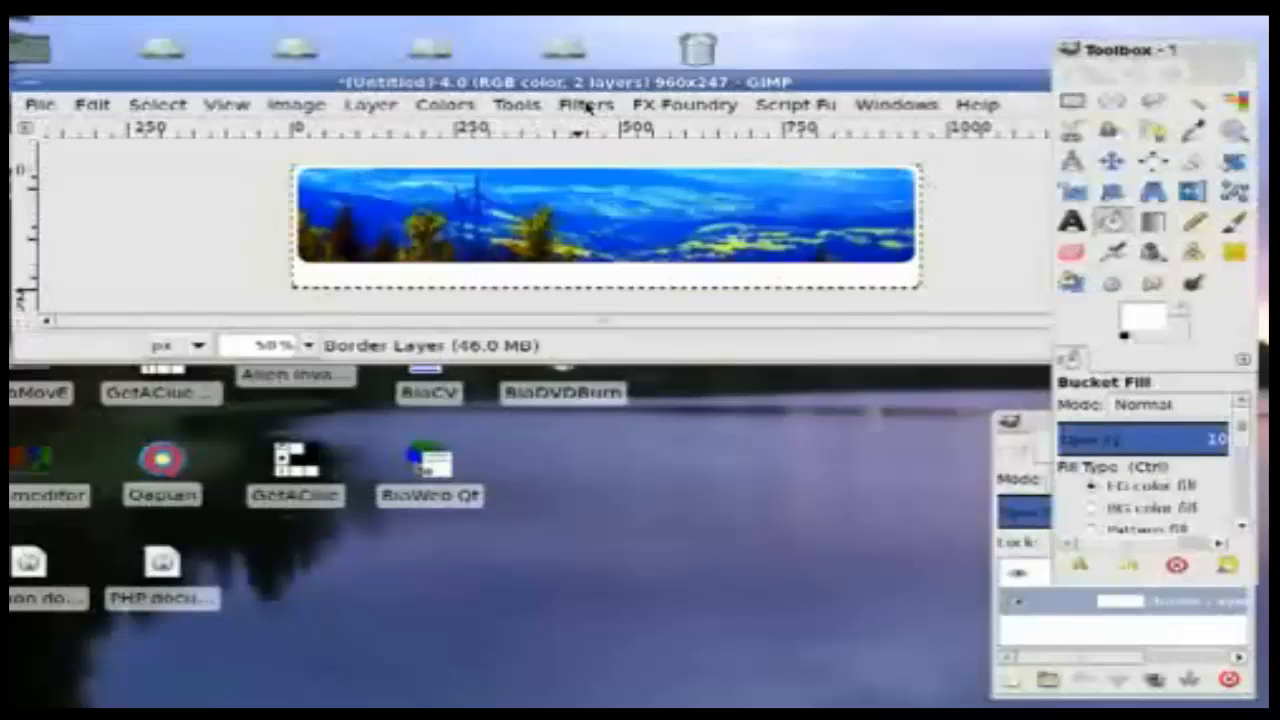
Step: Apply a Drop Shadow with 0 offsets, blur radius 10, opacity 90 and resizing allowed
left_click(584, 104)
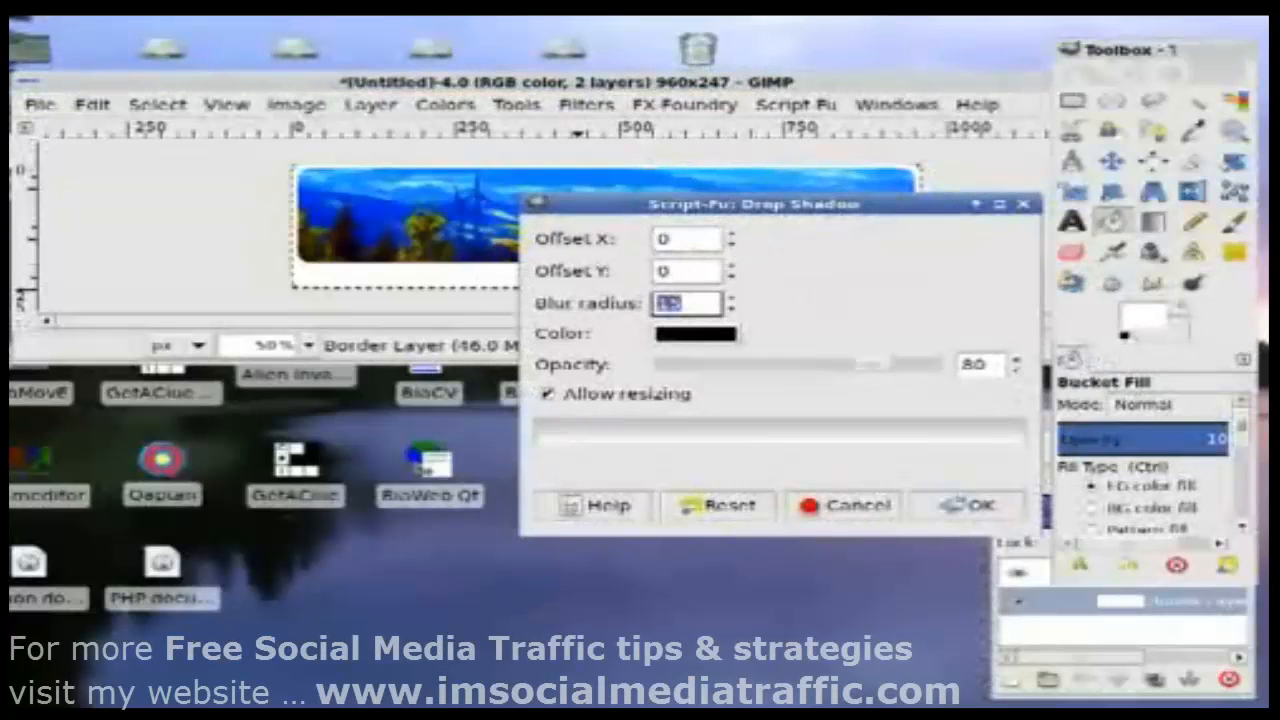
type("10")
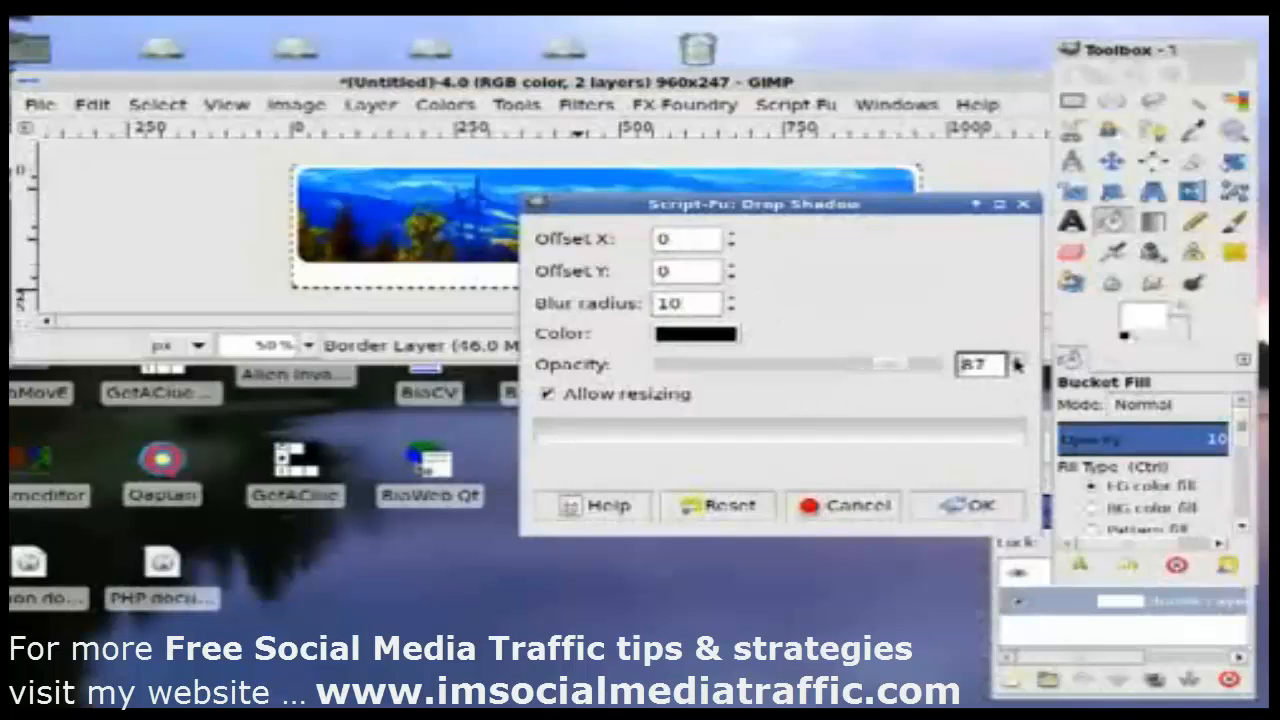
left_click(1016, 356)
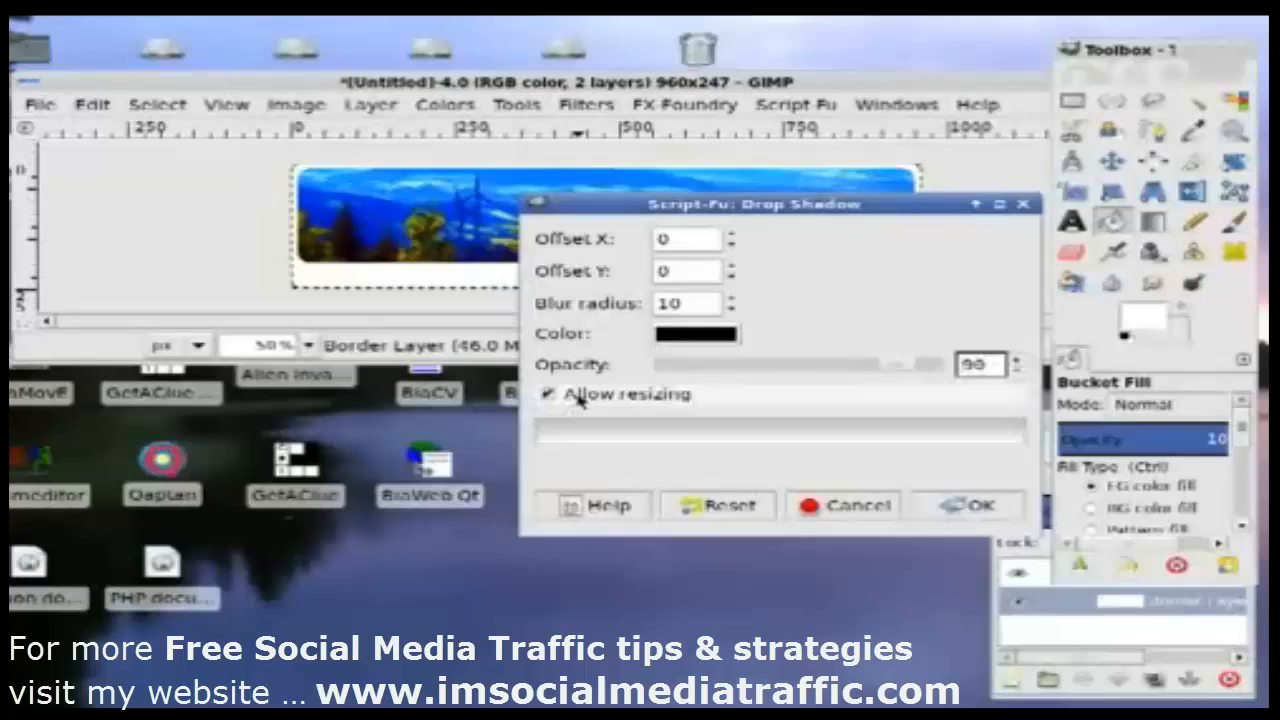
left_click(966, 504)
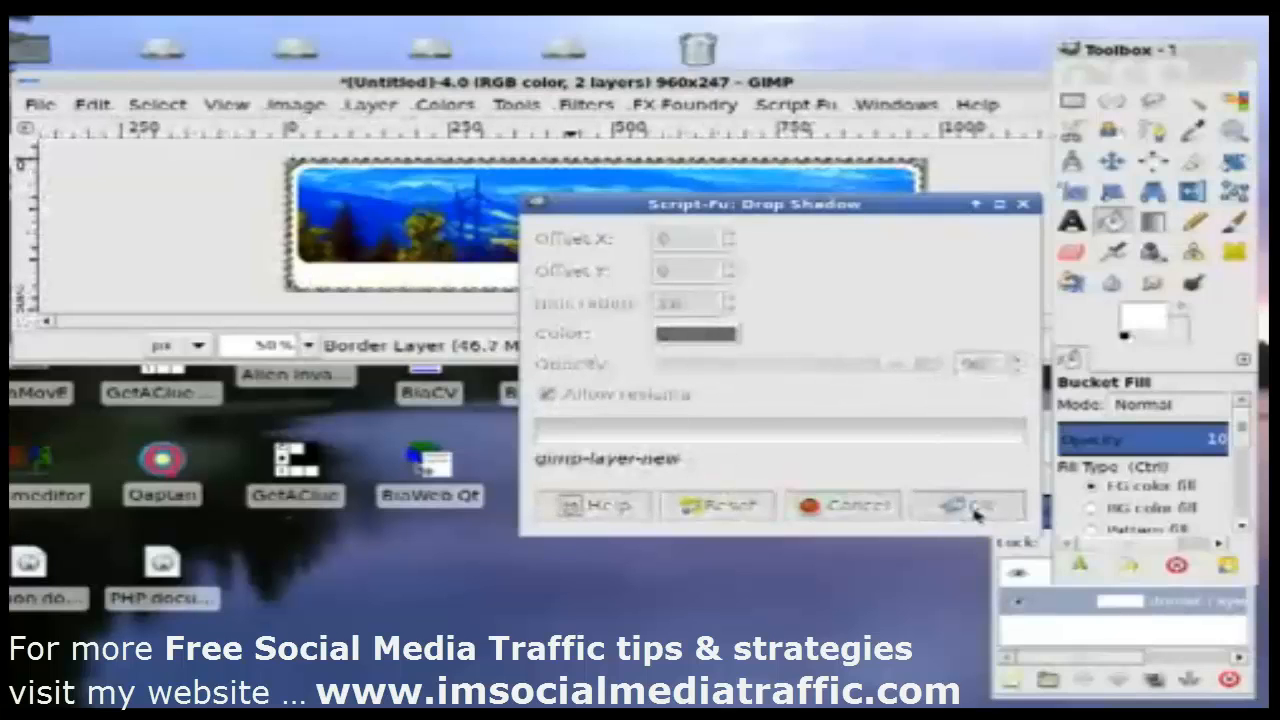
left_click(968, 504)
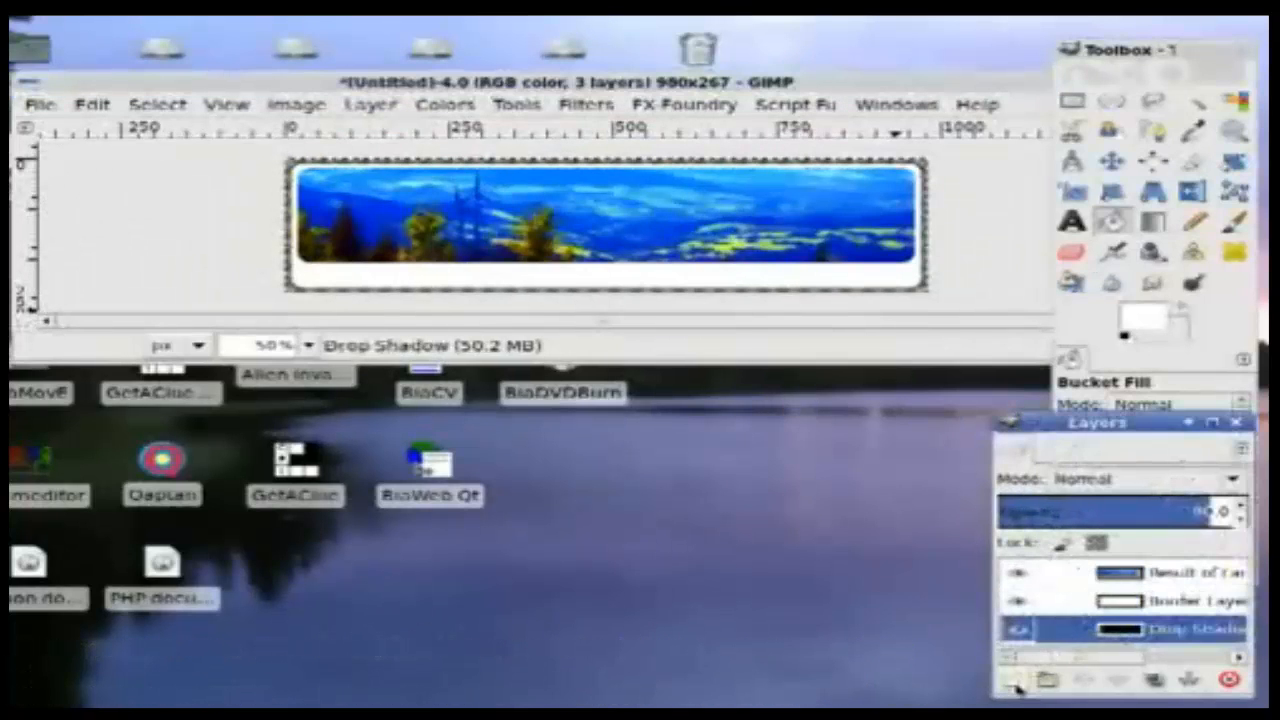
Step: Create a new 980 × 267 layer filled with the background colour as the bottom layer
left_click(1016, 682)
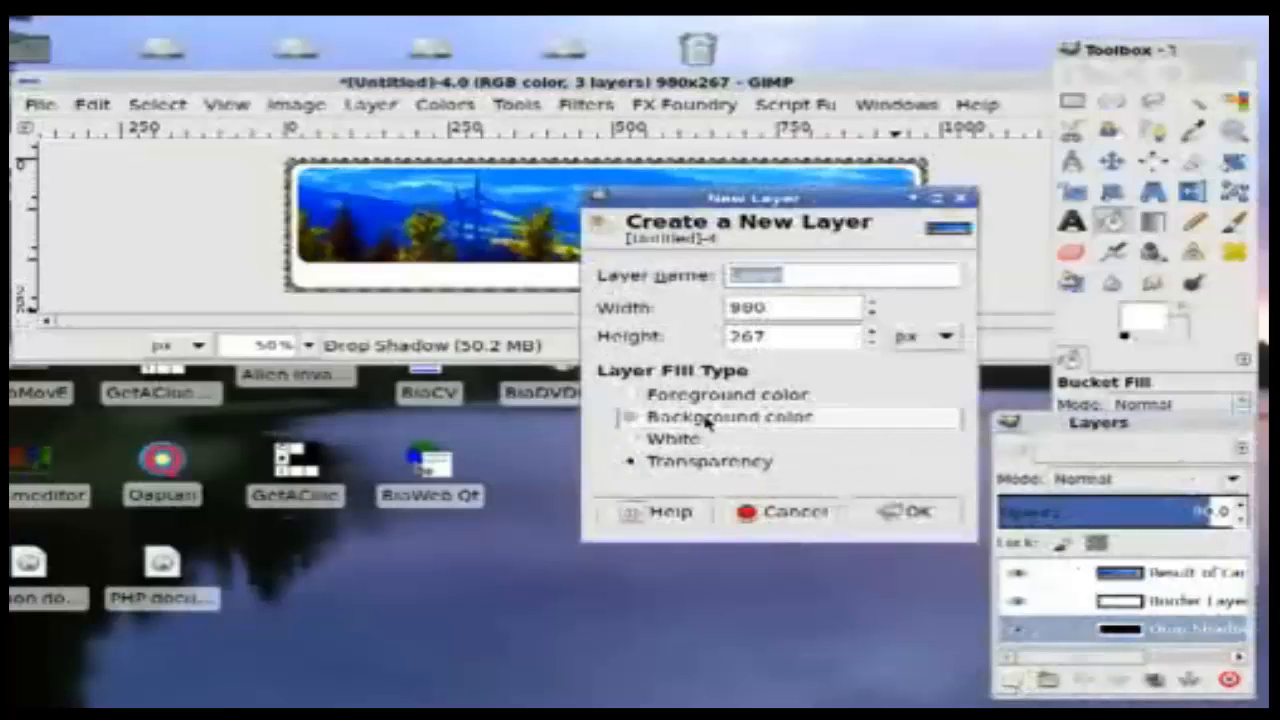
left_click(630, 418)
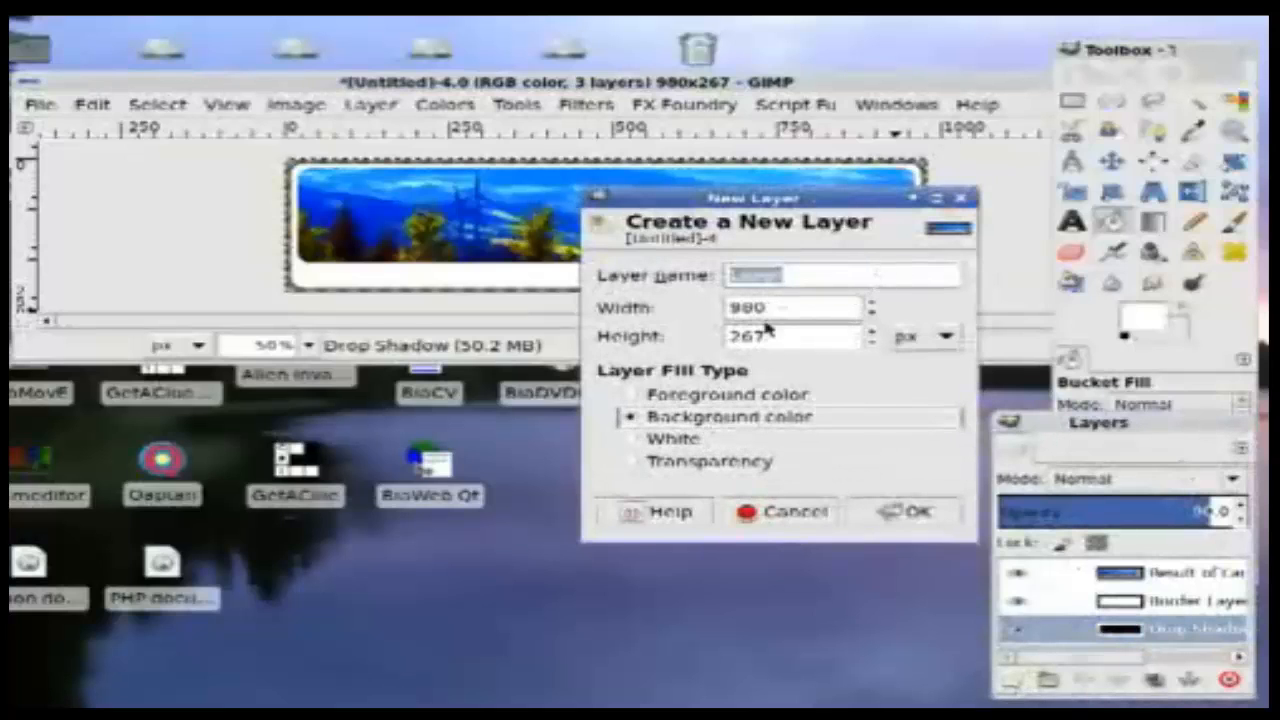
left_click(904, 512)
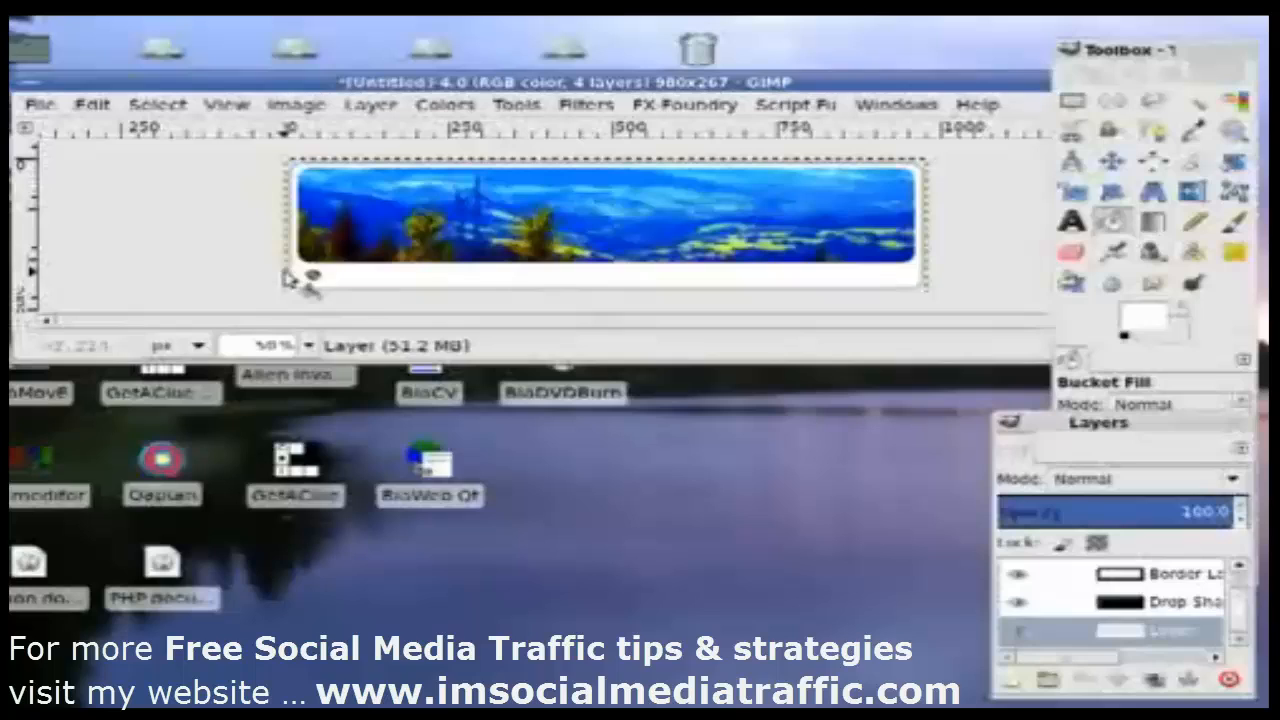
mouse_move(576, 284)
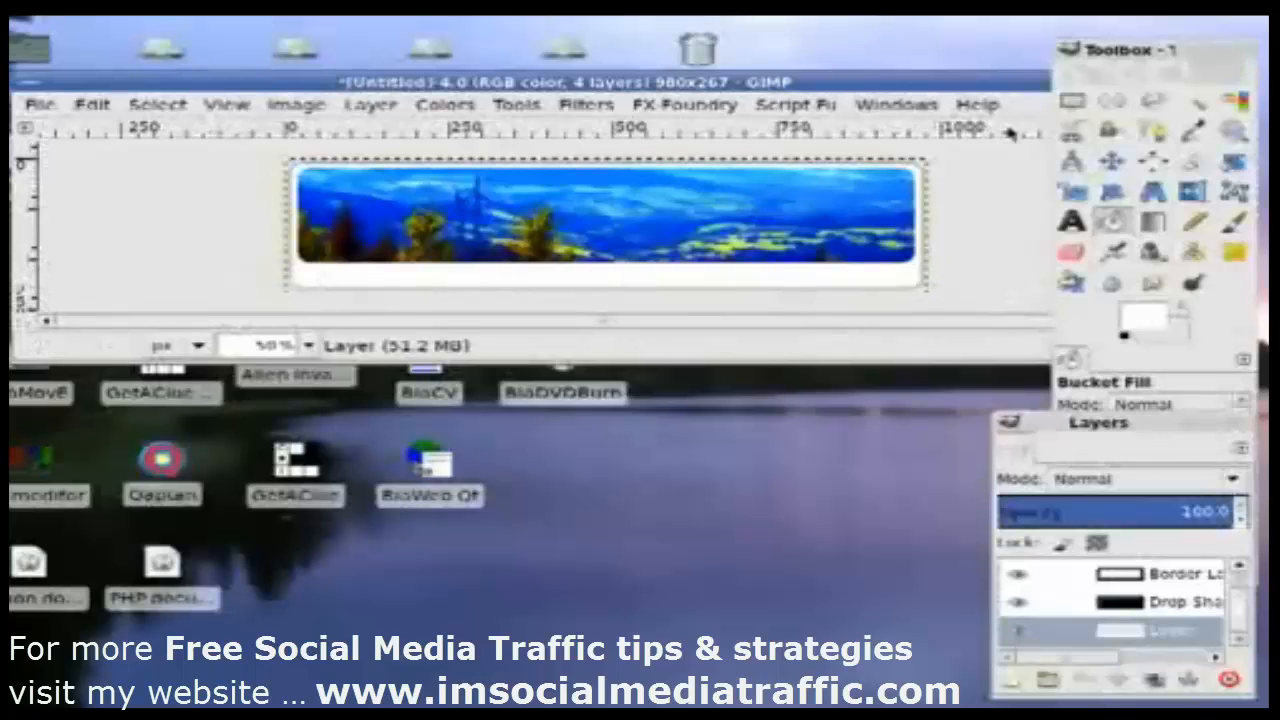
Step: Write 'Harishankar.org' in a serif style and move it to the banner's upper right
left_click(1072, 220)
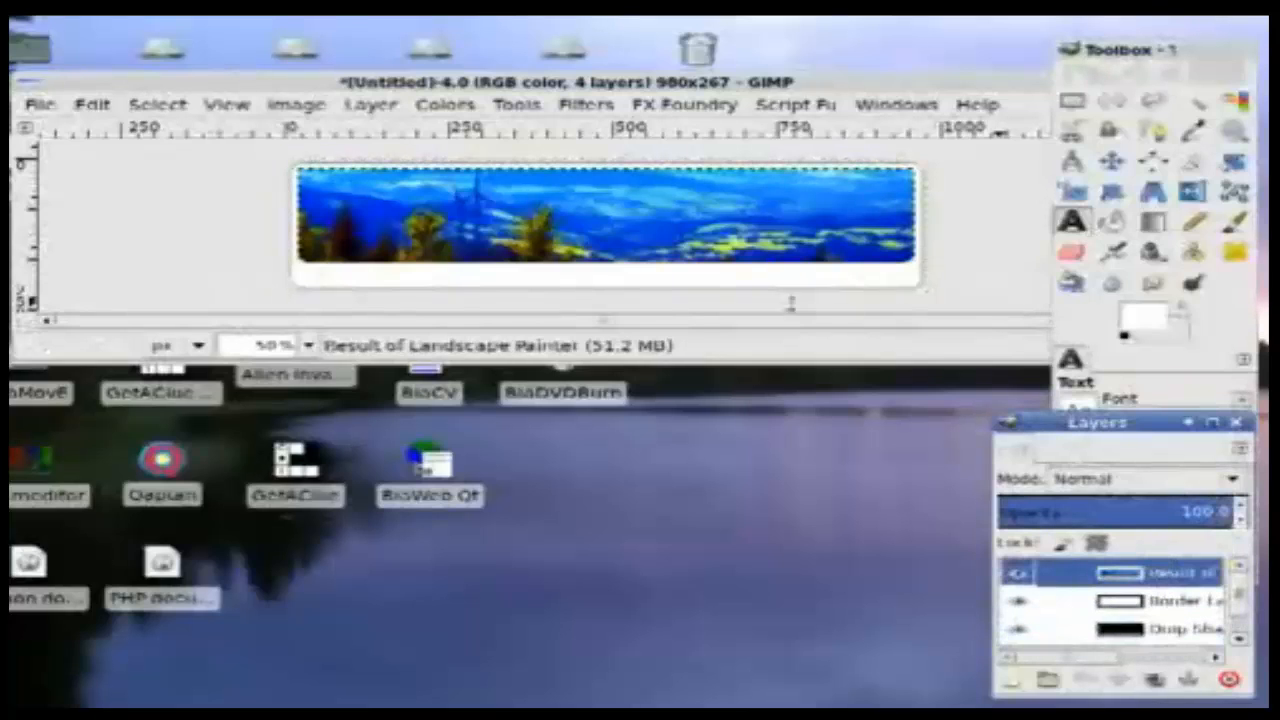
mouse_move(680, 204)
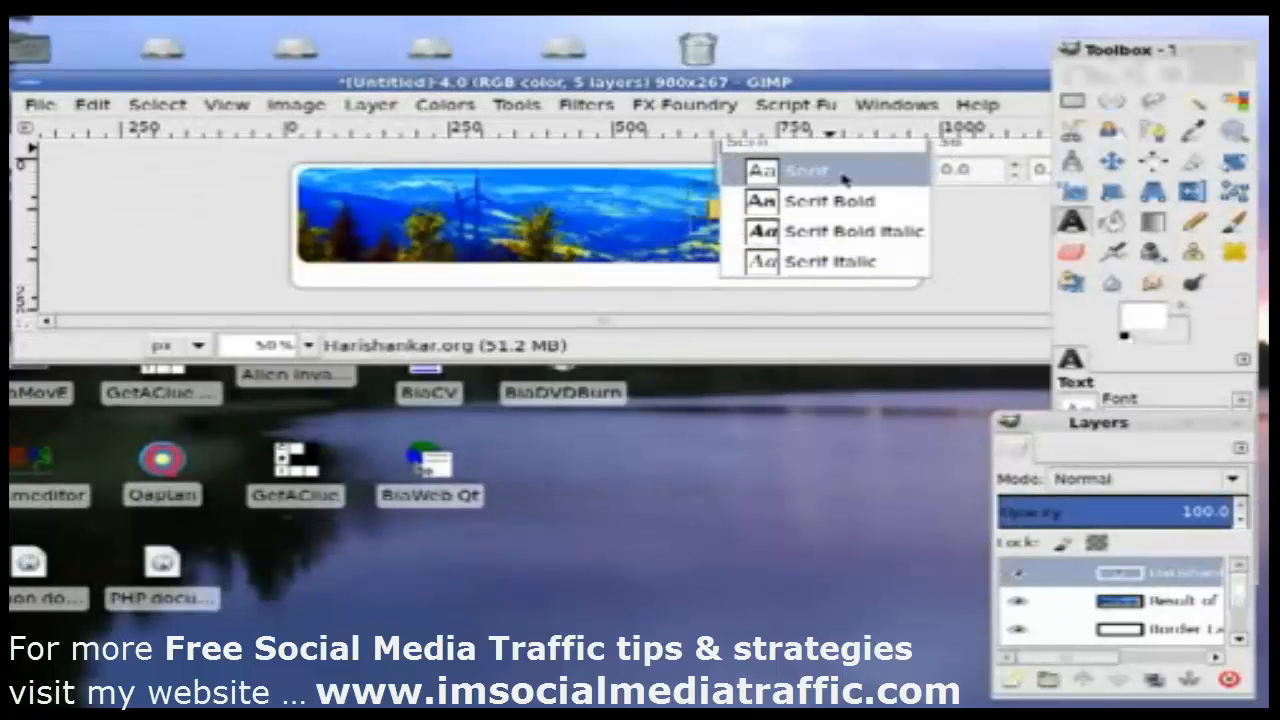
left_click(828, 200)
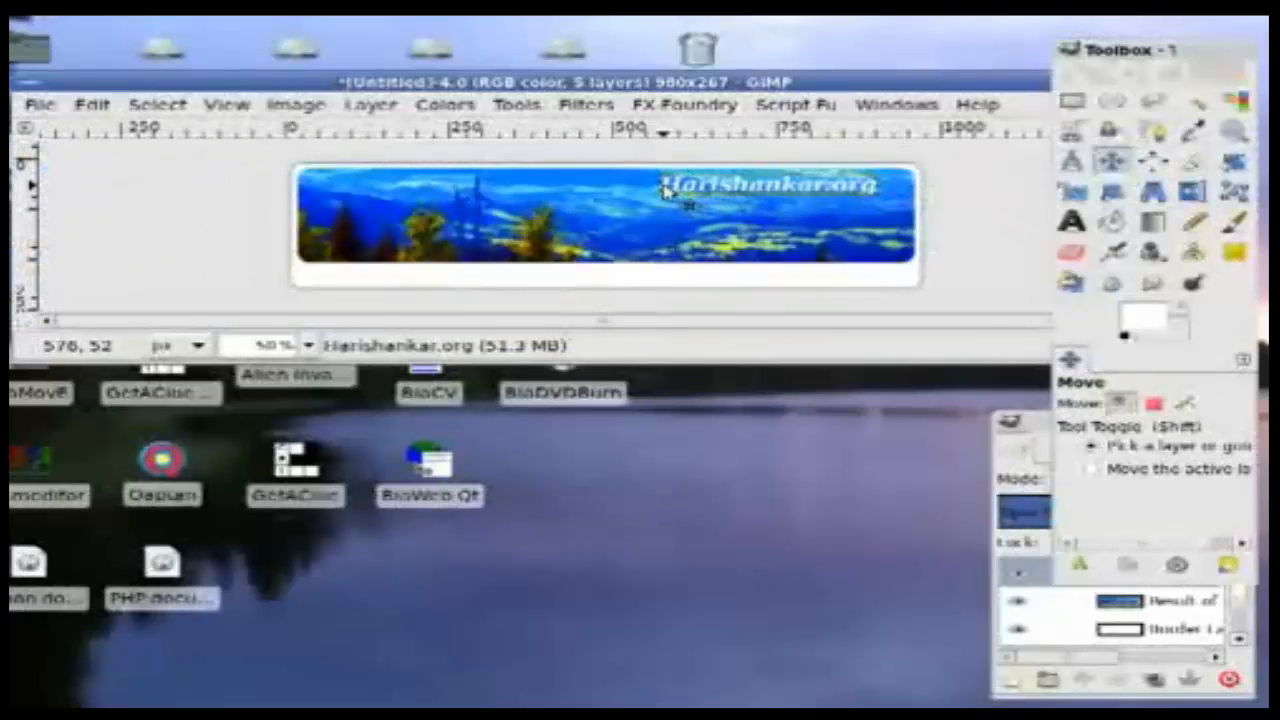
left_click_drag(664, 190, 684, 200)
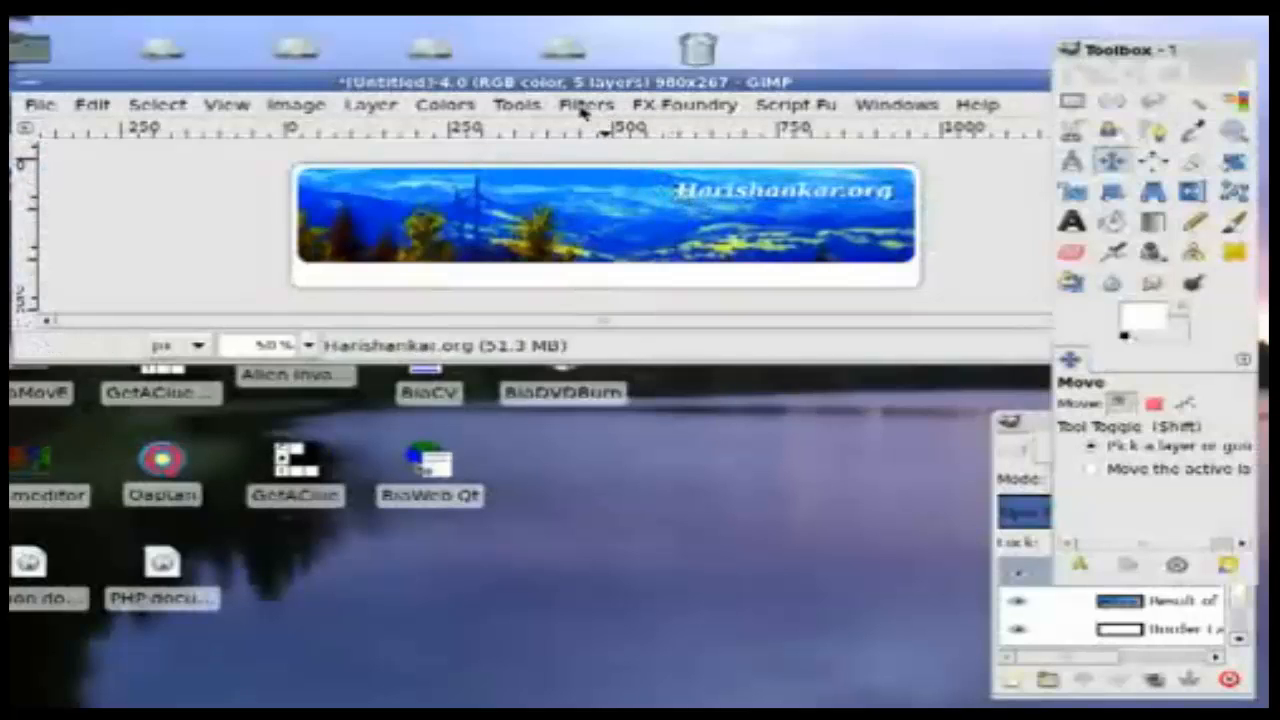
Step: Give the logo text a Drop Shadow with offset 2, 2, blur radius 4 and opacity 95
left_click(586, 104)
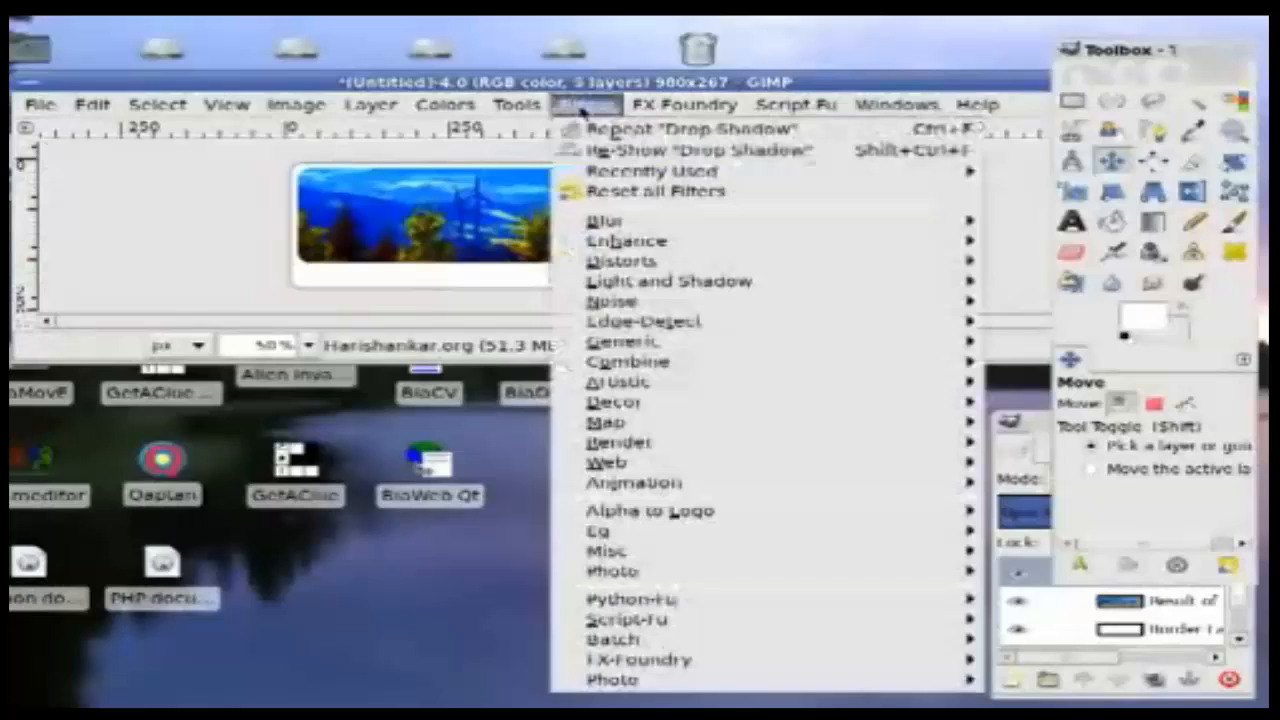
mouse_move(670, 280)
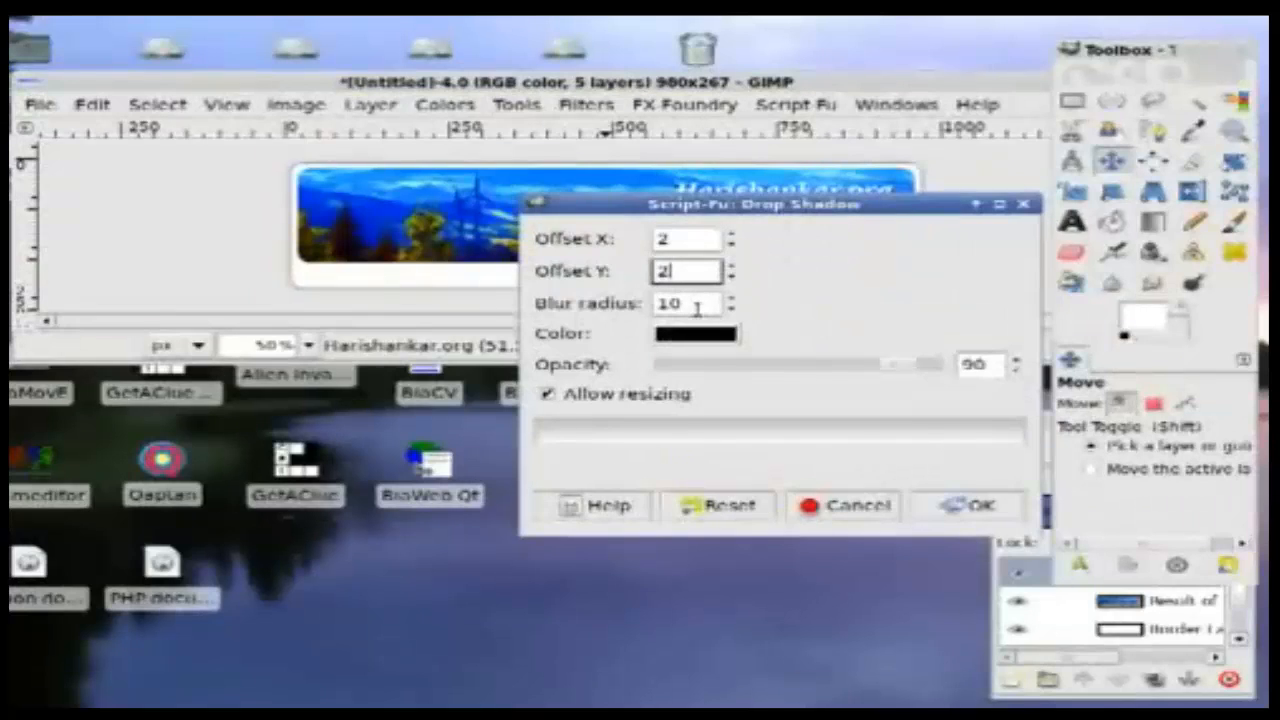
type("4")
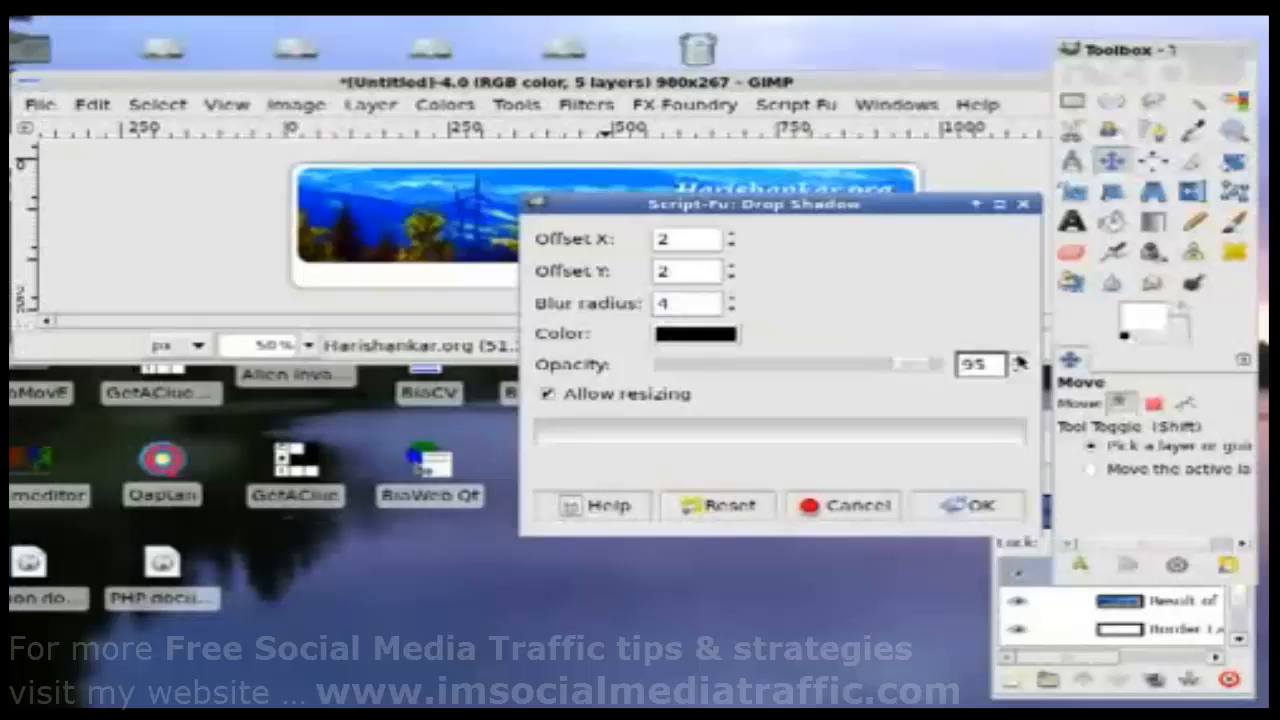
left_click(964, 504)
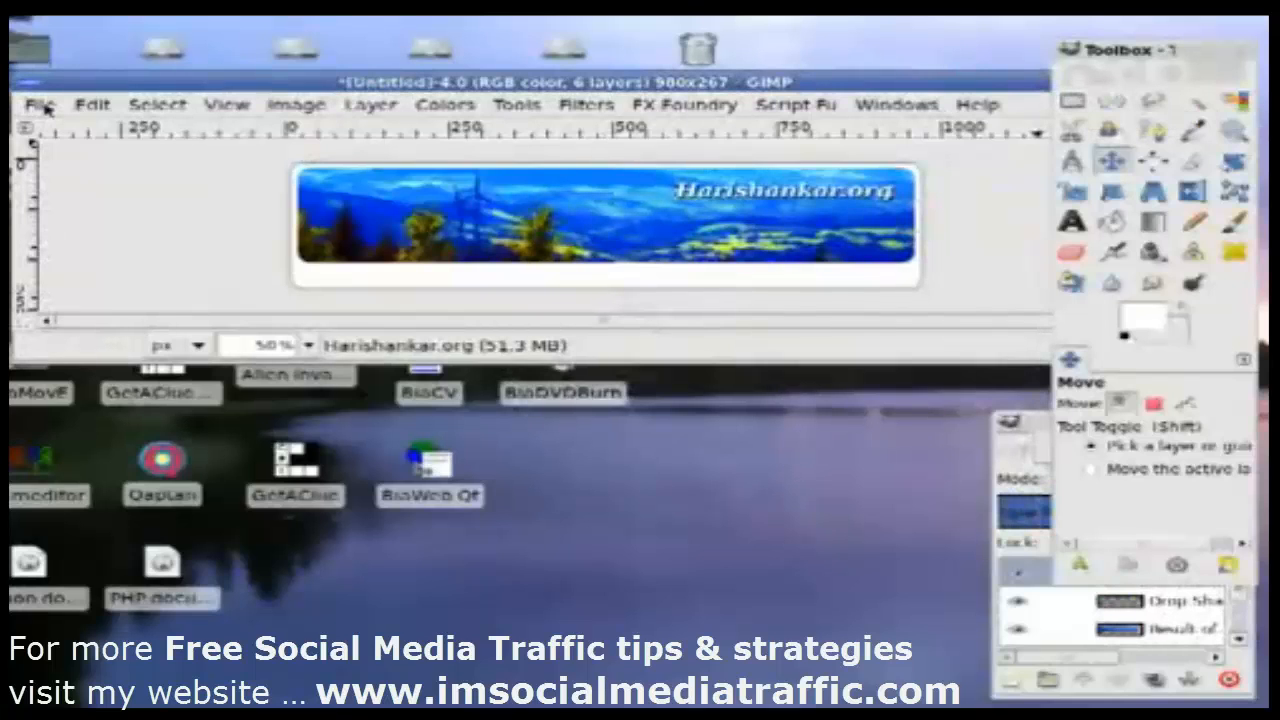
left_click(40, 104)
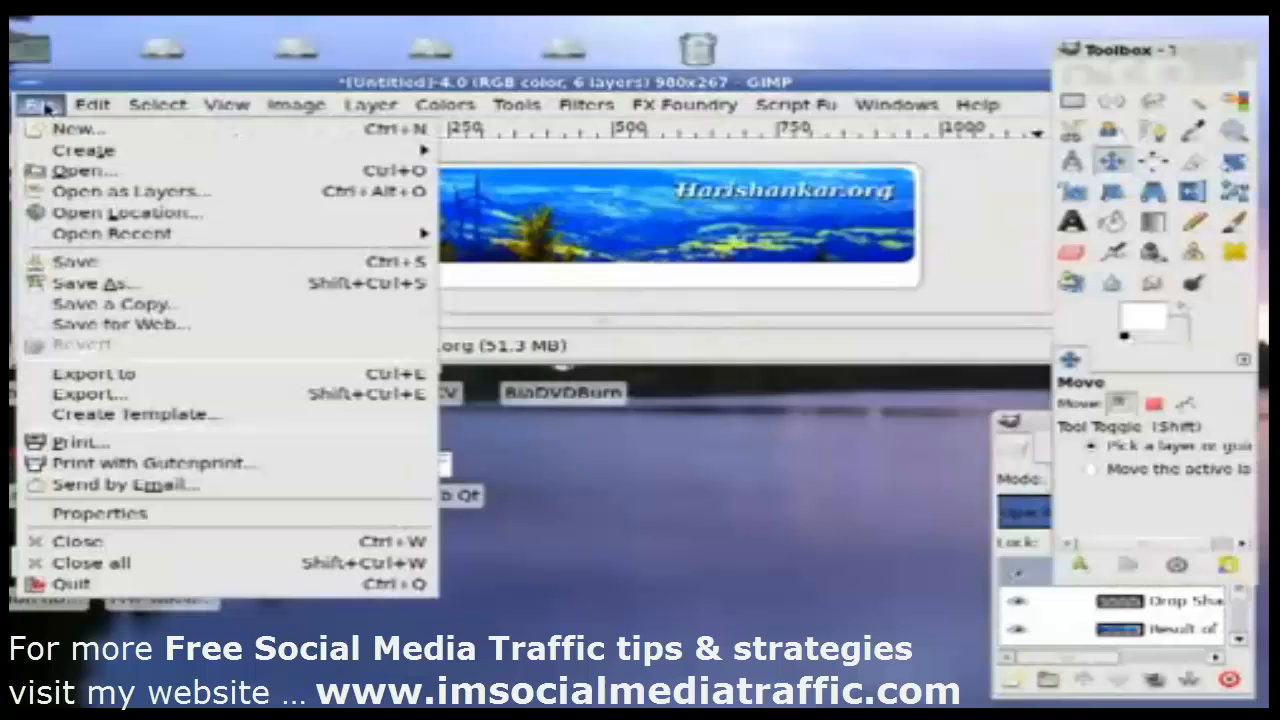
mouse_move(96, 284)
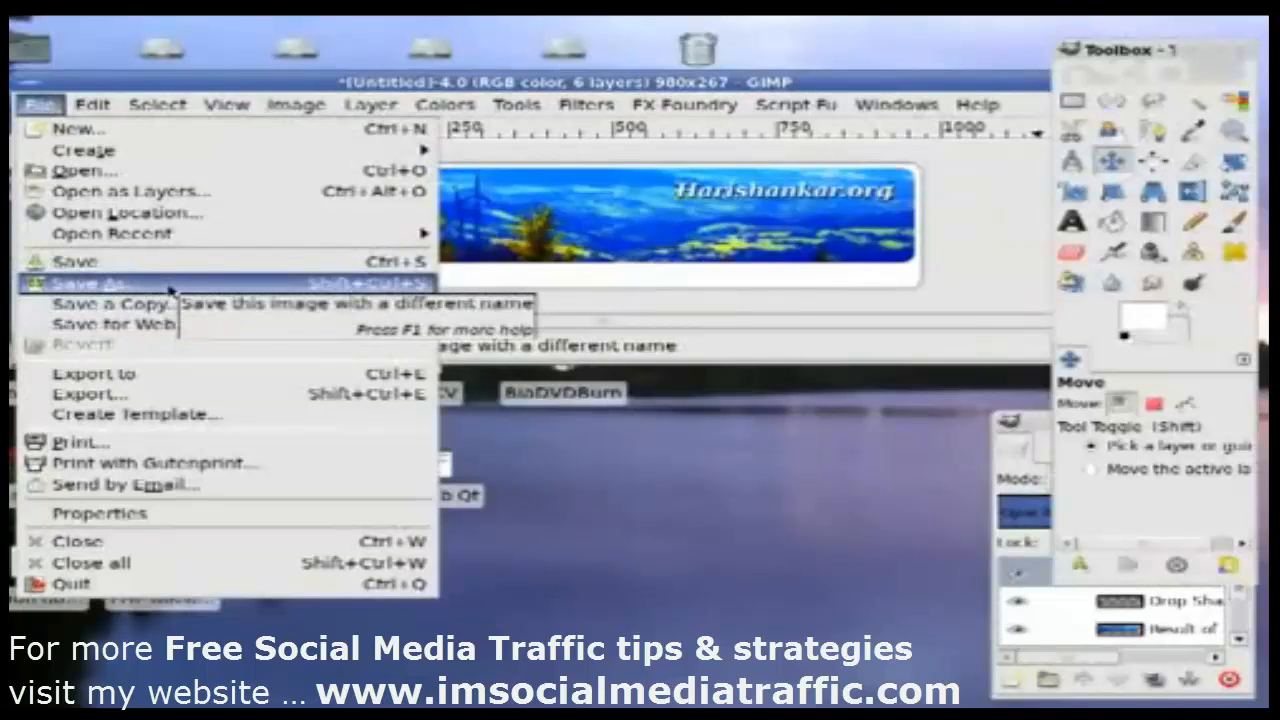
mouse_move(876, 298)
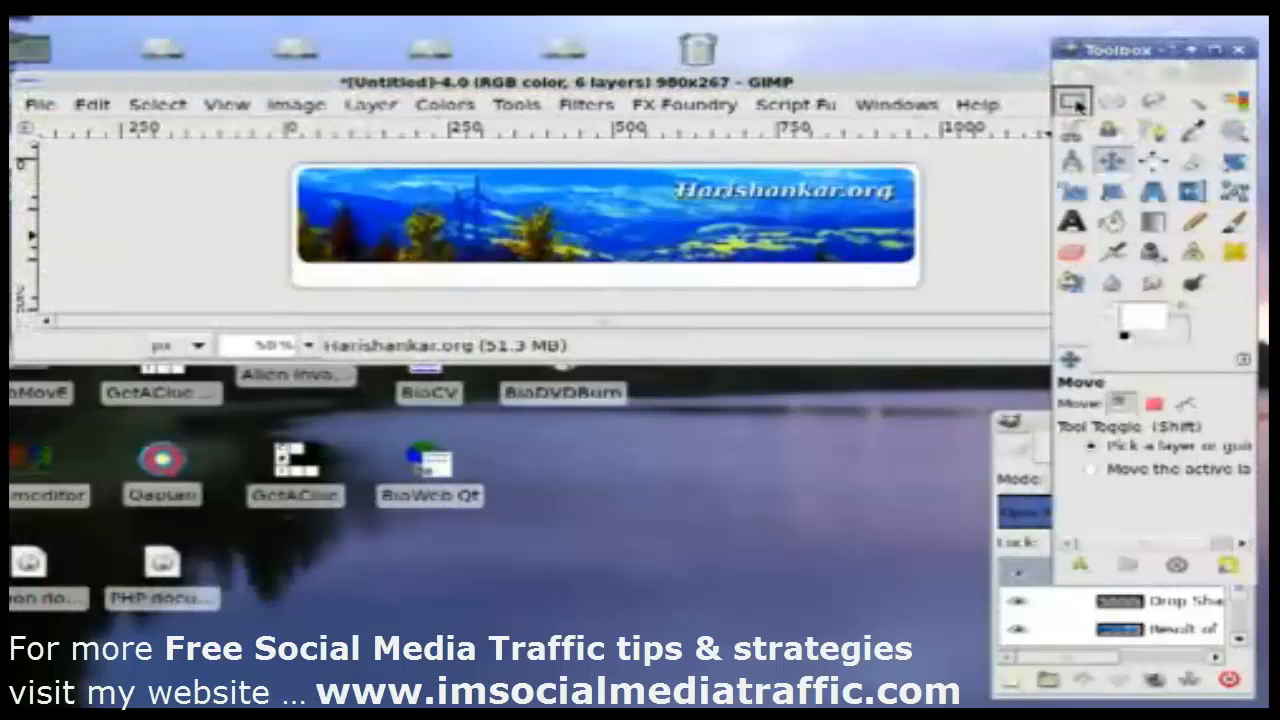
left_click(1070, 100)
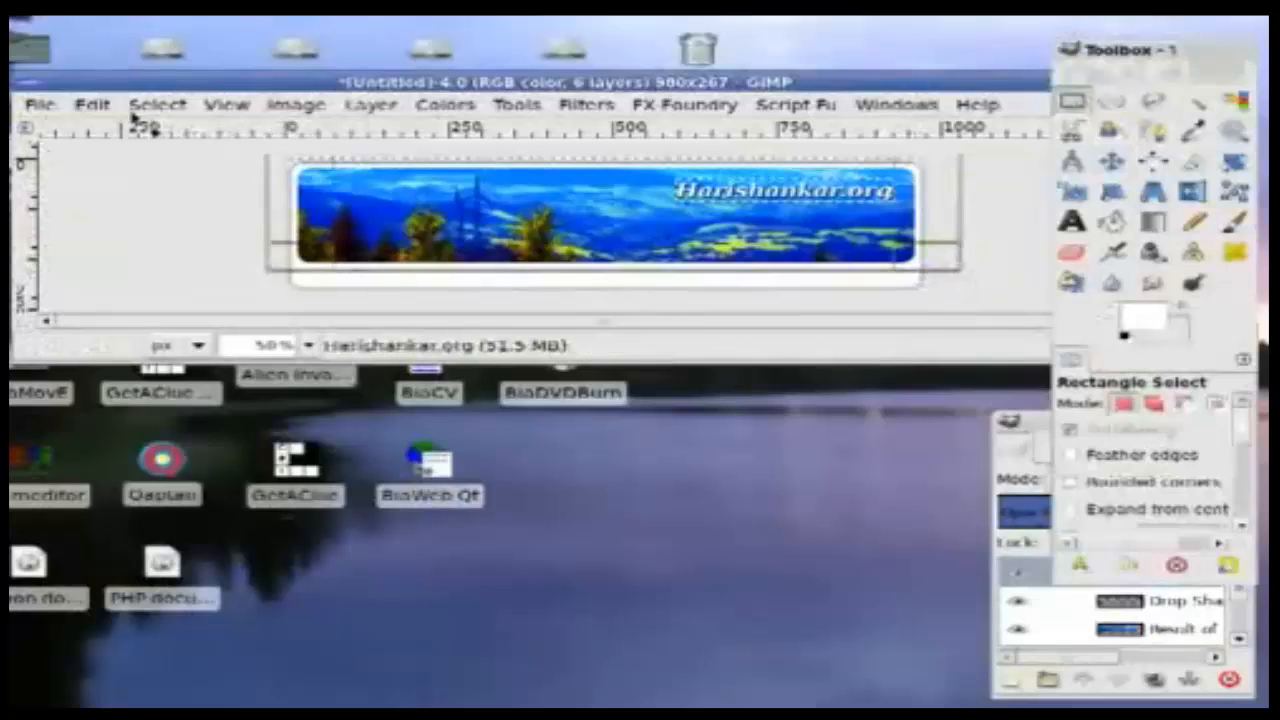
Step: Copy the selected header strip with Copy Visible and paste it as a new image
left_click(92, 104)
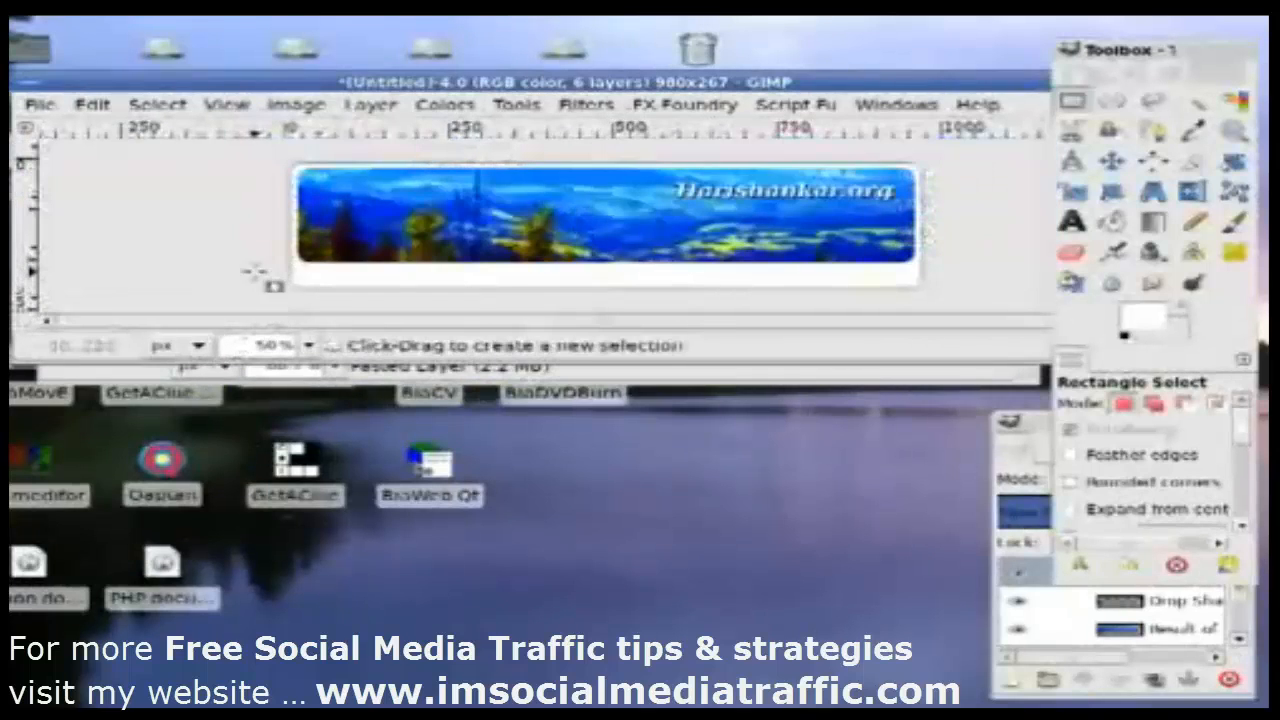
Step: Select the thin bottom strip across the full banner width and Copy Visible
left_click_drag(276, 284, 620, 300)
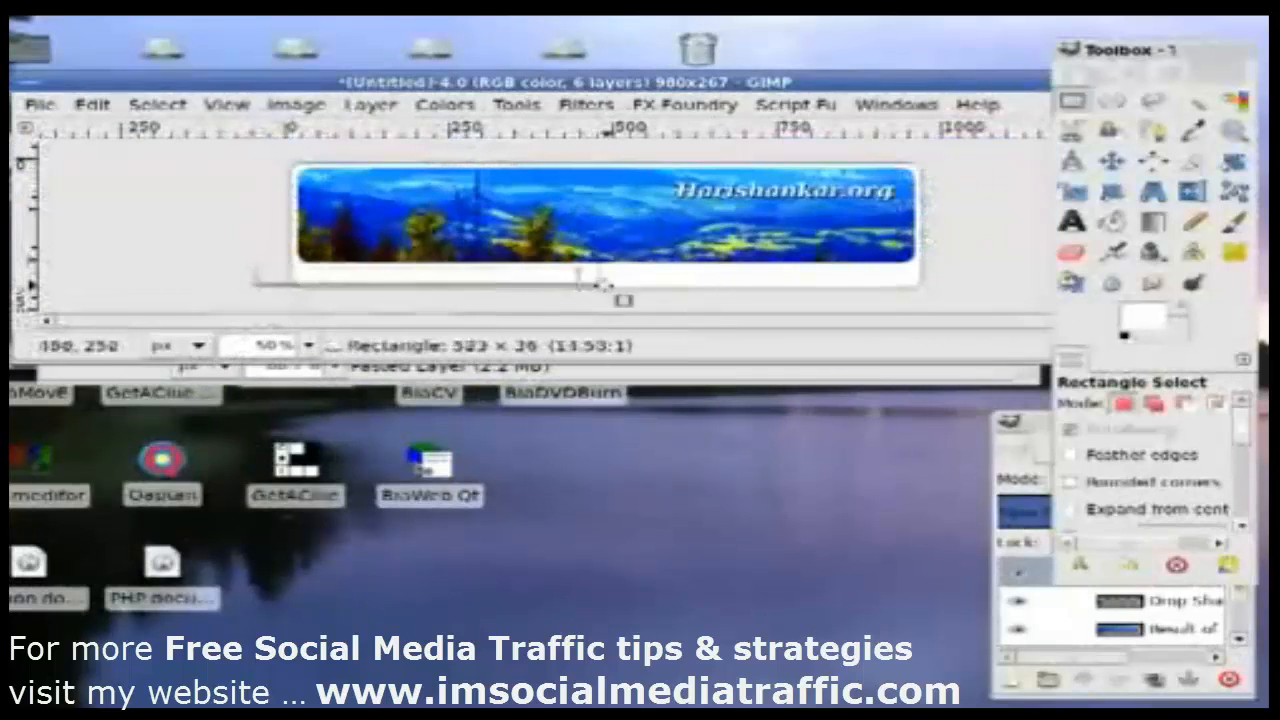
left_click_drag(624, 300, 984, 290)
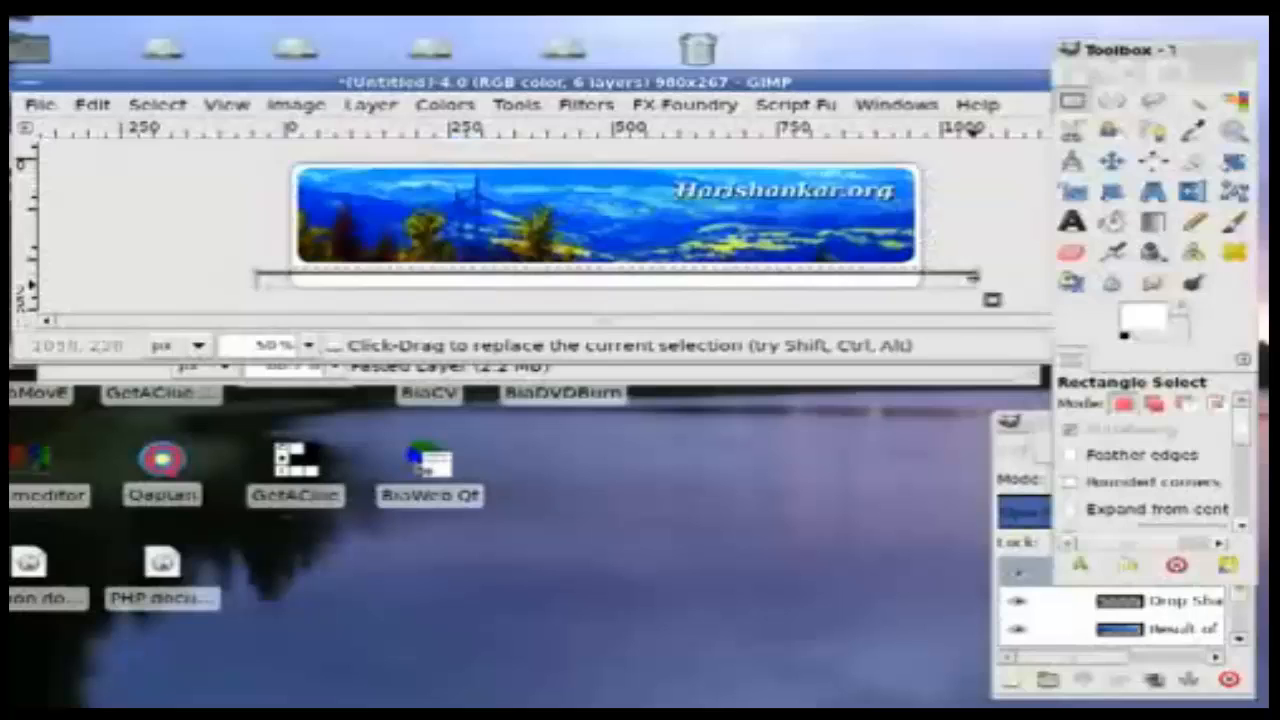
left_click(92, 104)
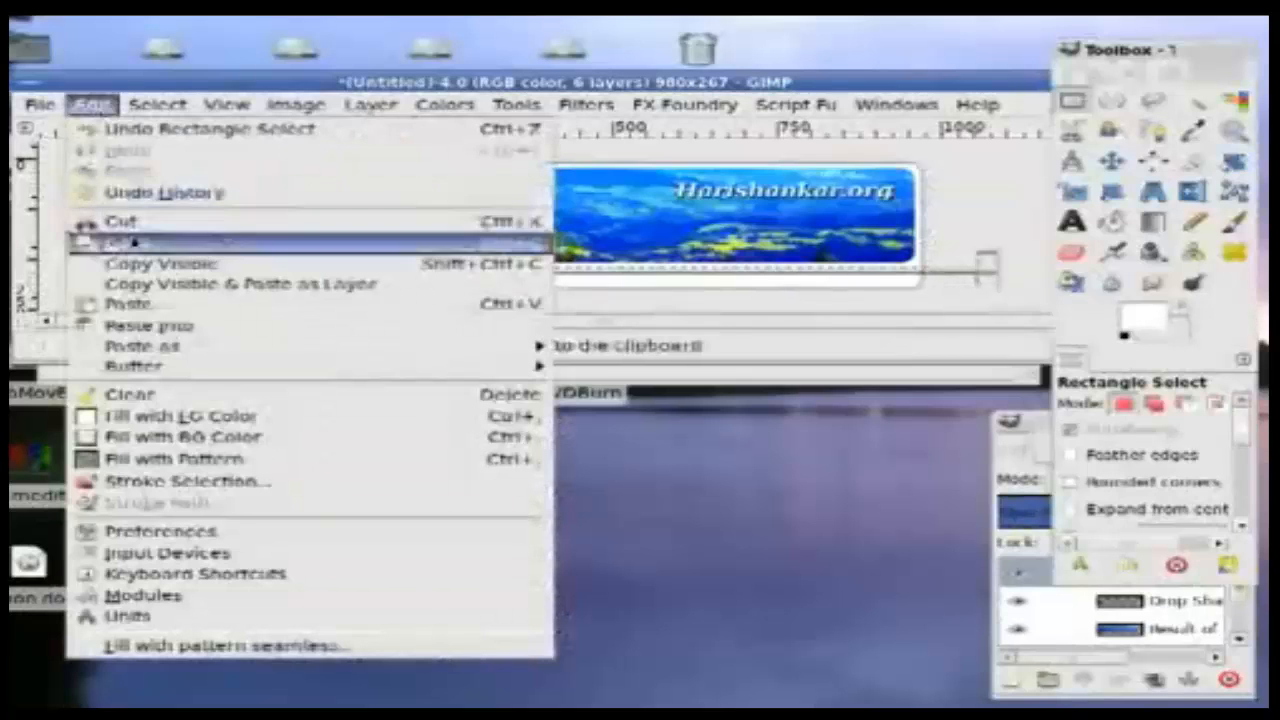
mouse_move(140, 346)
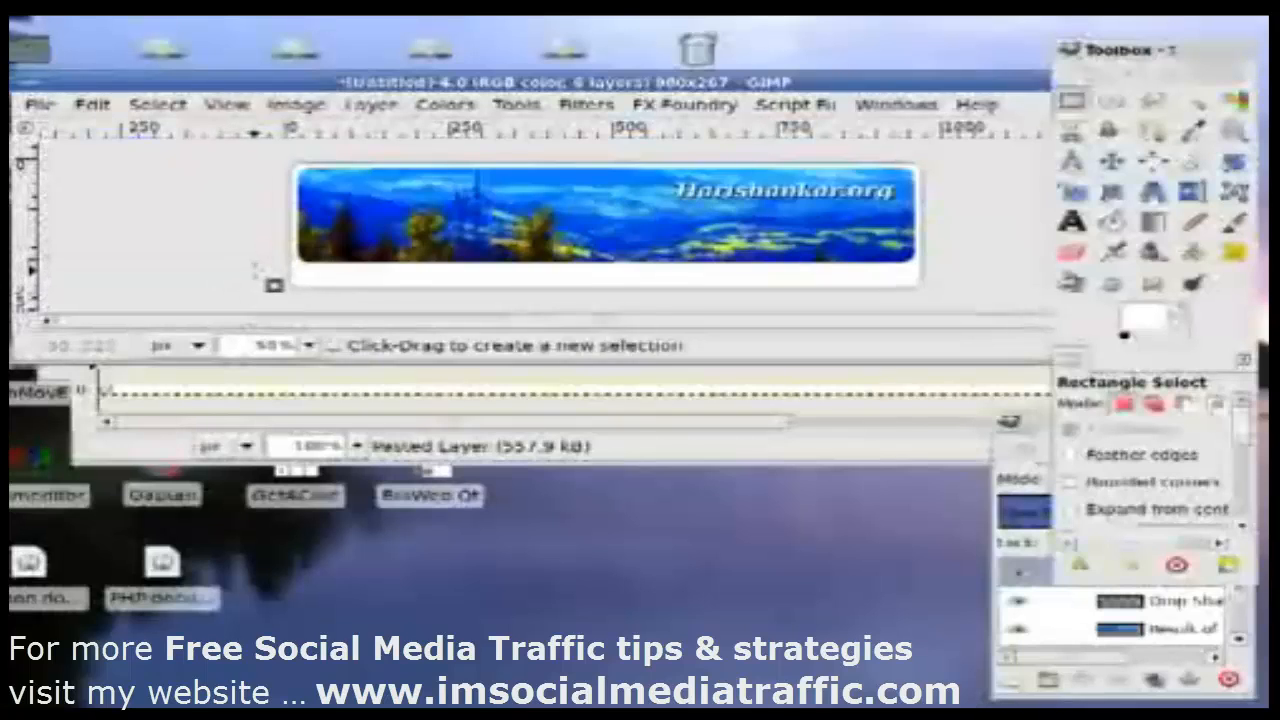
Step: Mark out another rectangular strip across the lower part of the banner
left_click_drag(270, 270, 990, 304)
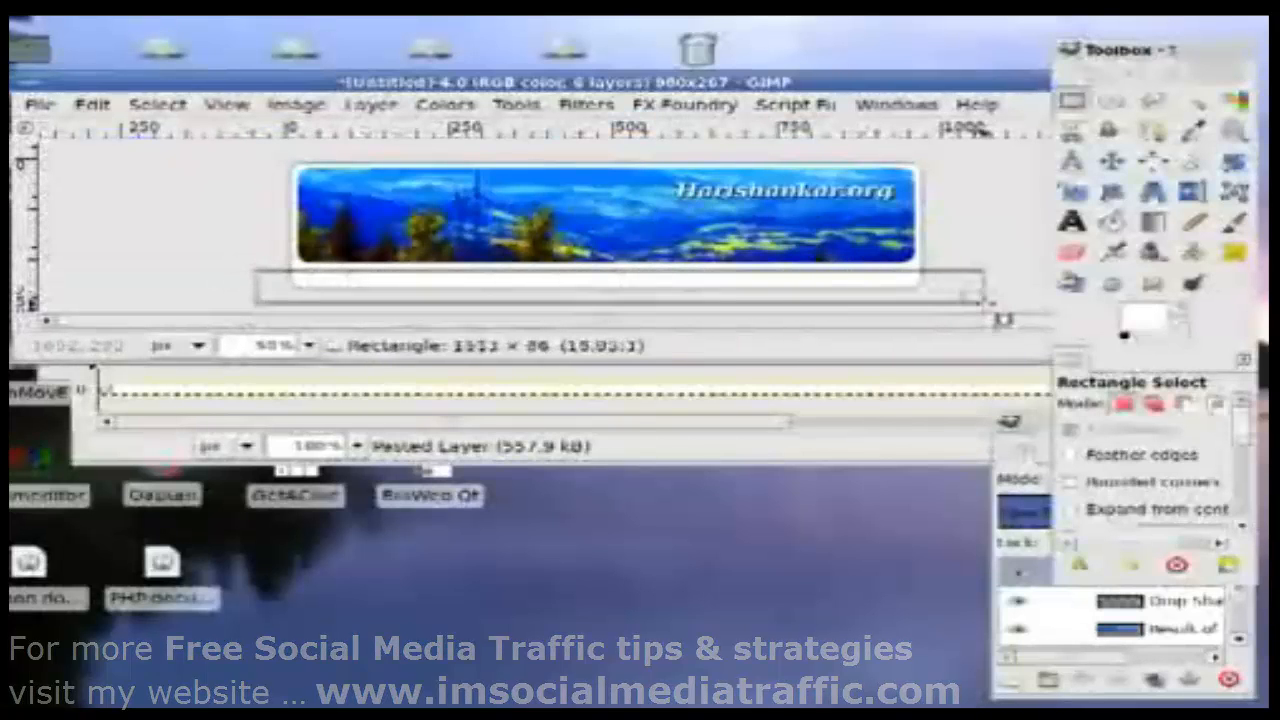